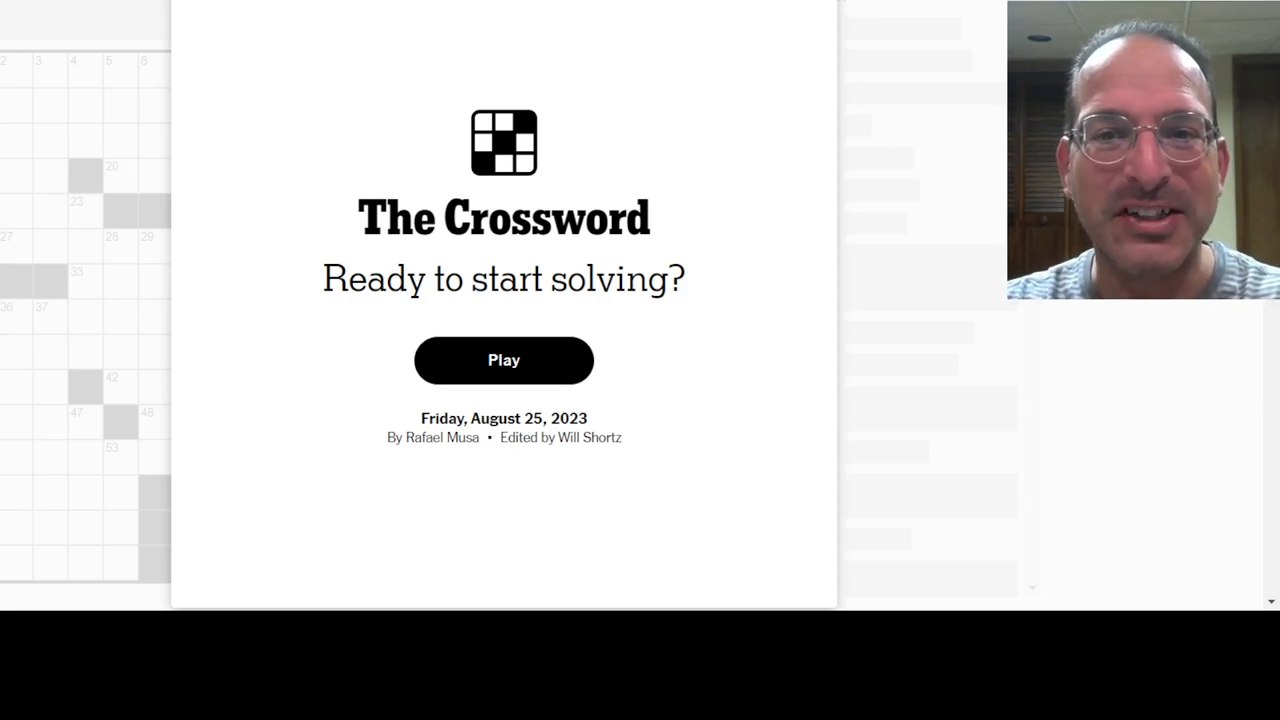
mouse_move(528, 370)
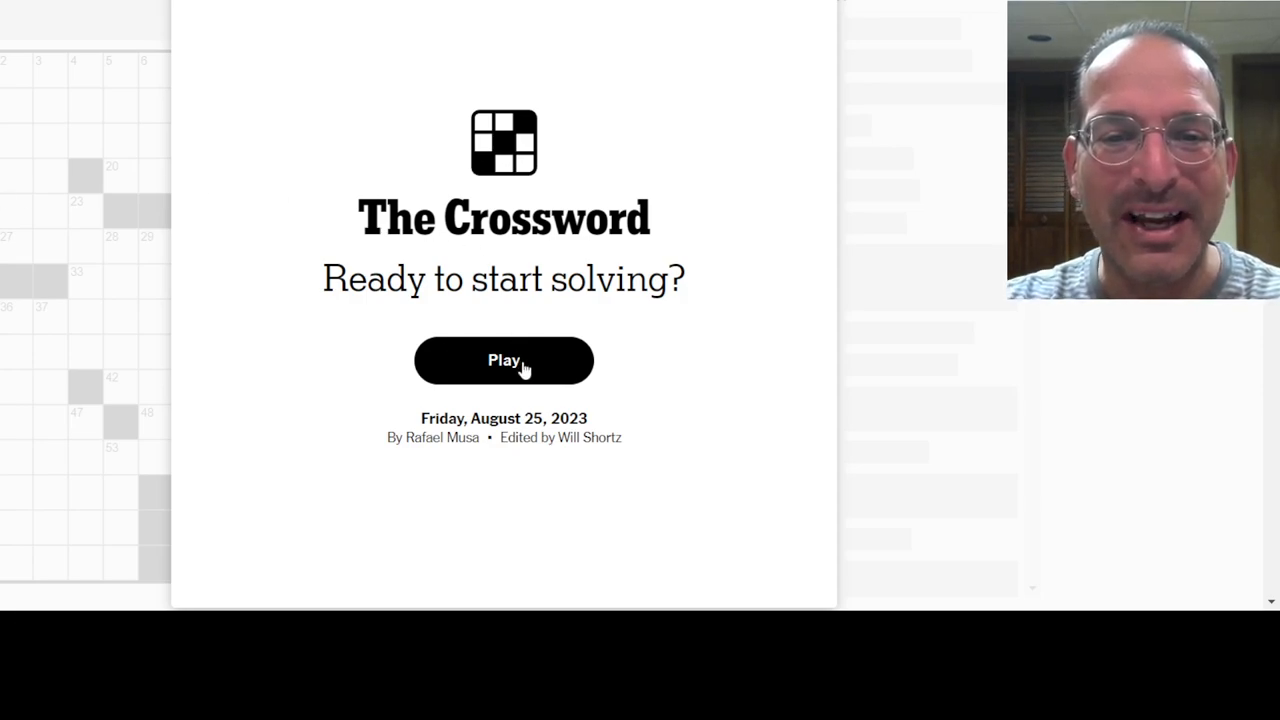
Step: Start the Friday, August 25, 2023 puzzle from the splash screen
left_click(504, 360)
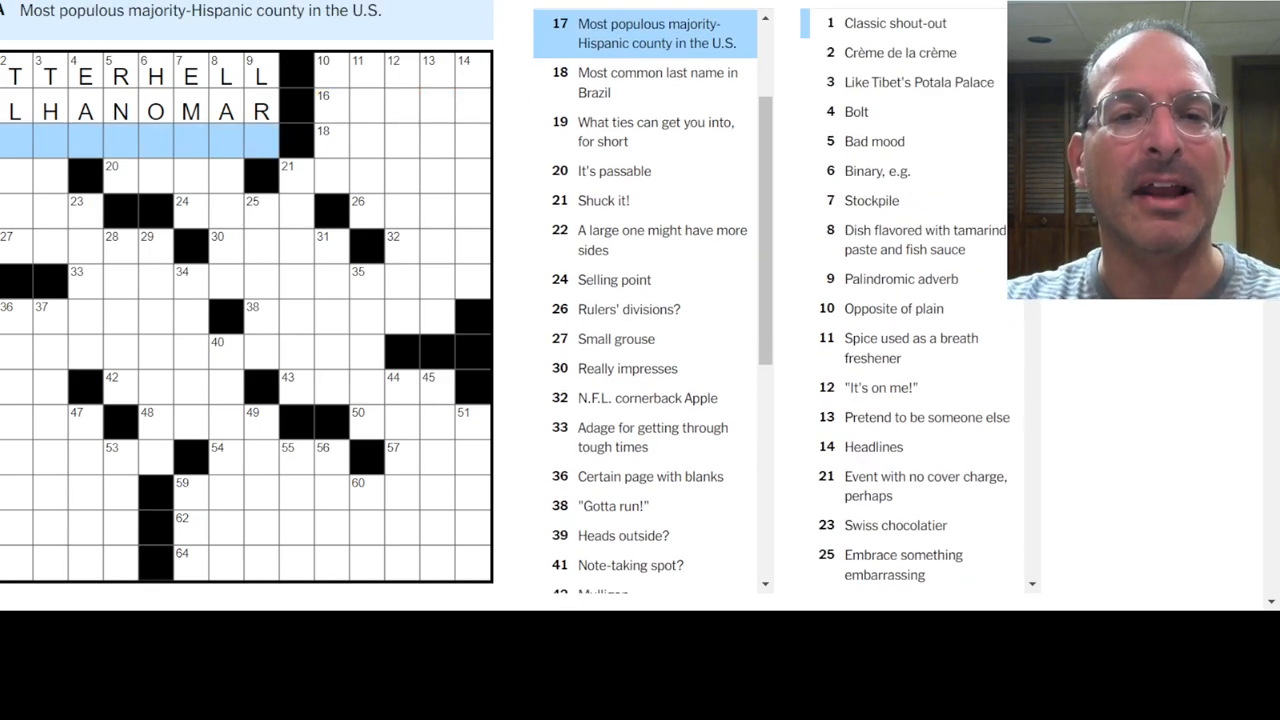
Step: Fill MIAMIDADE, TEST and LINDT in the top-left entries
left_click(892, 24)
type("SNIT")
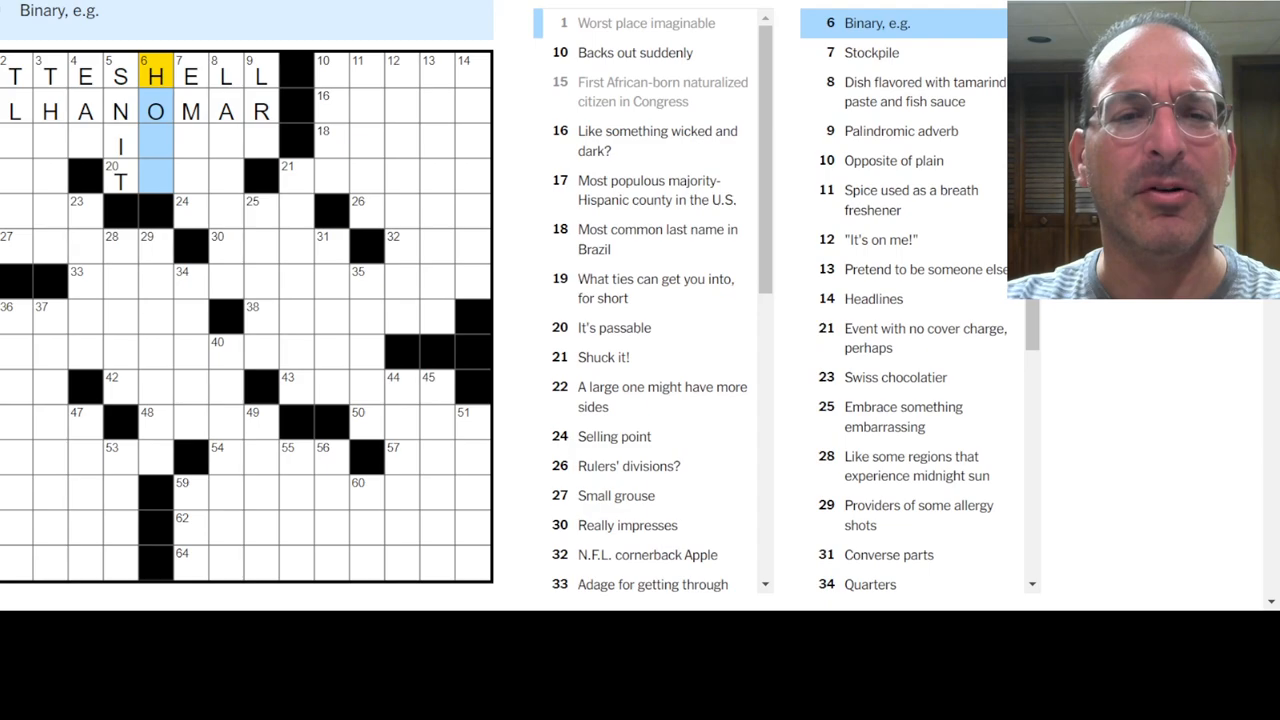
left_click(192, 76)
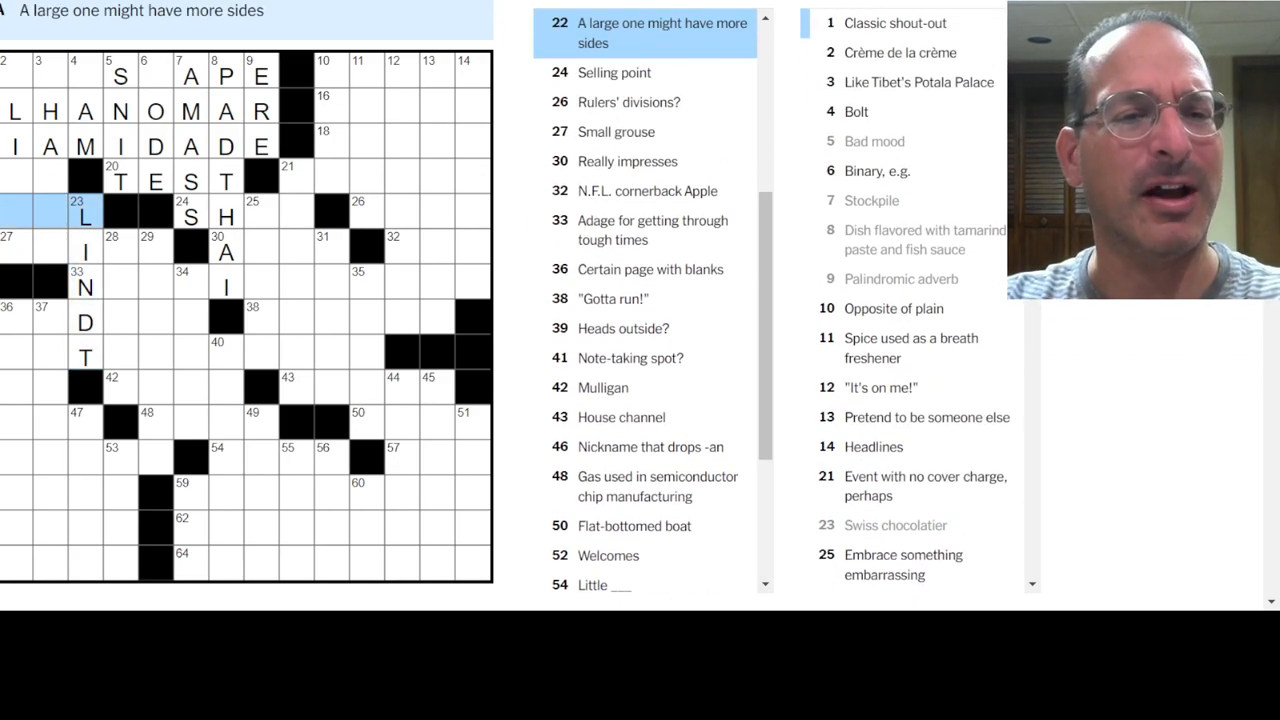
Step: Enter NOPAINNOGAIN across the middle with SNIPE and TAPE nearby
left_click(884, 22)
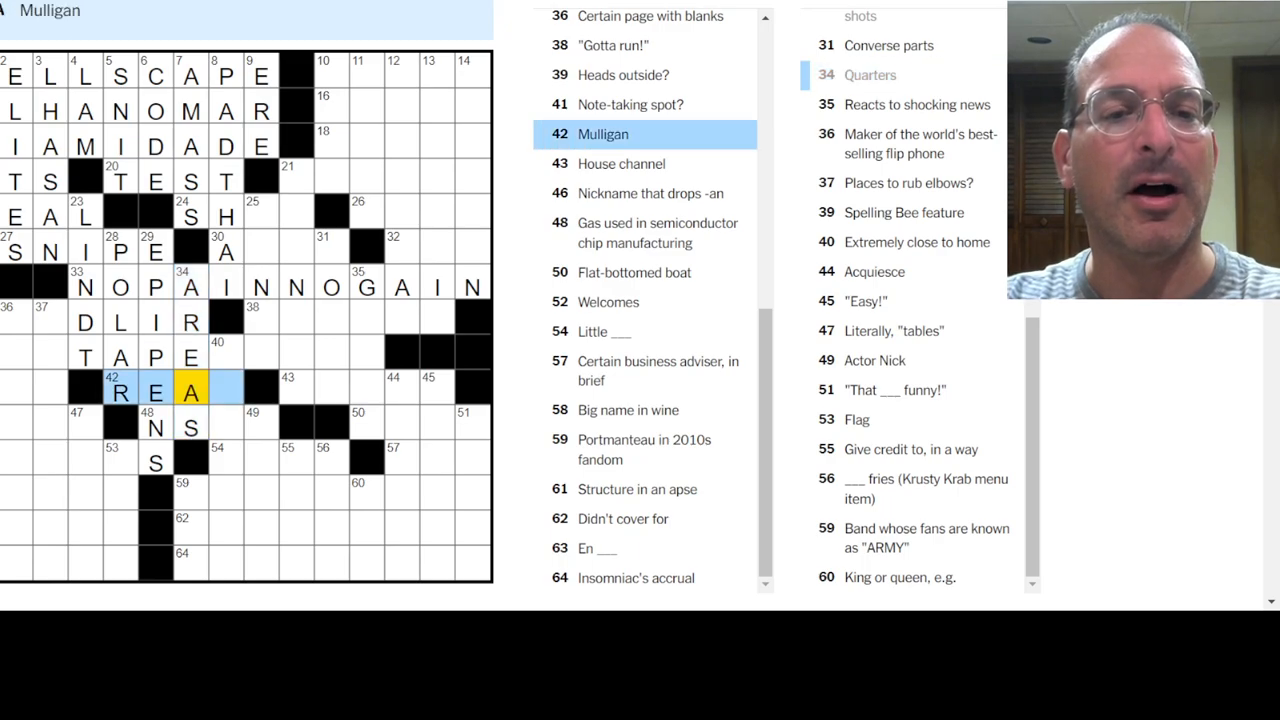
Step: Finish REDO for Mulligan and enter MOTOROLA for the flip-phone maker
type("DO")
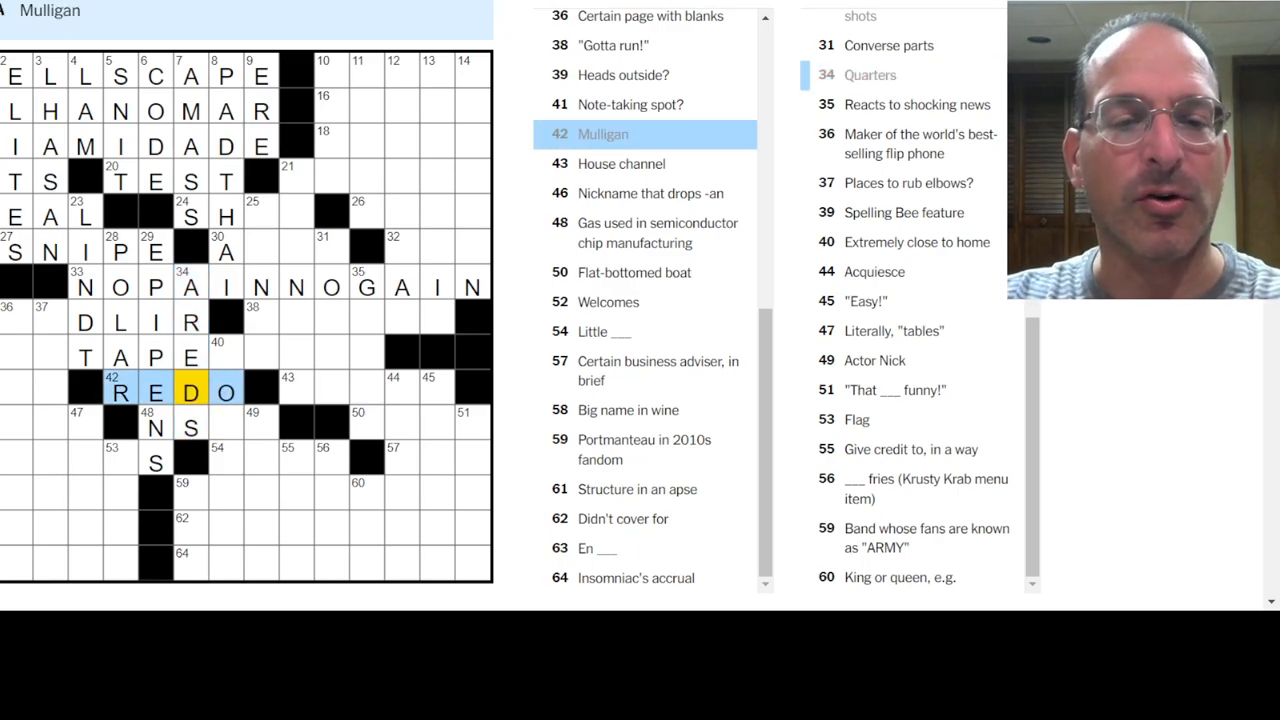
left_click(926, 538)
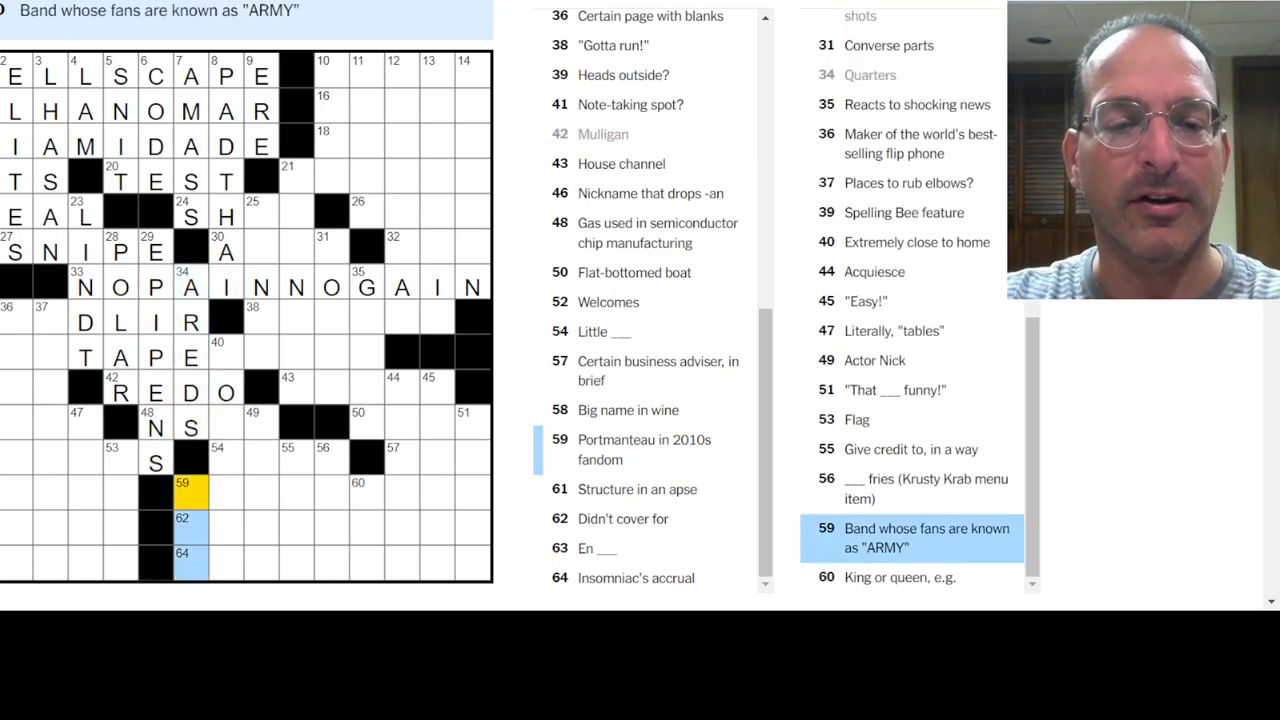
left_click(872, 76)
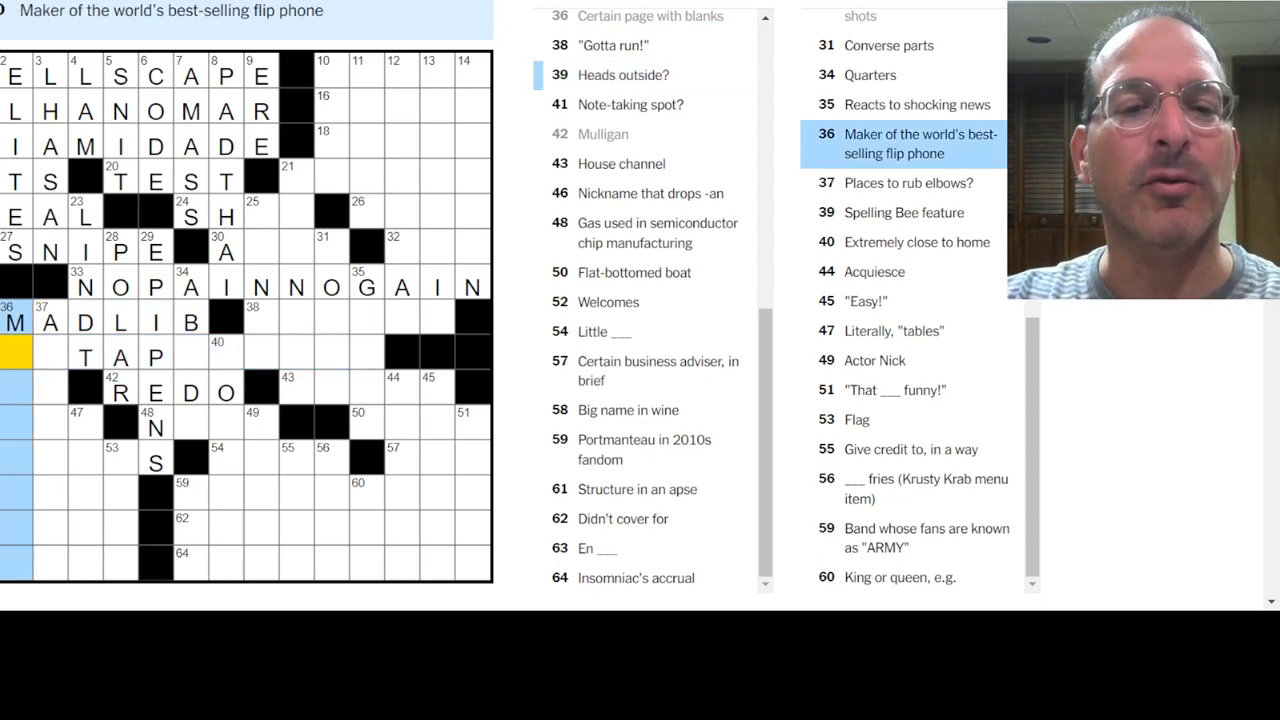
type("MOTOROLA")
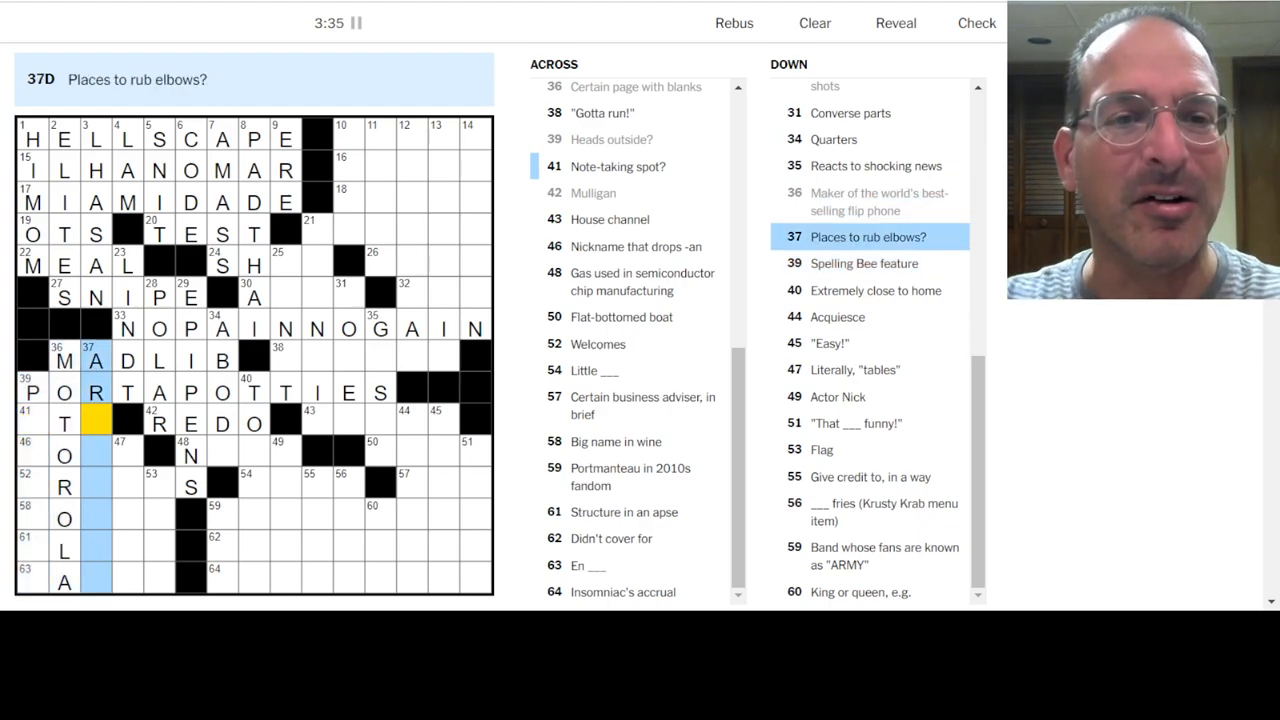
Step: Complete PORTAPOTTIES and fill GREETS, ROSSI, ALTAR and MASSE in the bottom-left
type("M")
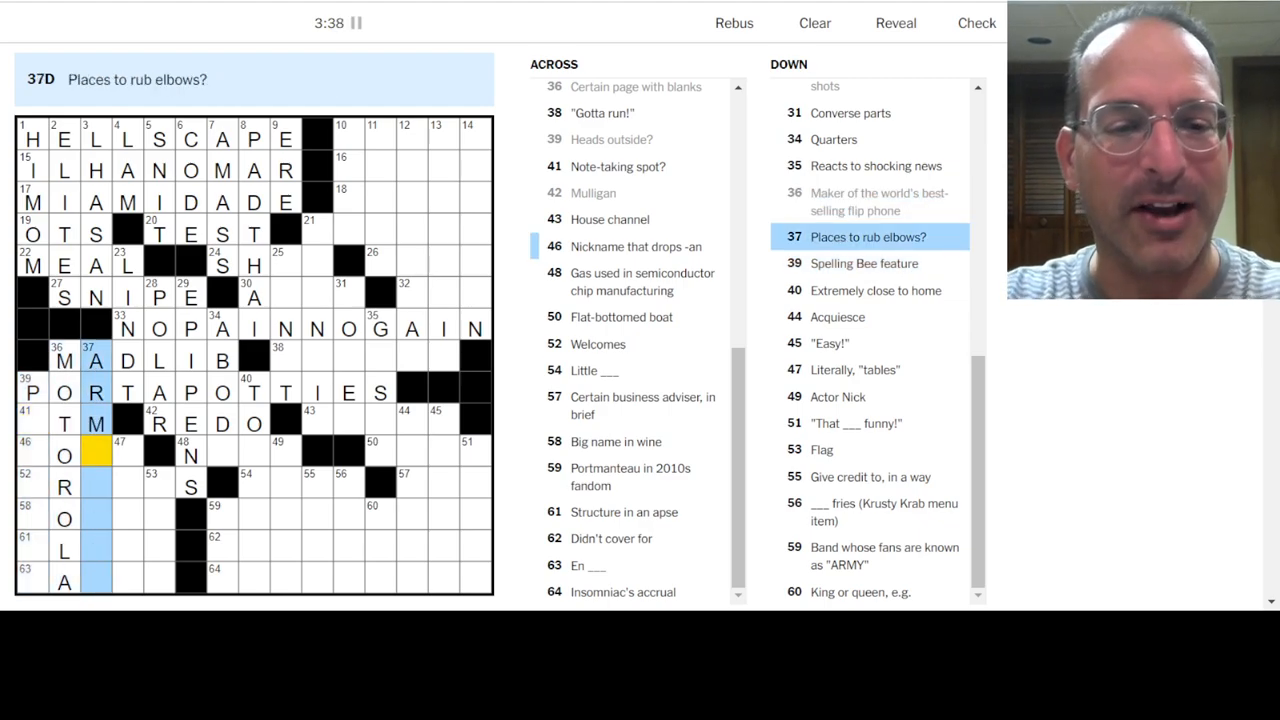
left_click(96, 568)
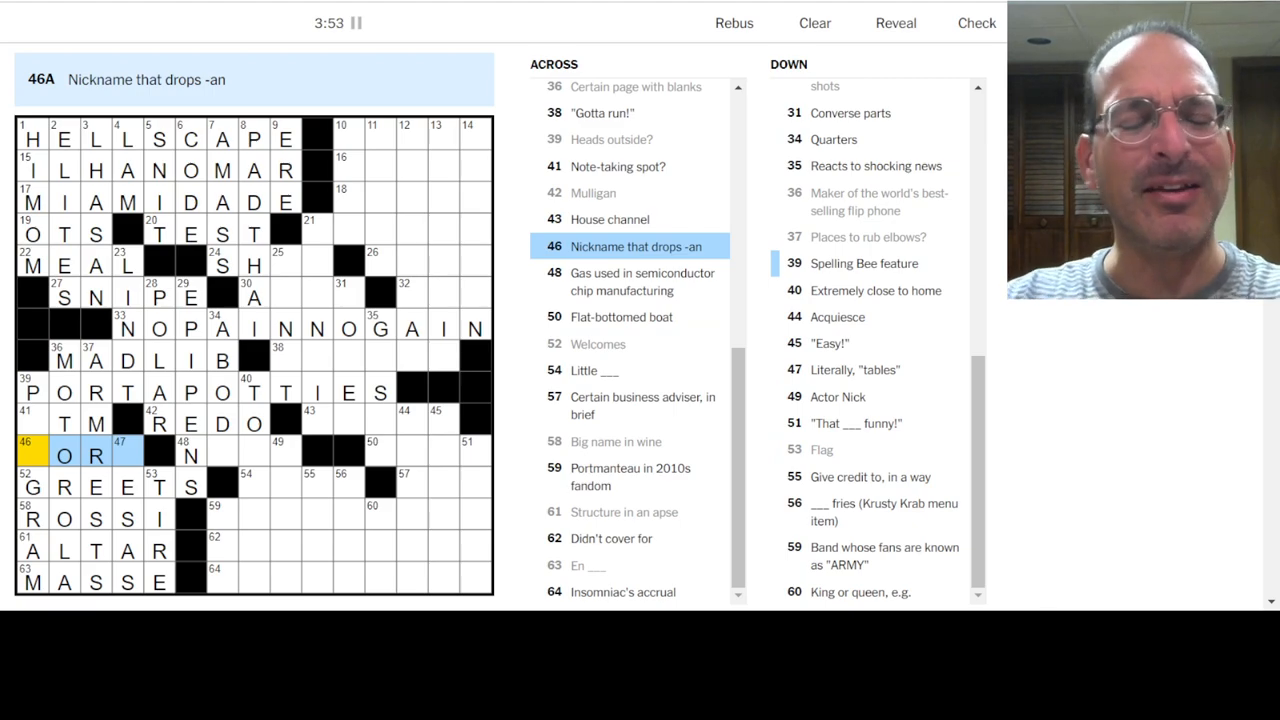
Step: Enter NORM, NEON and SLEEPDEBT across the lower middle of the grid
type("NORM")
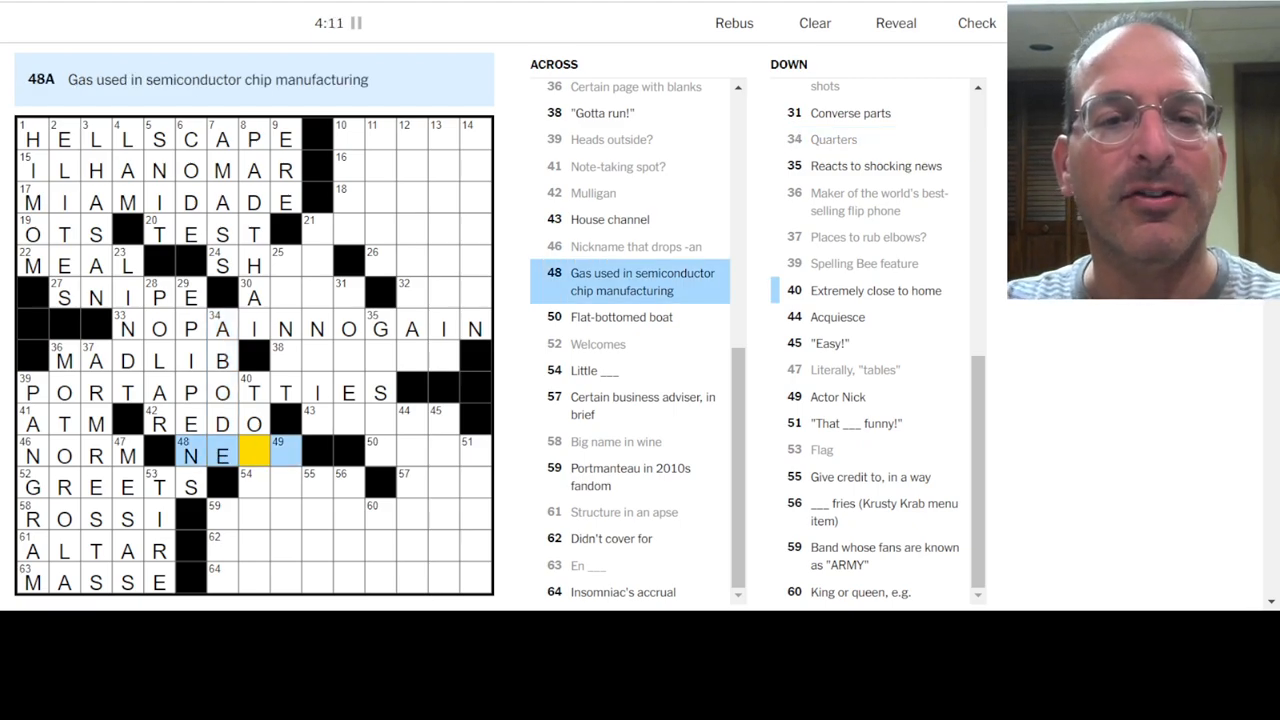
type("ON")
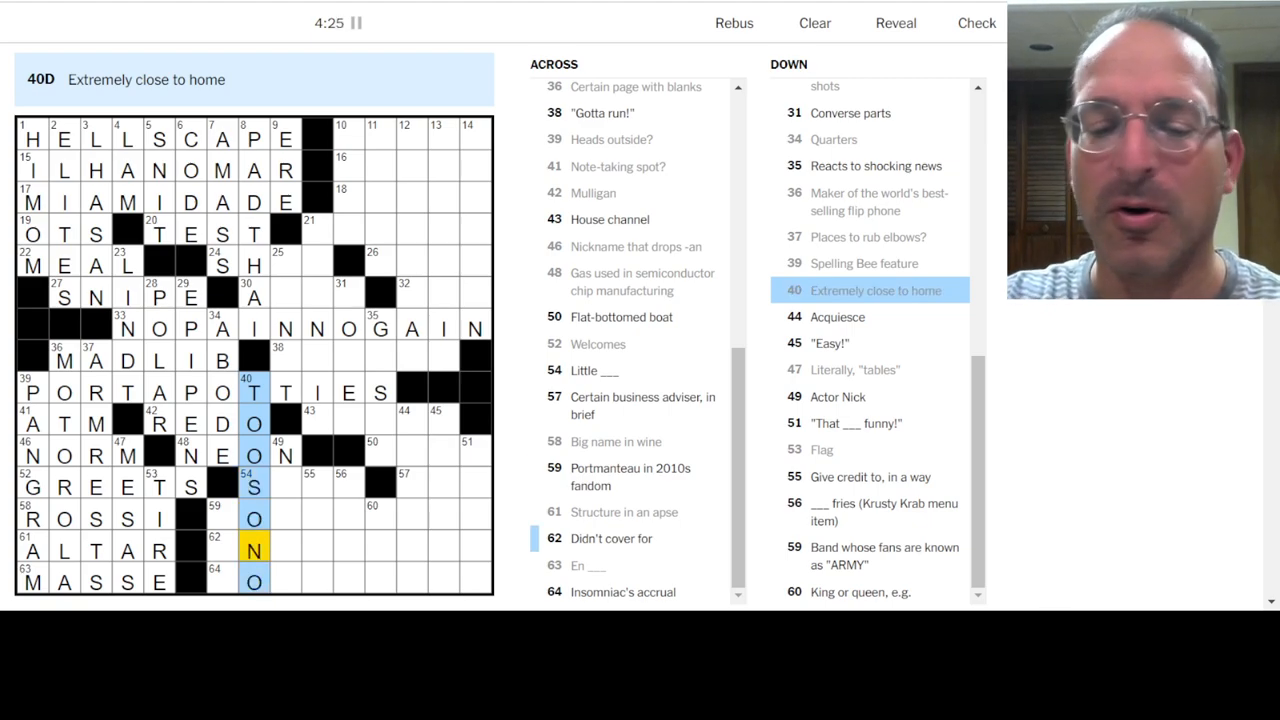
left_click(284, 452)
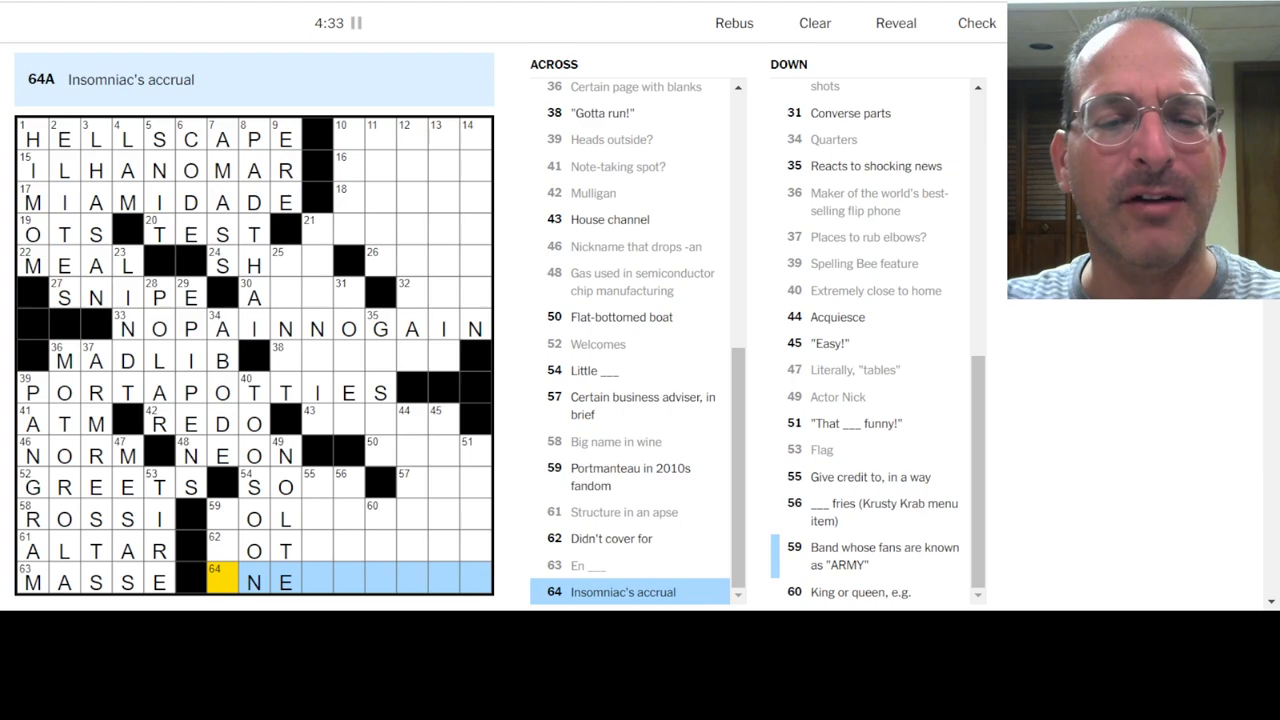
left_click(254, 392)
type("SLEEPDE")
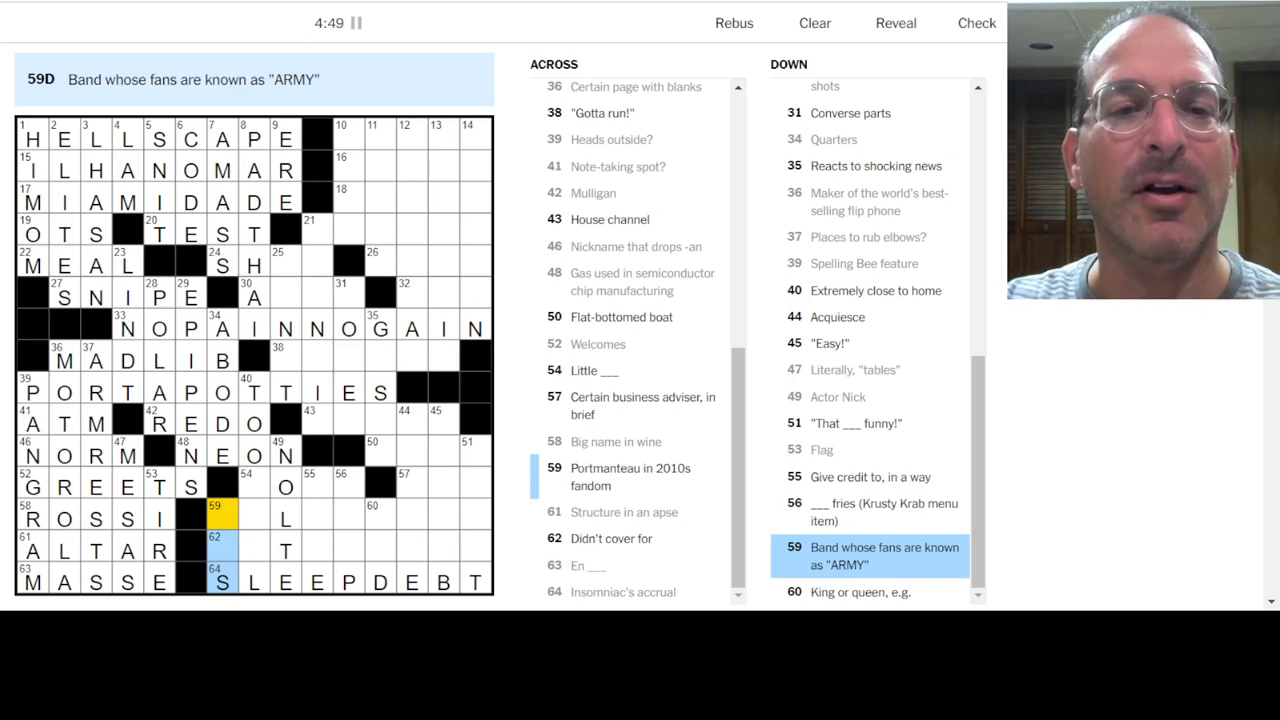
Step: Fill BELIEBERS, TATTLEDON and CSPAN in the lower-right and center
type("BT")
left_click(316, 532)
type("CIT")
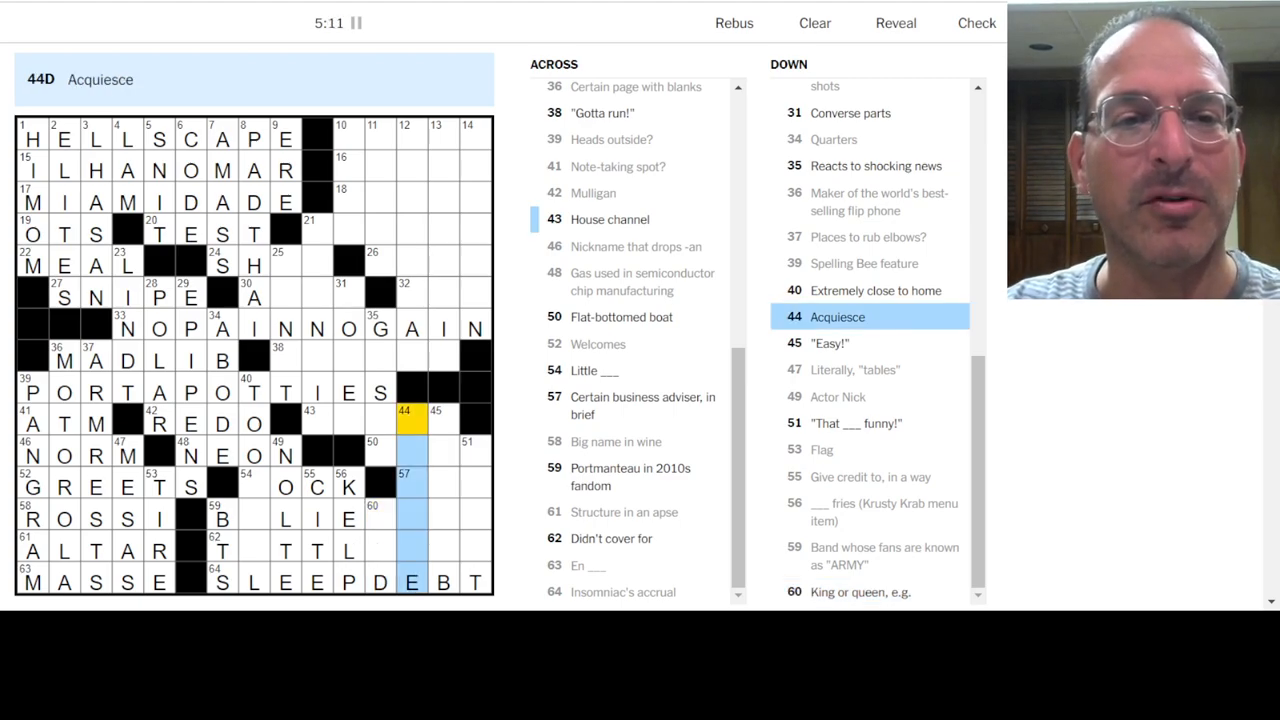
type("ACCEDE")
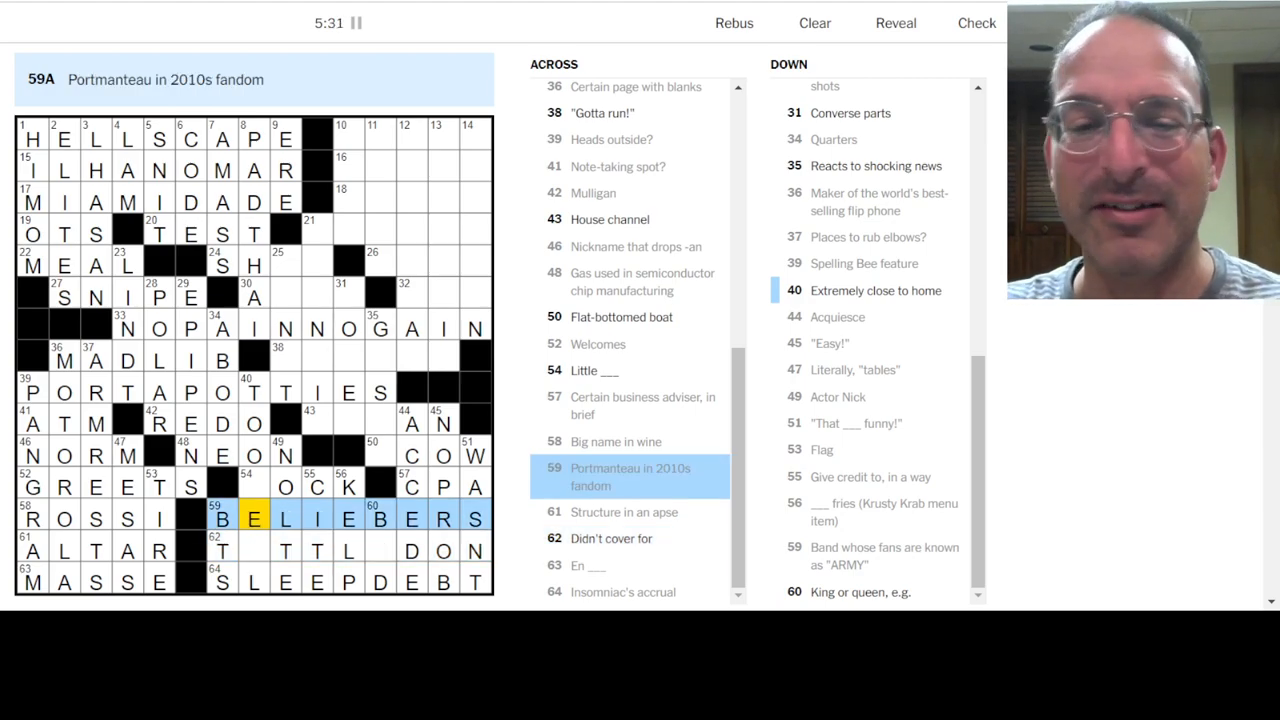
left_click(252, 550)
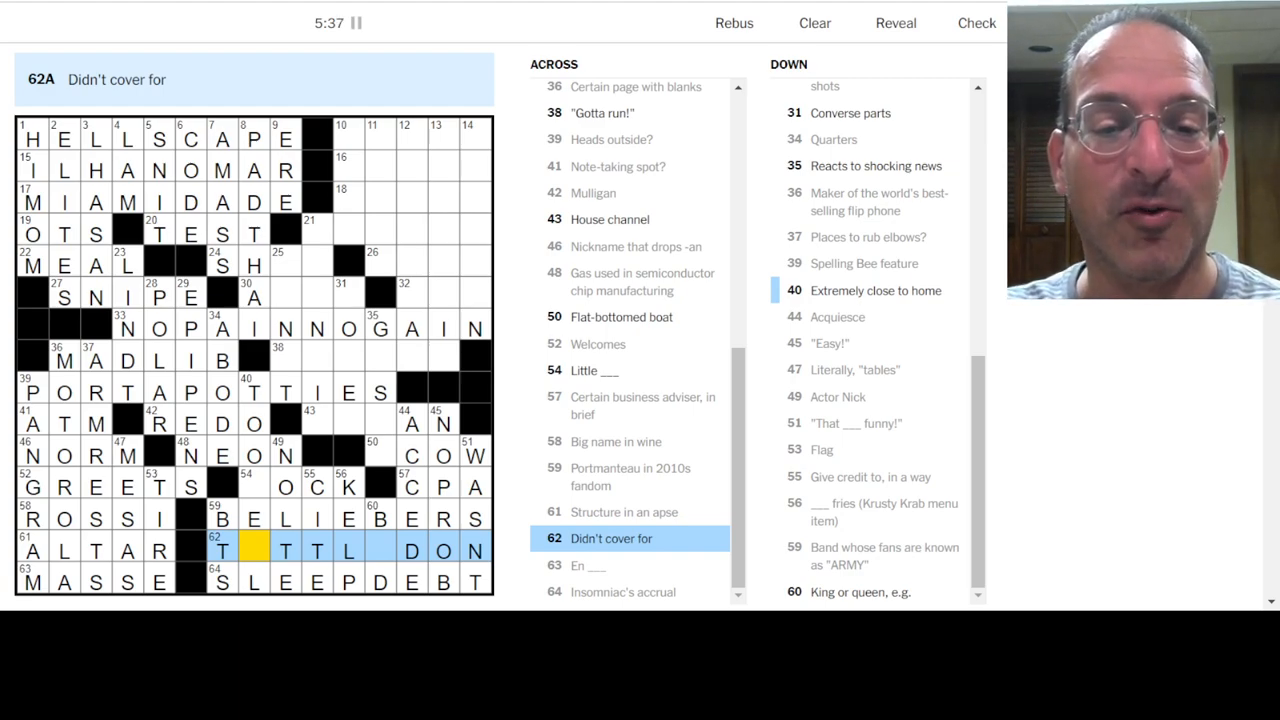
left_click(380, 550)
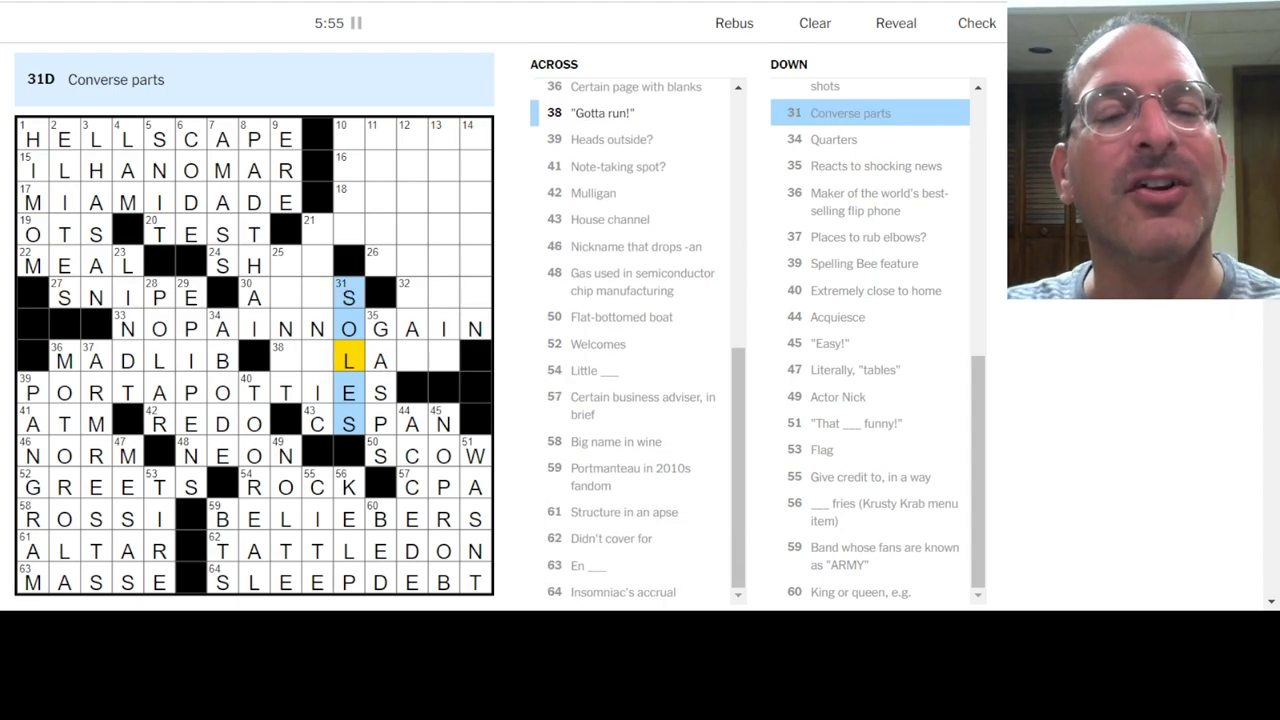
Step: Complete IMLATE, AWES, SHOP and OYSTER in the upper-middle, including 21-Across
left_click(316, 230)
type("W")
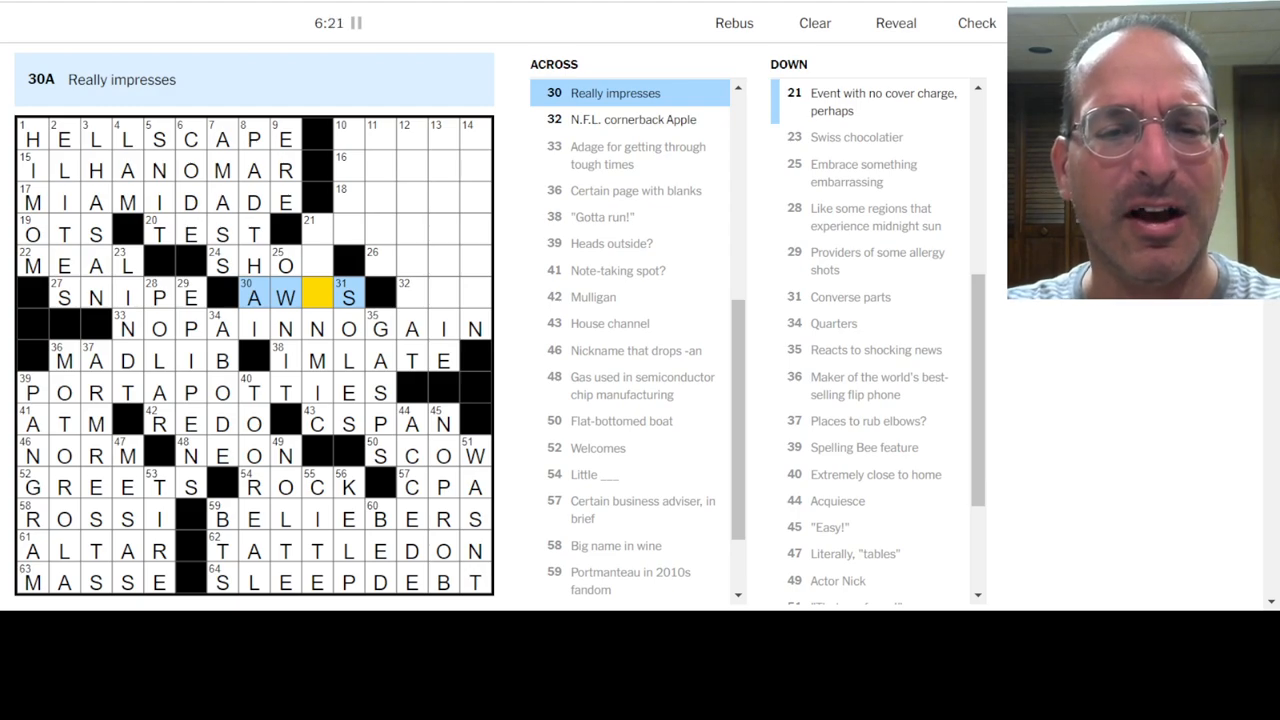
type("E")
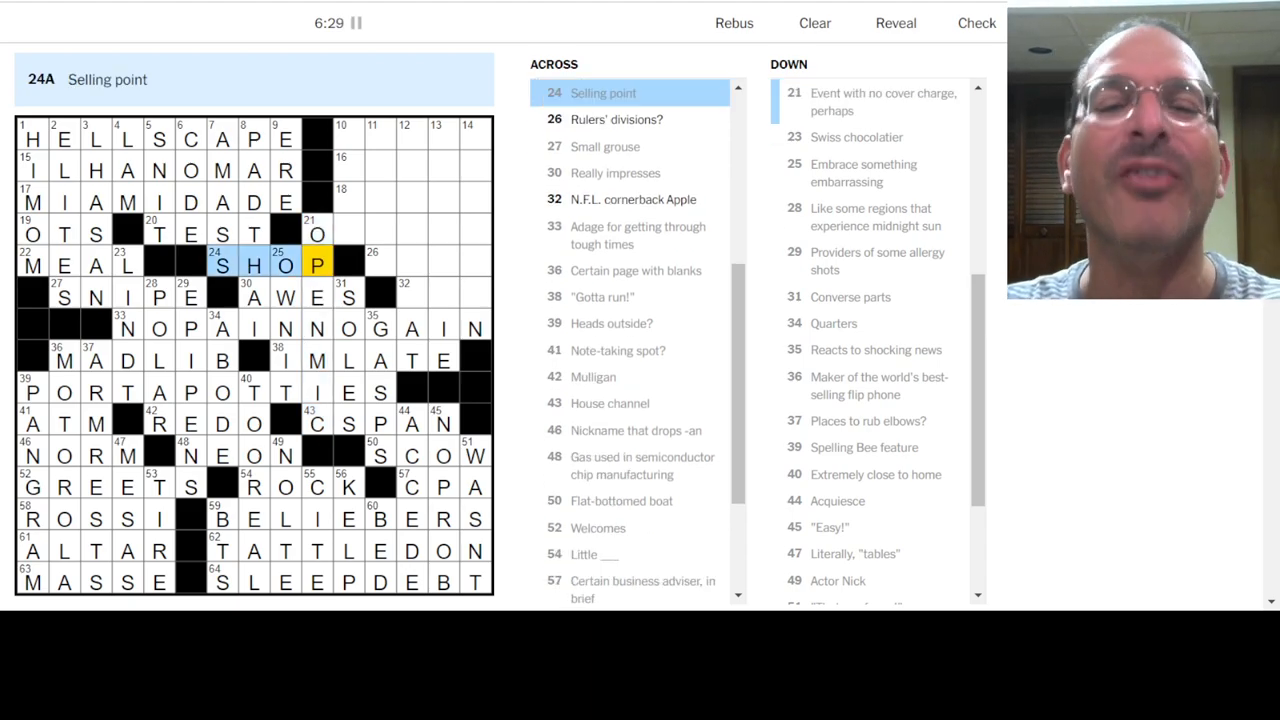
left_click(318, 232)
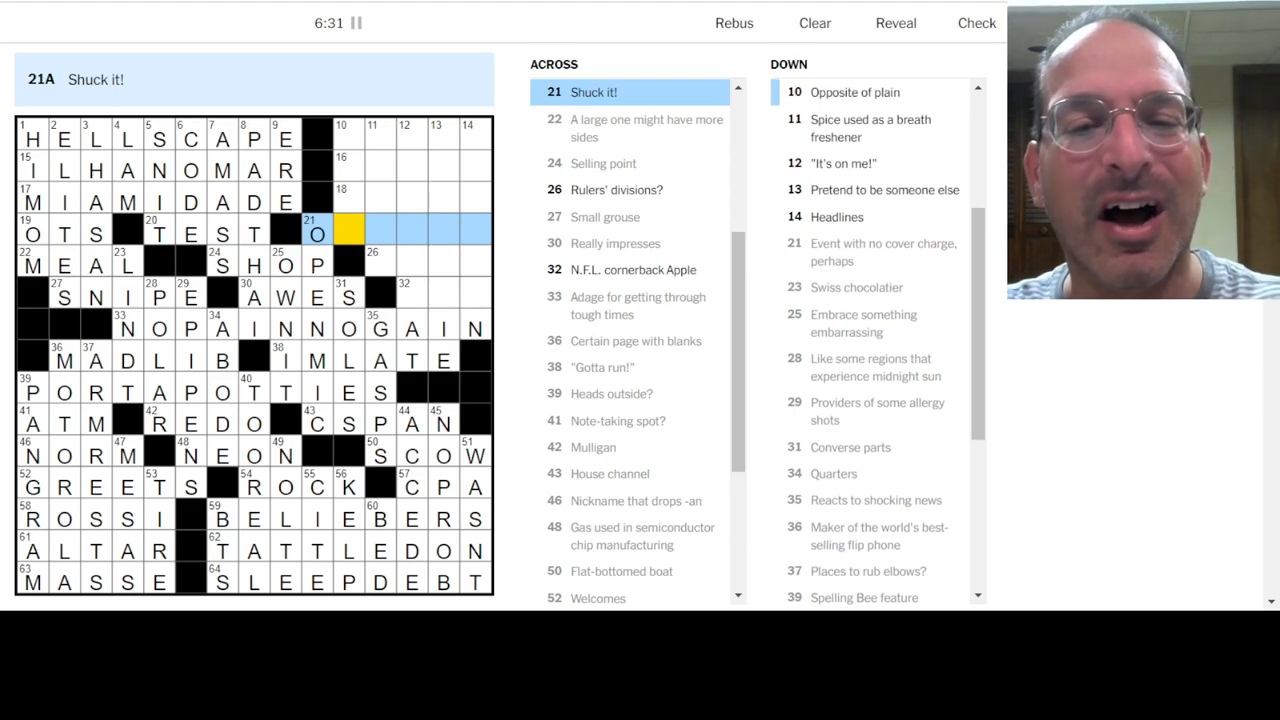
type("HS")
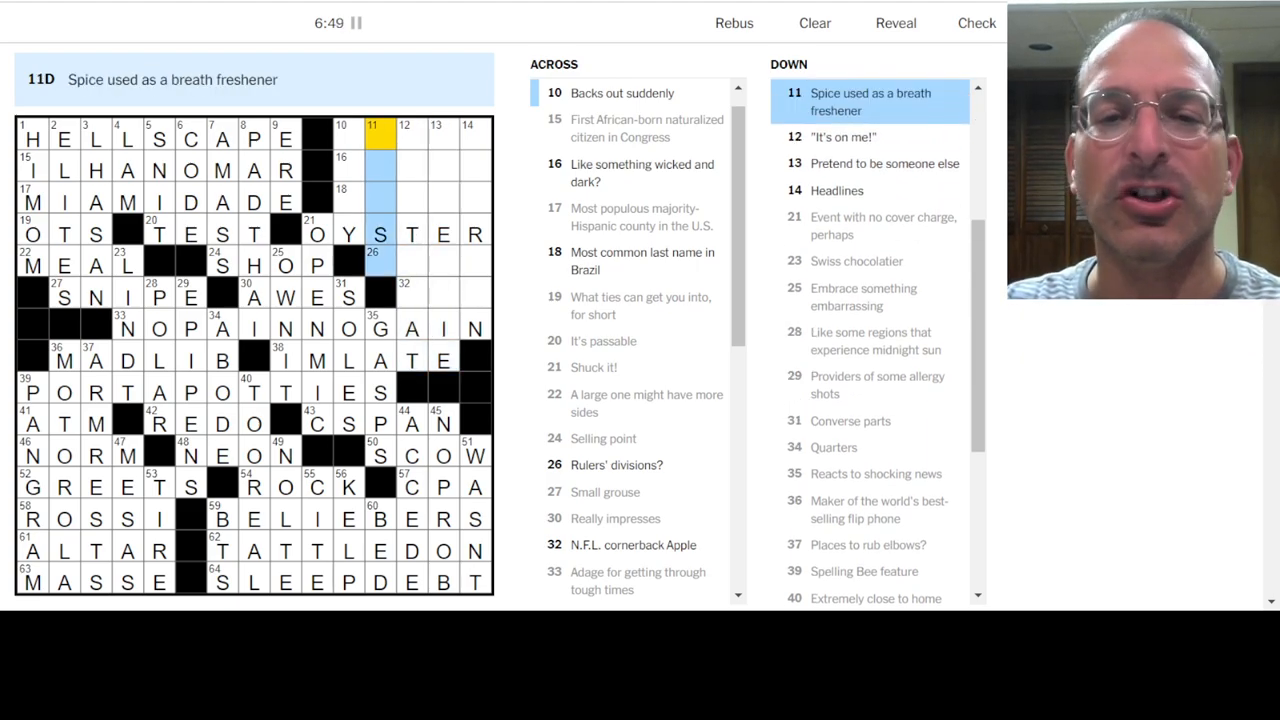
Step: Enter SILVA for 18-Across and start the upper-right corner answers
left_click(344, 136)
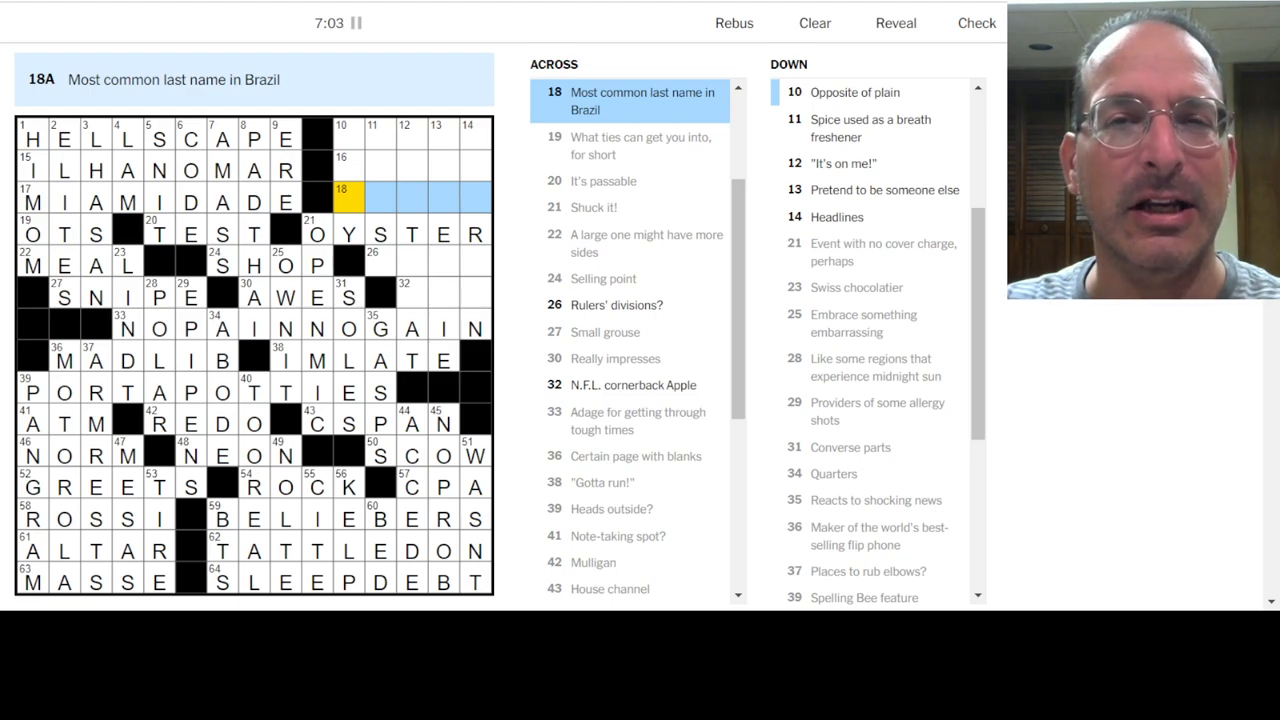
type("SILVA")
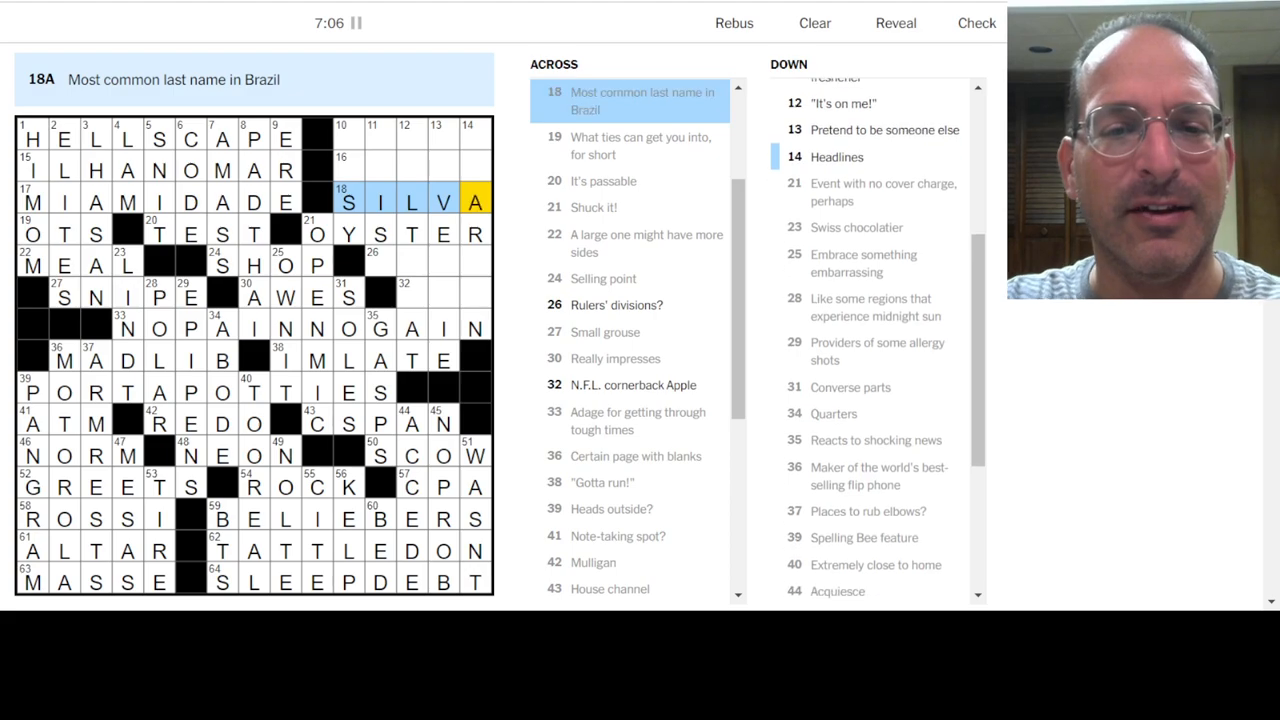
scroll("down", 3)
type("LIVEAL")
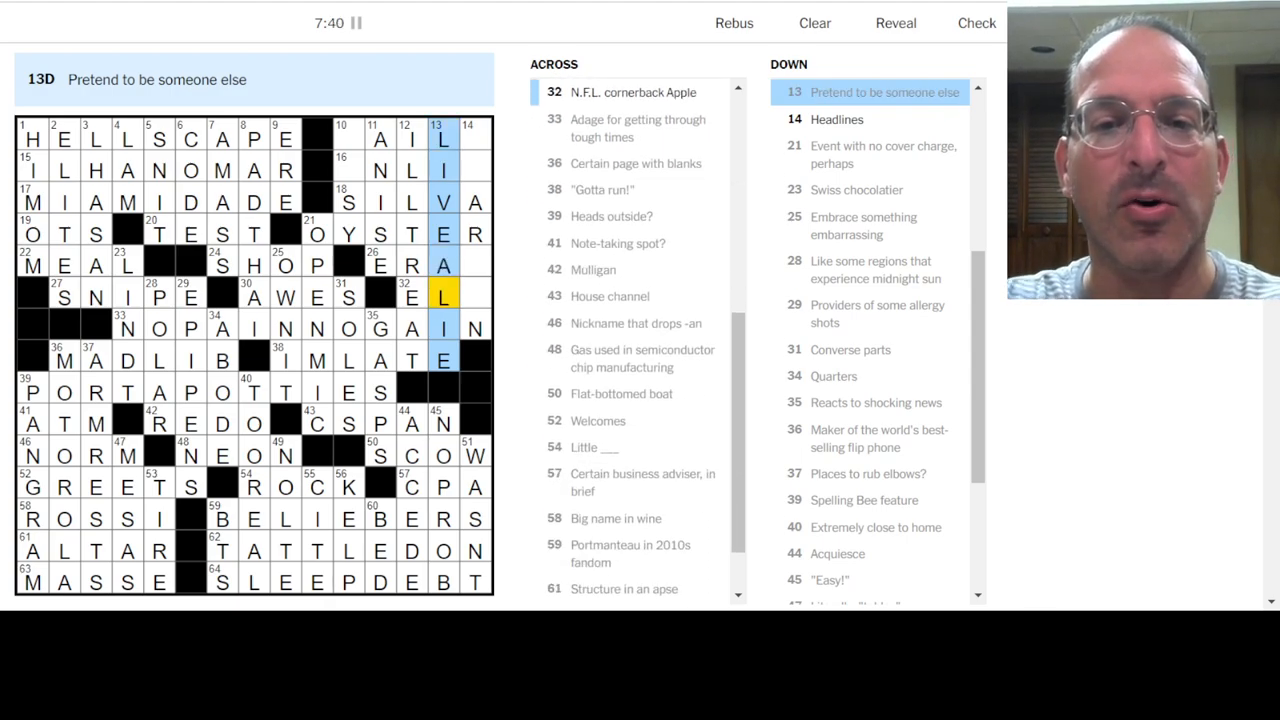
Step: Fill BAILS, UNLIT, ERAS and BUSY to complete the grid, then keep trying after the Almost there popup
left_click(468, 136)
type("STARSO")
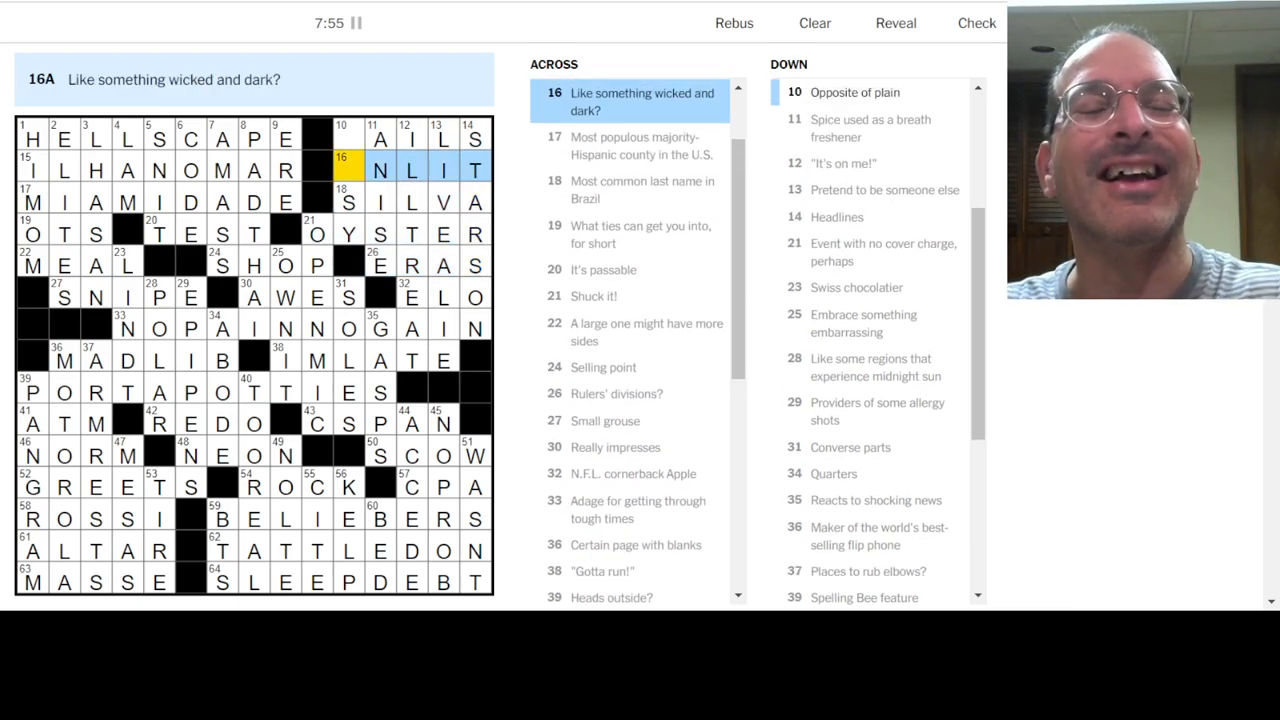
left_click(344, 136)
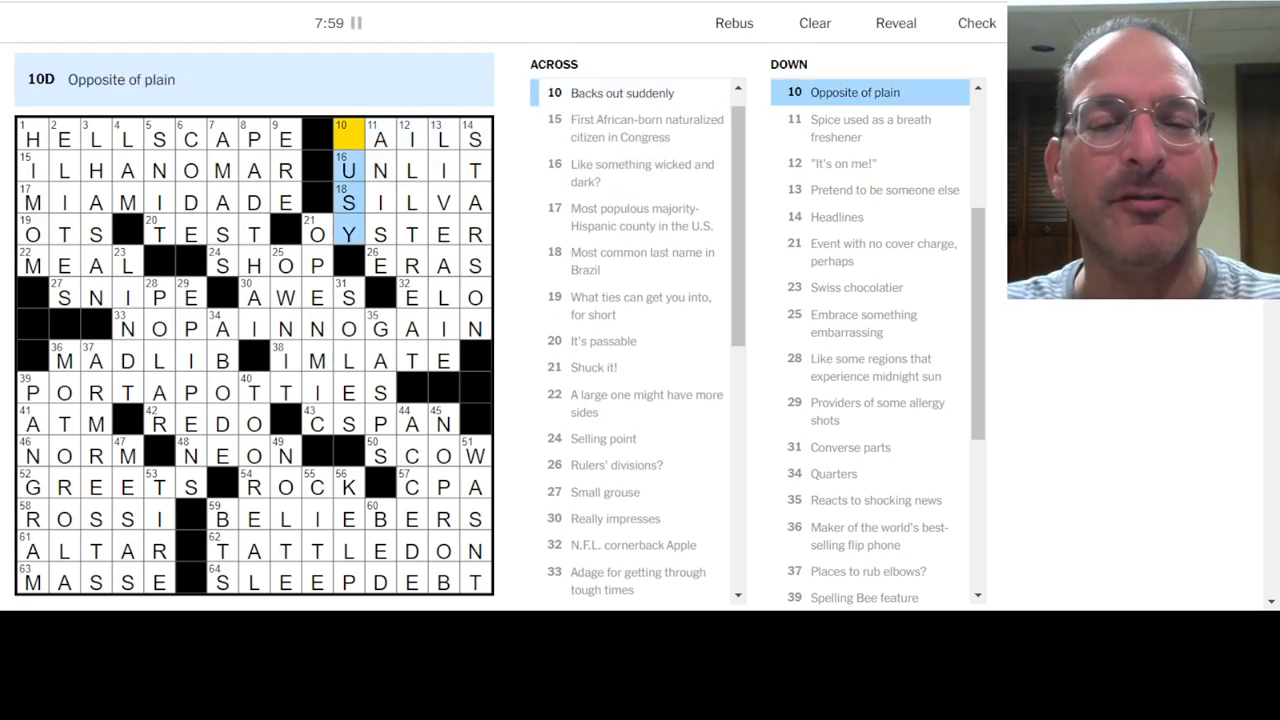
left_click(974, 24)
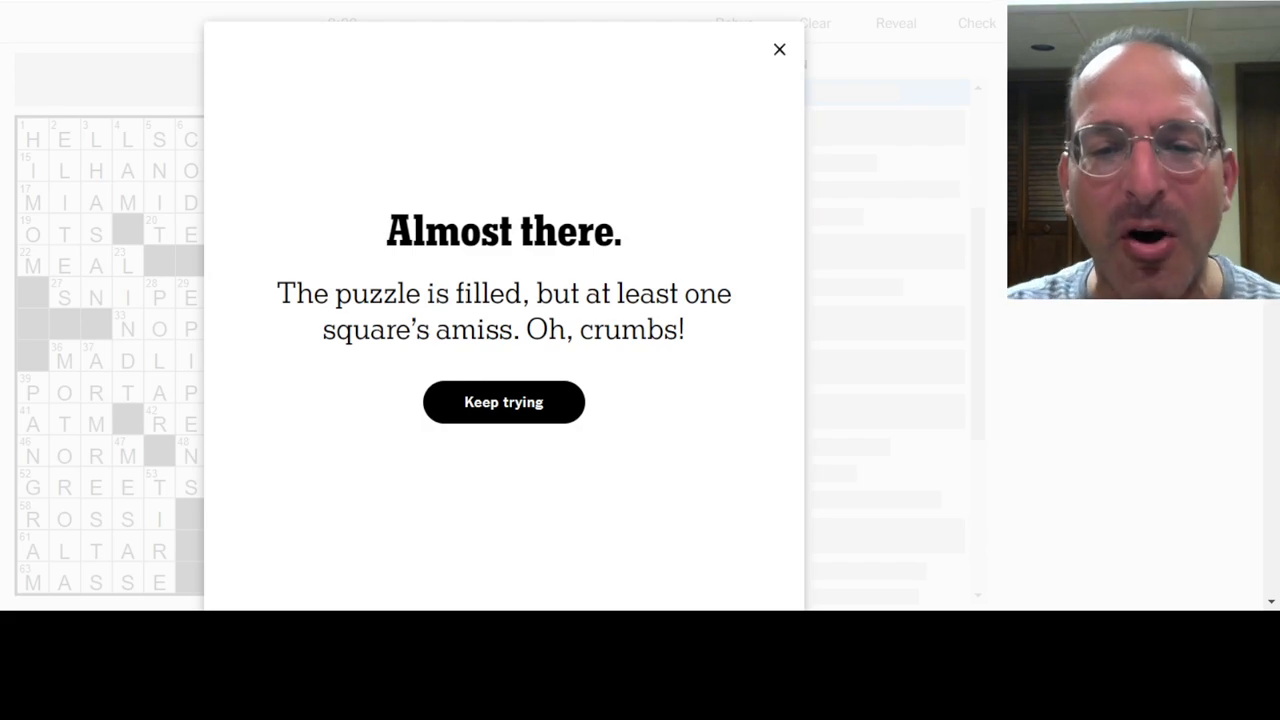
left_click(778, 50)
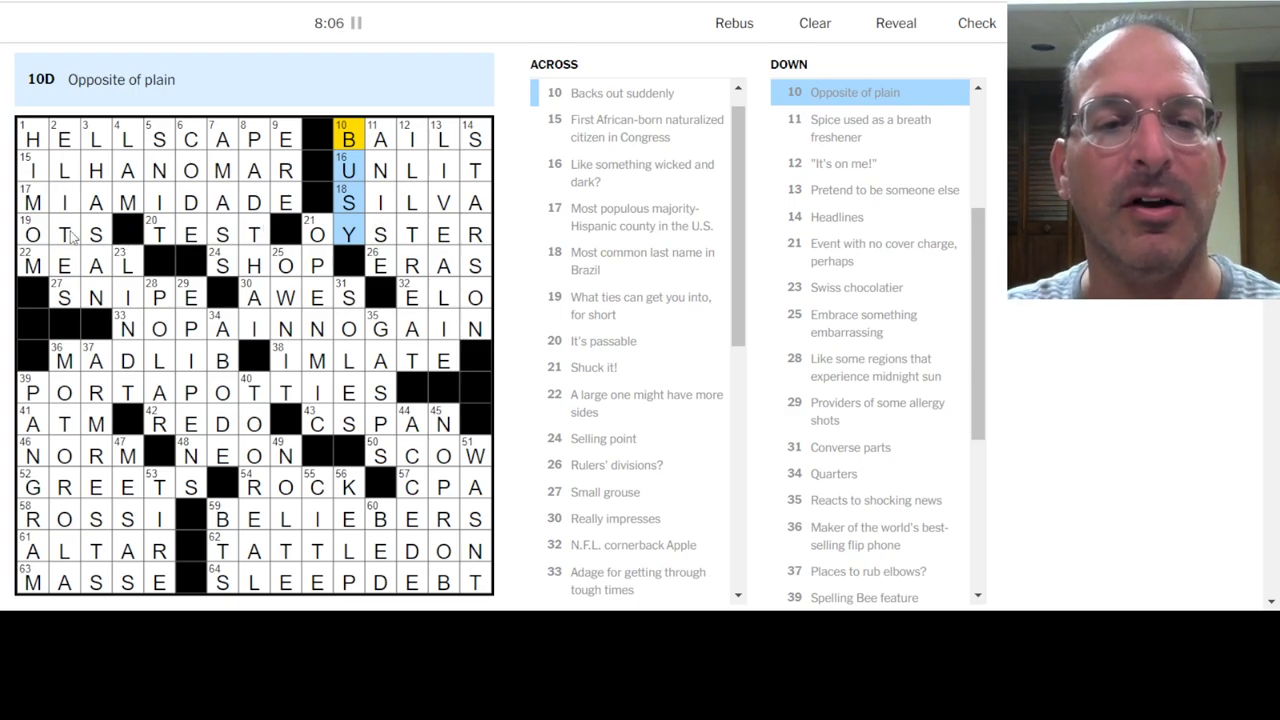
left_click(64, 236)
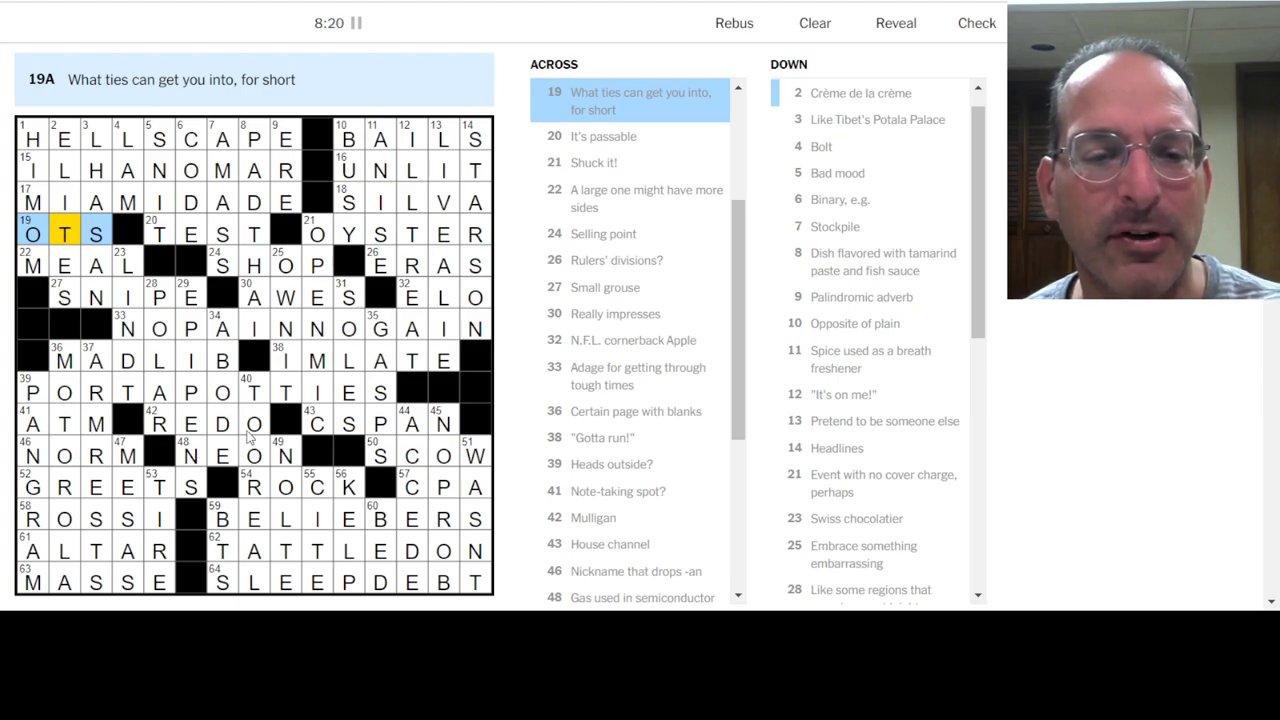
left_click(190, 424)
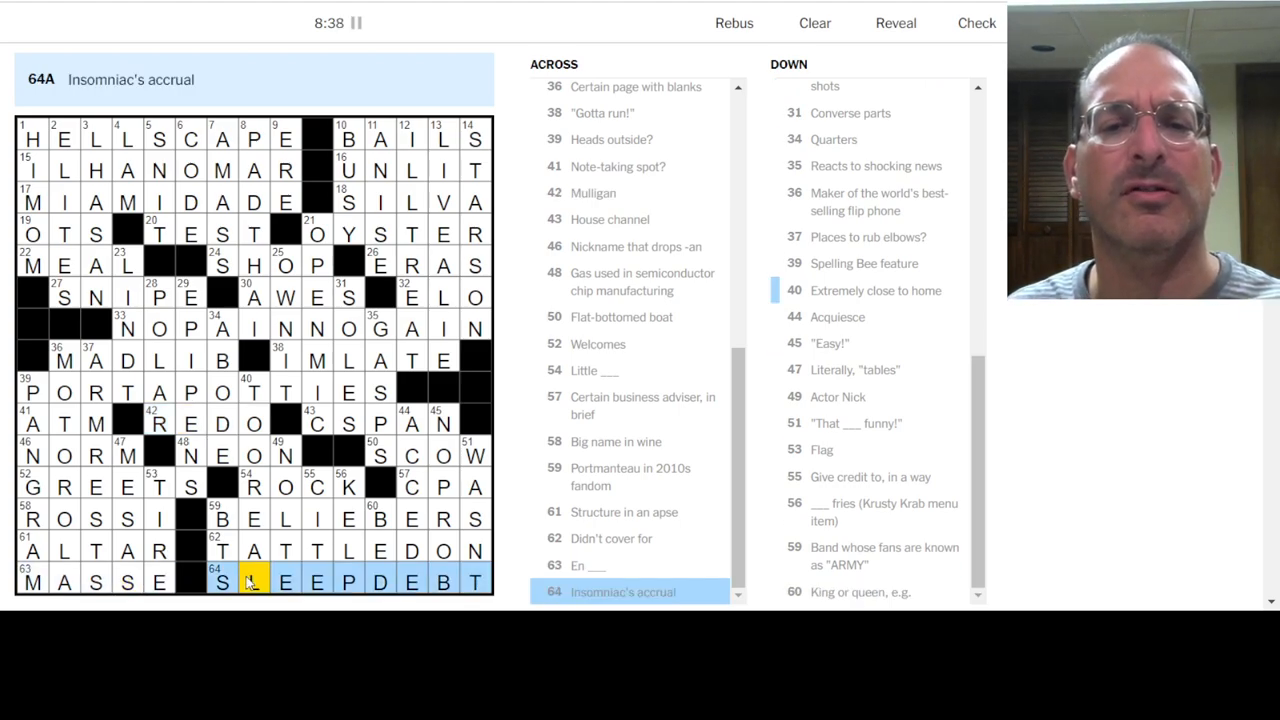
type("L")
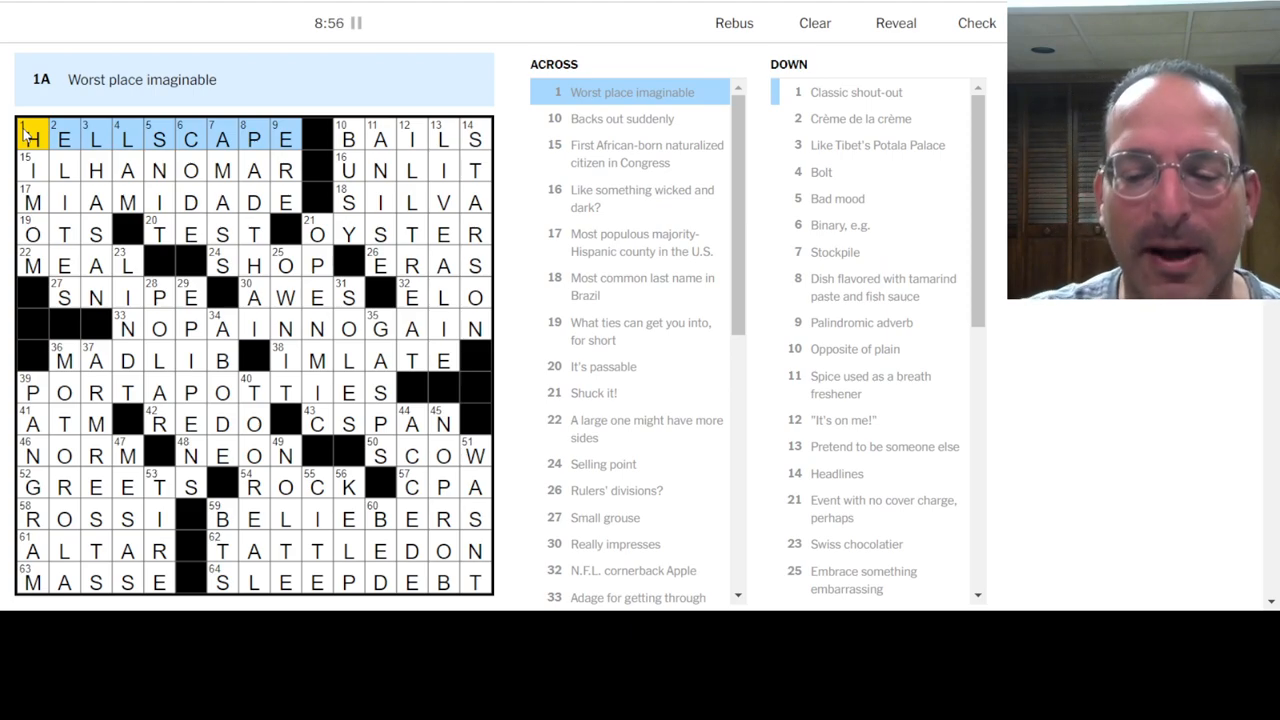
Step: Retype letters in 16-Across, 22-Across and 29-Down to fix the wrong square, solving the puzzle in 9:50
left_click(348, 138)
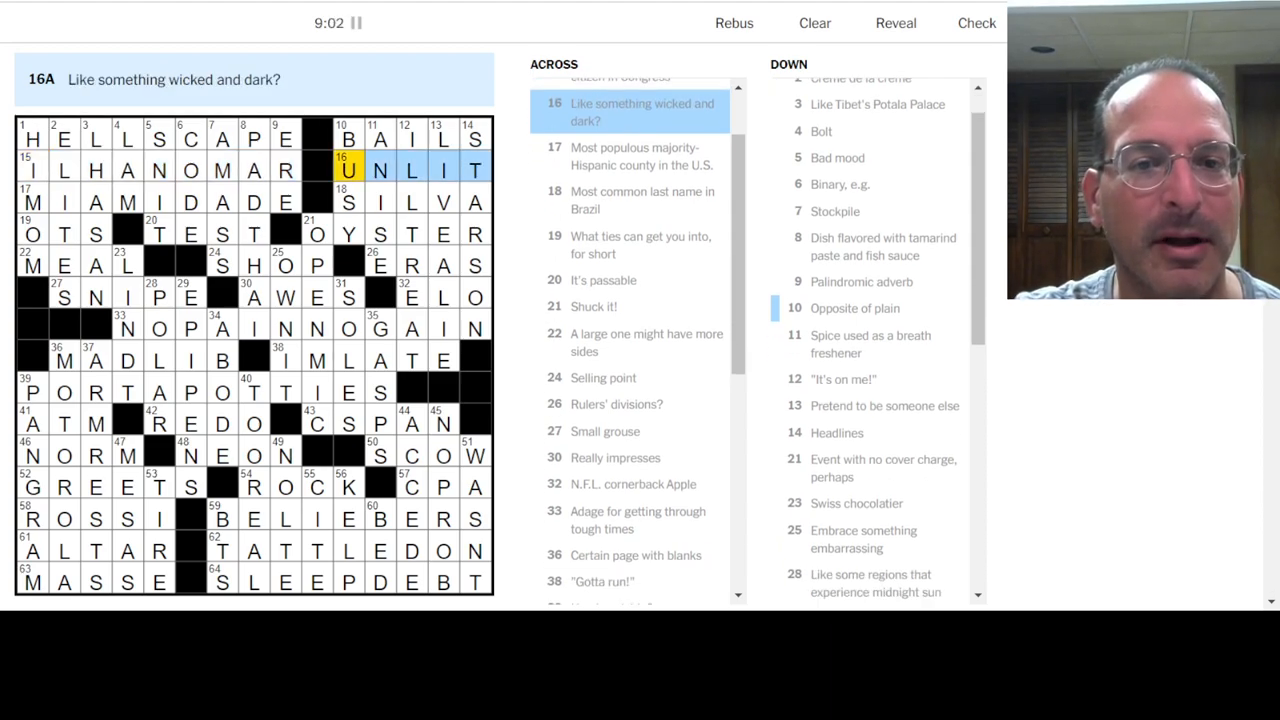
scroll("down", 3)
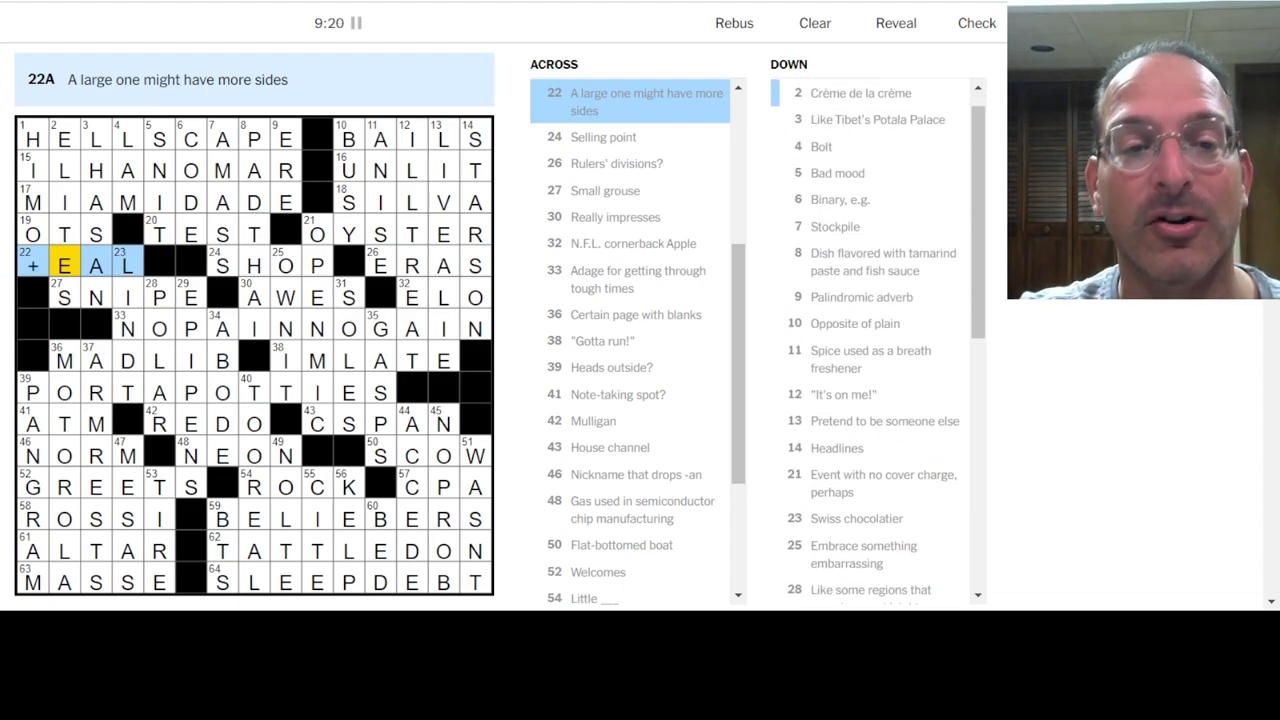
type("M")
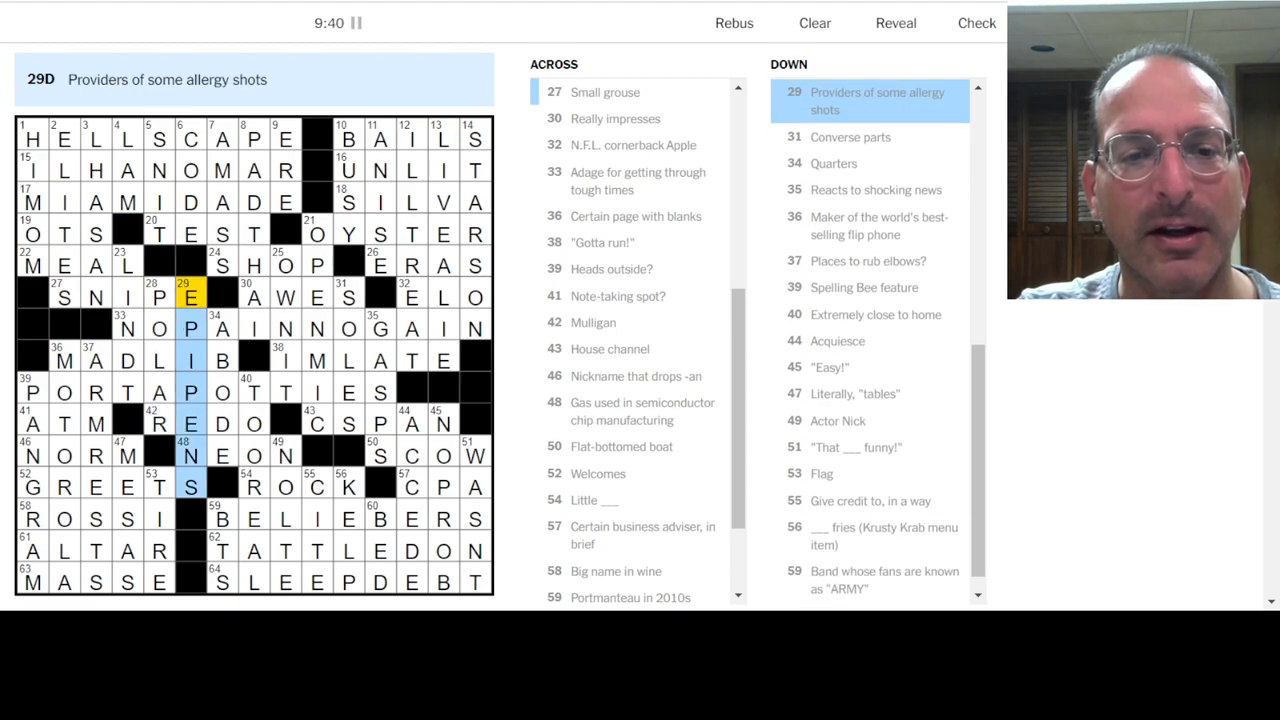
left_click(70, 296)
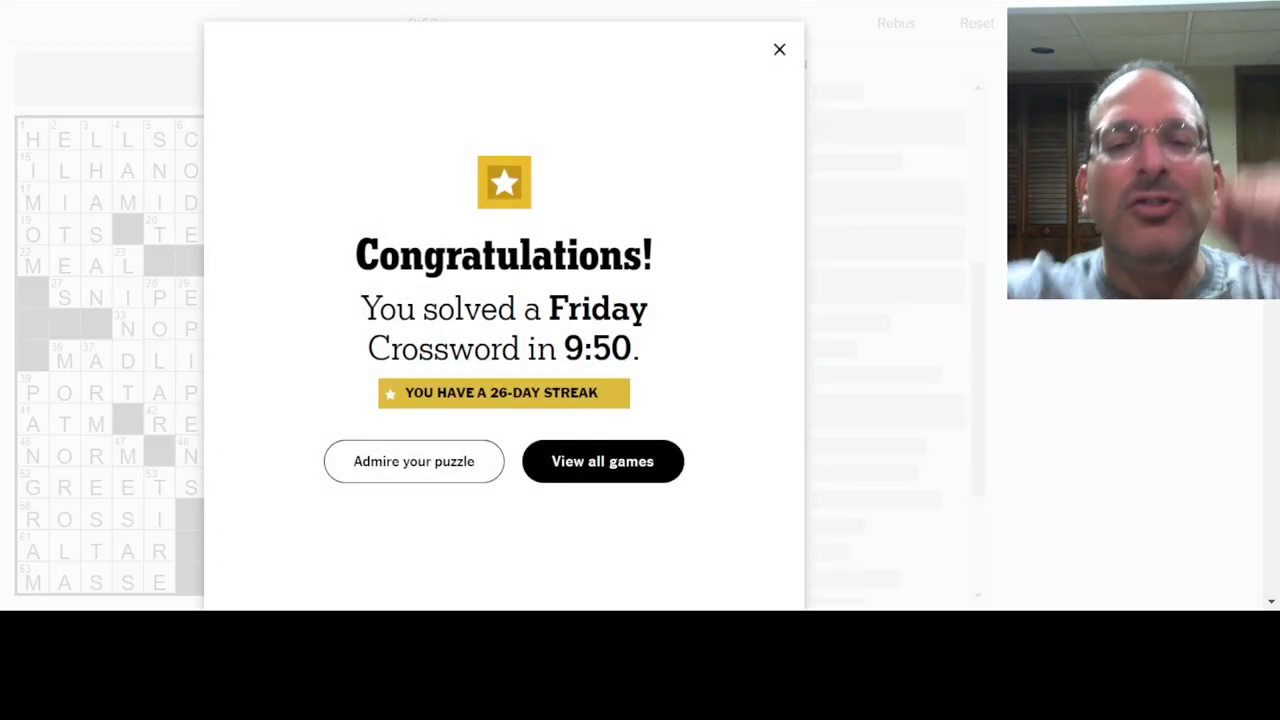
mouse_move(30, 288)
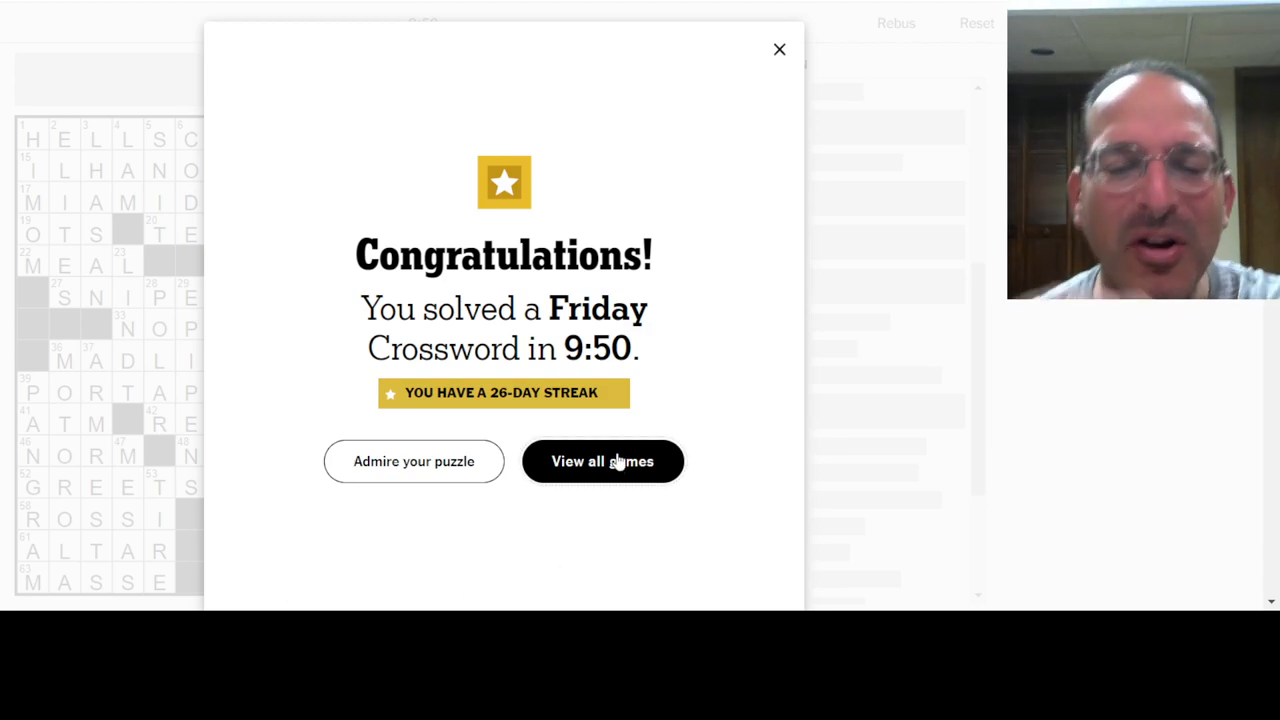
Step: From the Congratulations popup go to all games and reopen The Crossword's solved 9:50 grid
left_click(602, 460)
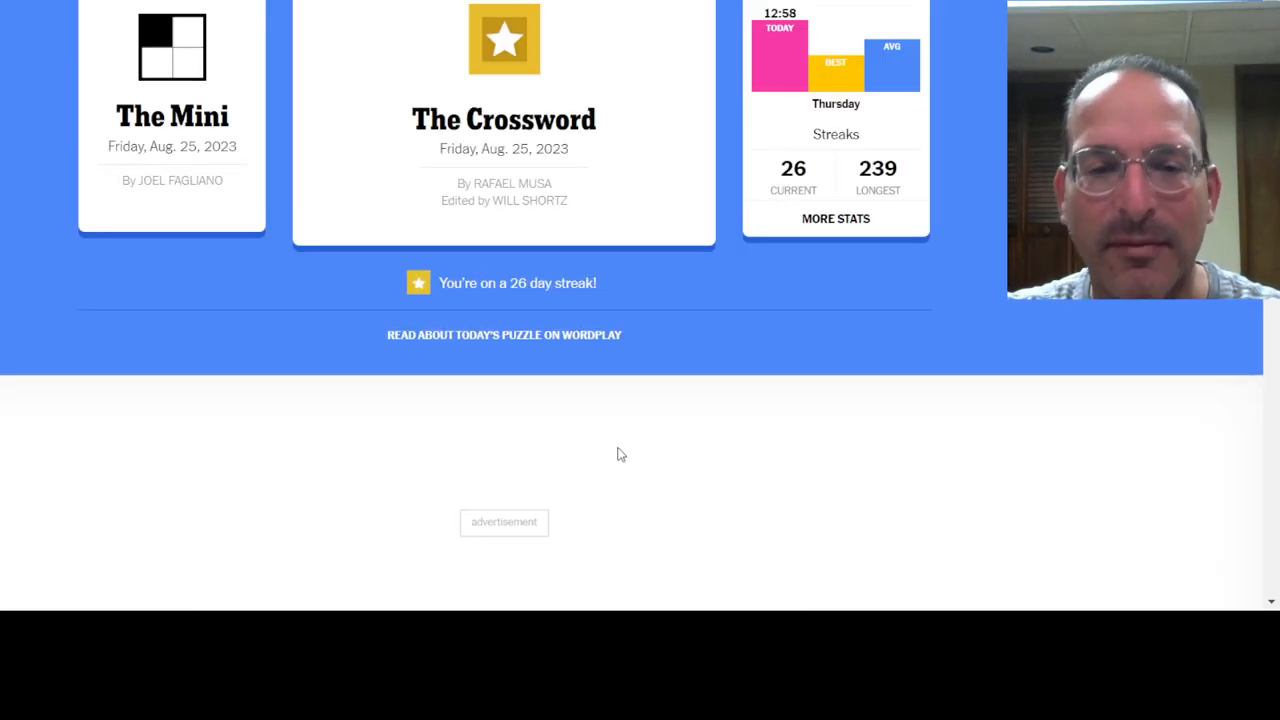
scroll("down", 3)
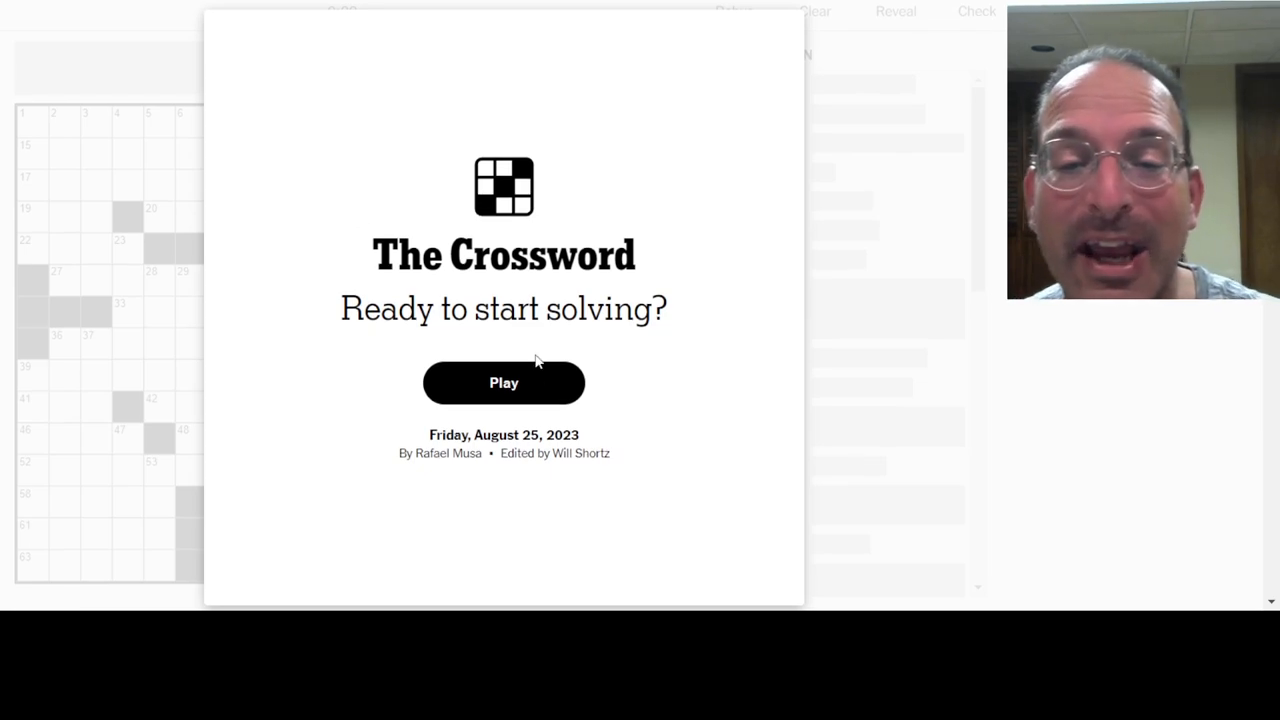
left_click(504, 384)
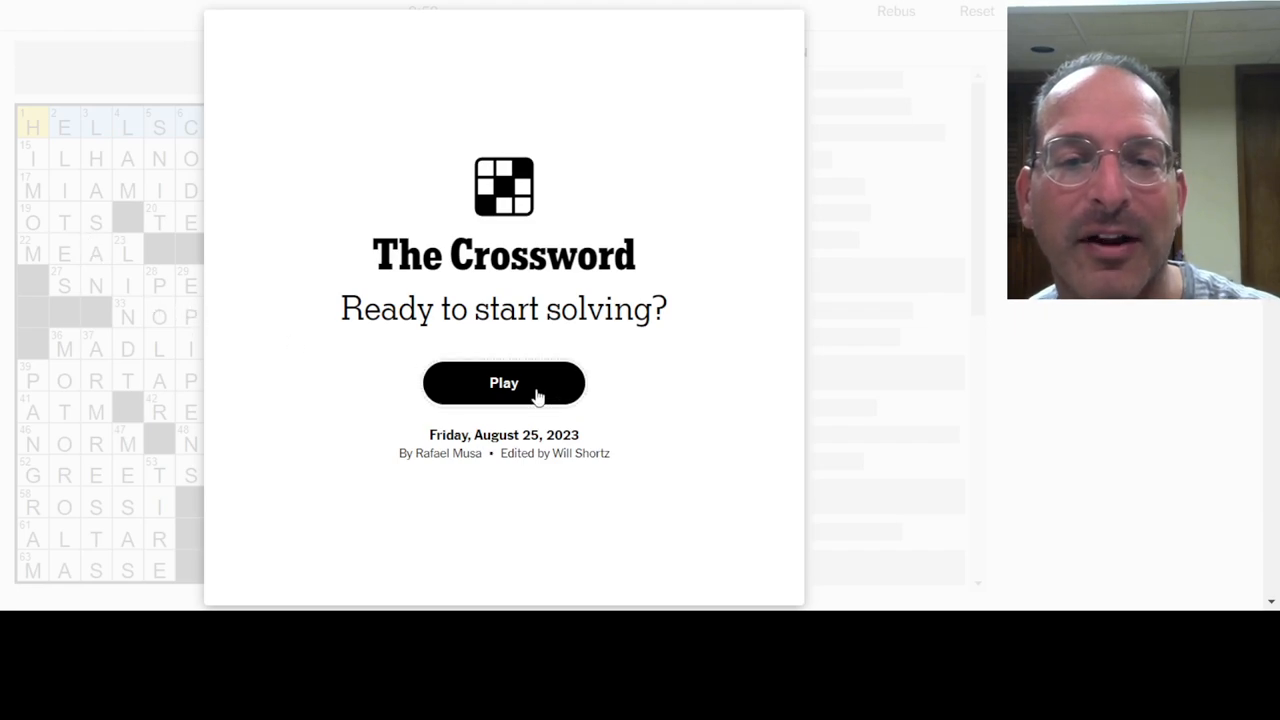
left_click(504, 384)
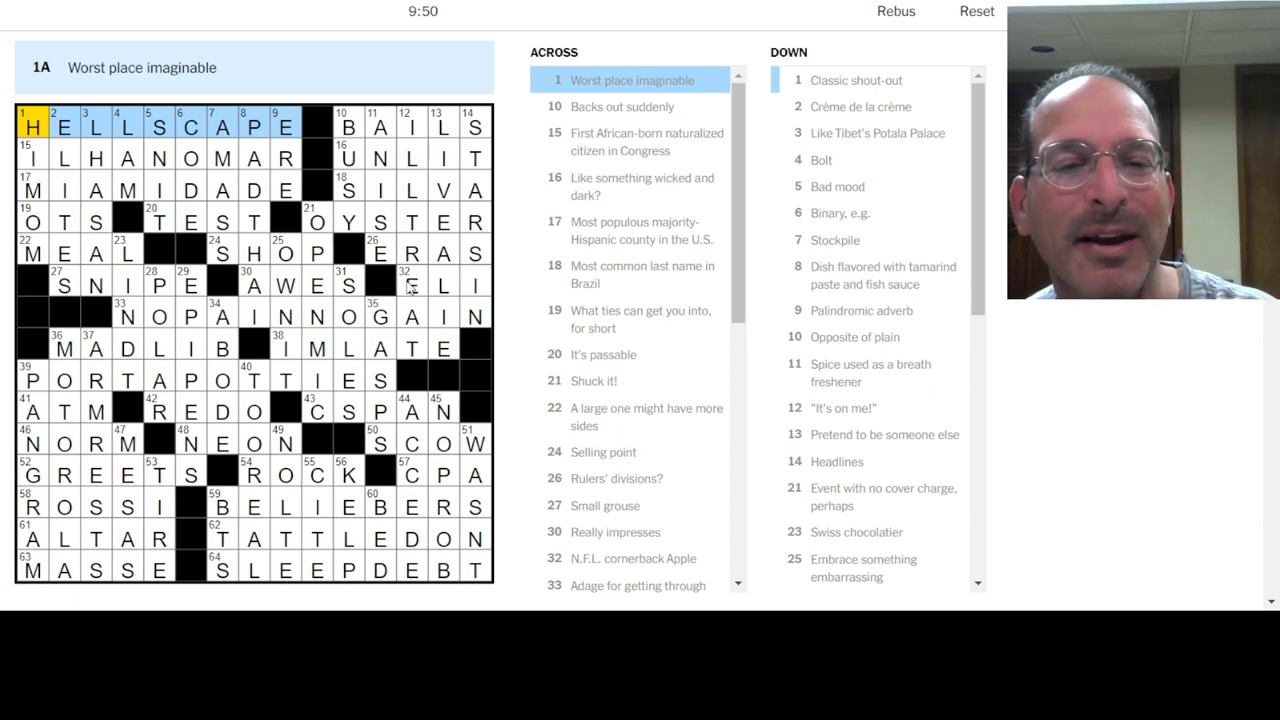
Step: Review the 18-Across answer SILVA, then return to the full puzzle page view
left_click(348, 190)
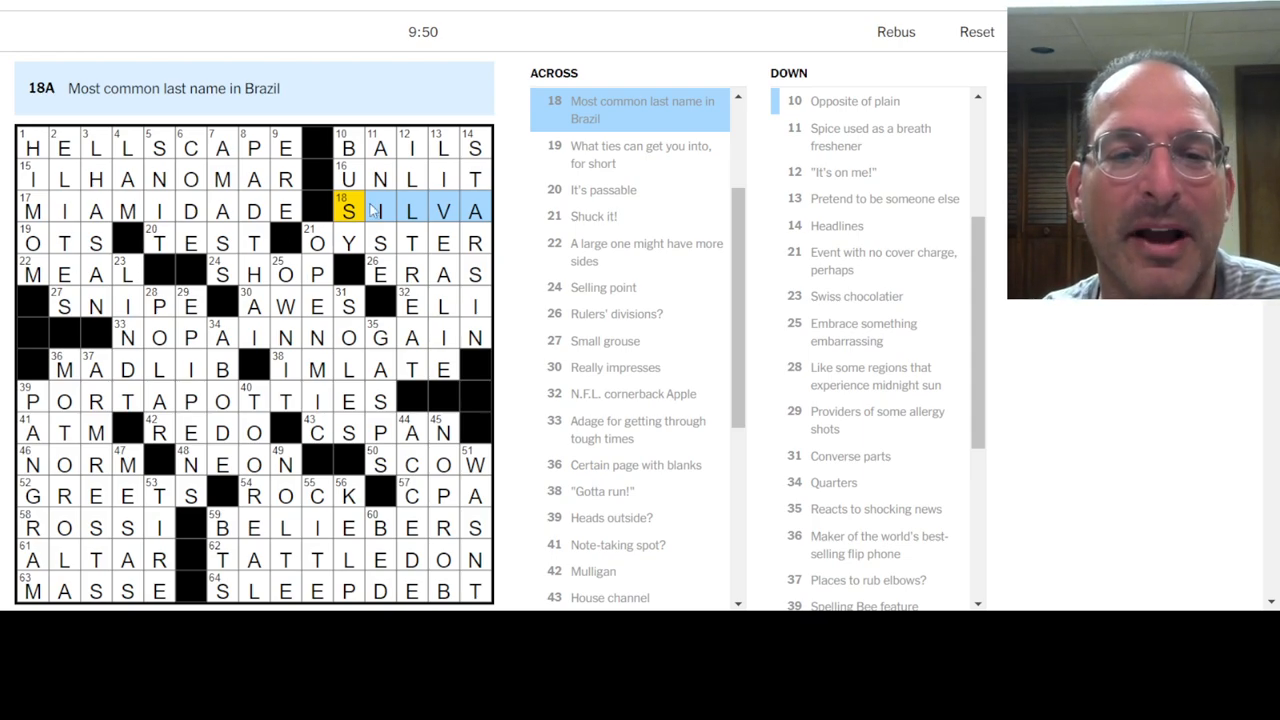
left_click(442, 304)
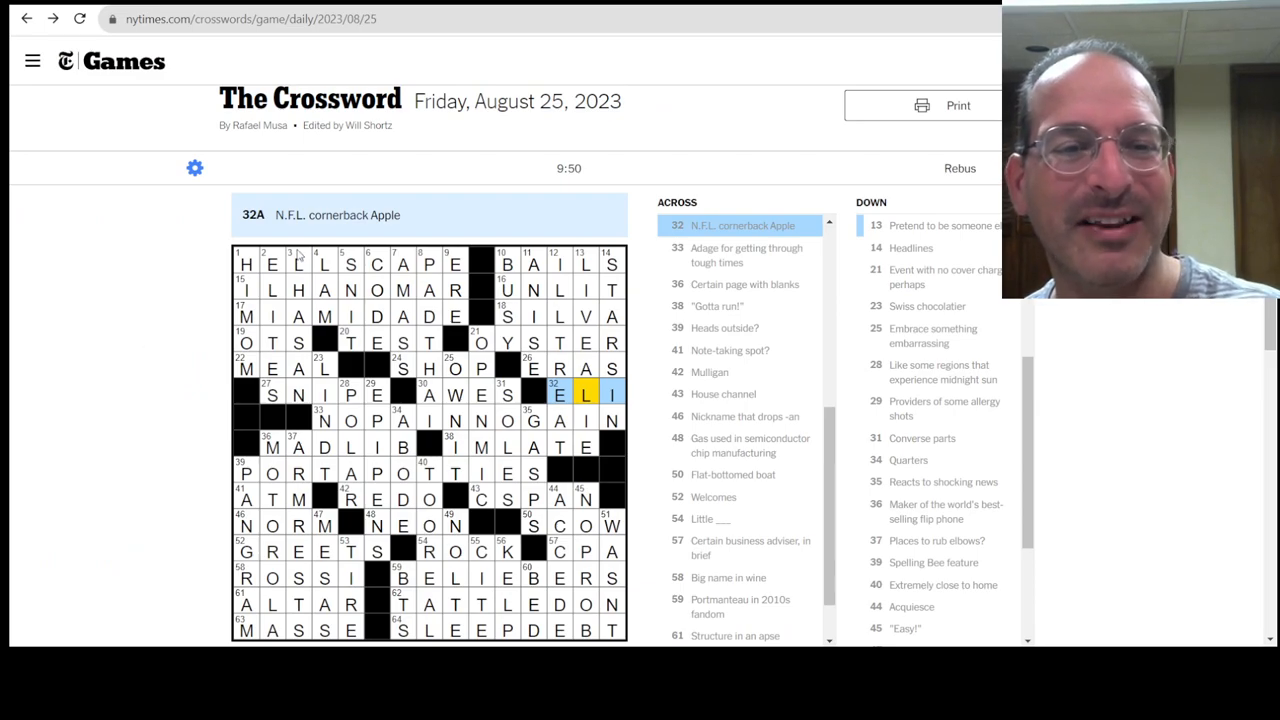
Step: Review the 41-Across answer ATM, then start a blank new browser tab
left_click(296, 264)
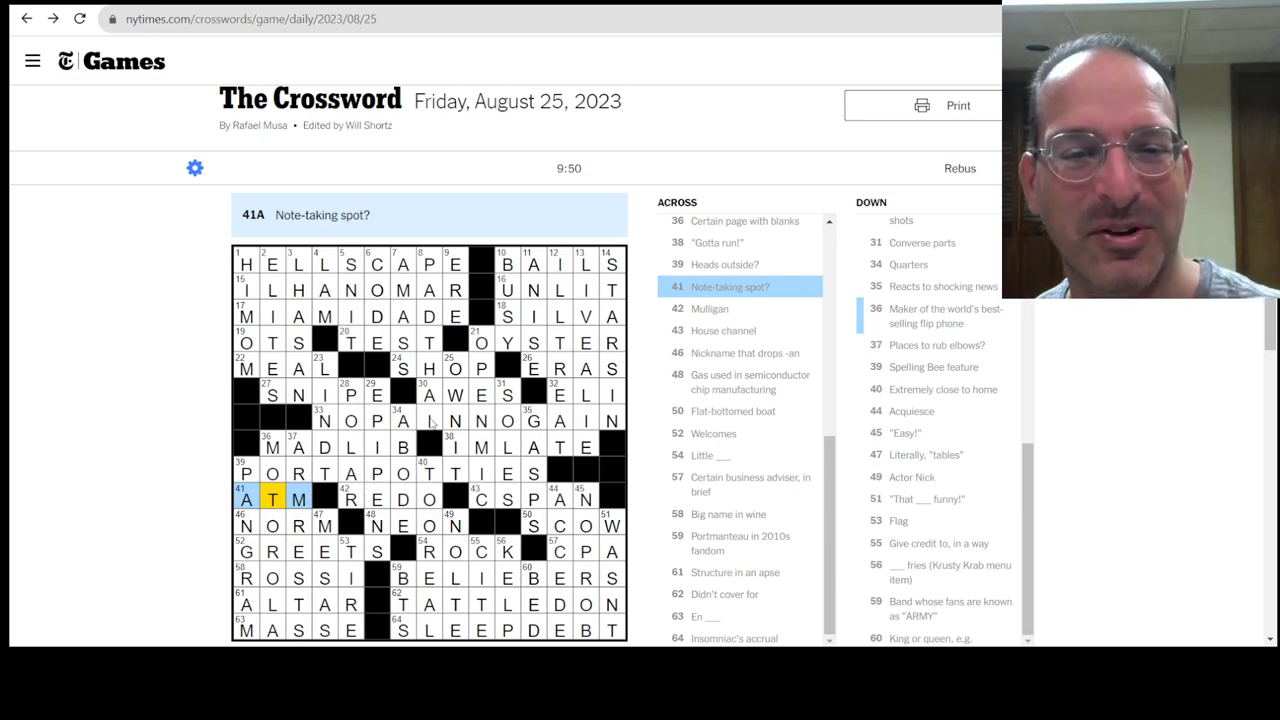
mouse_move(510, 566)
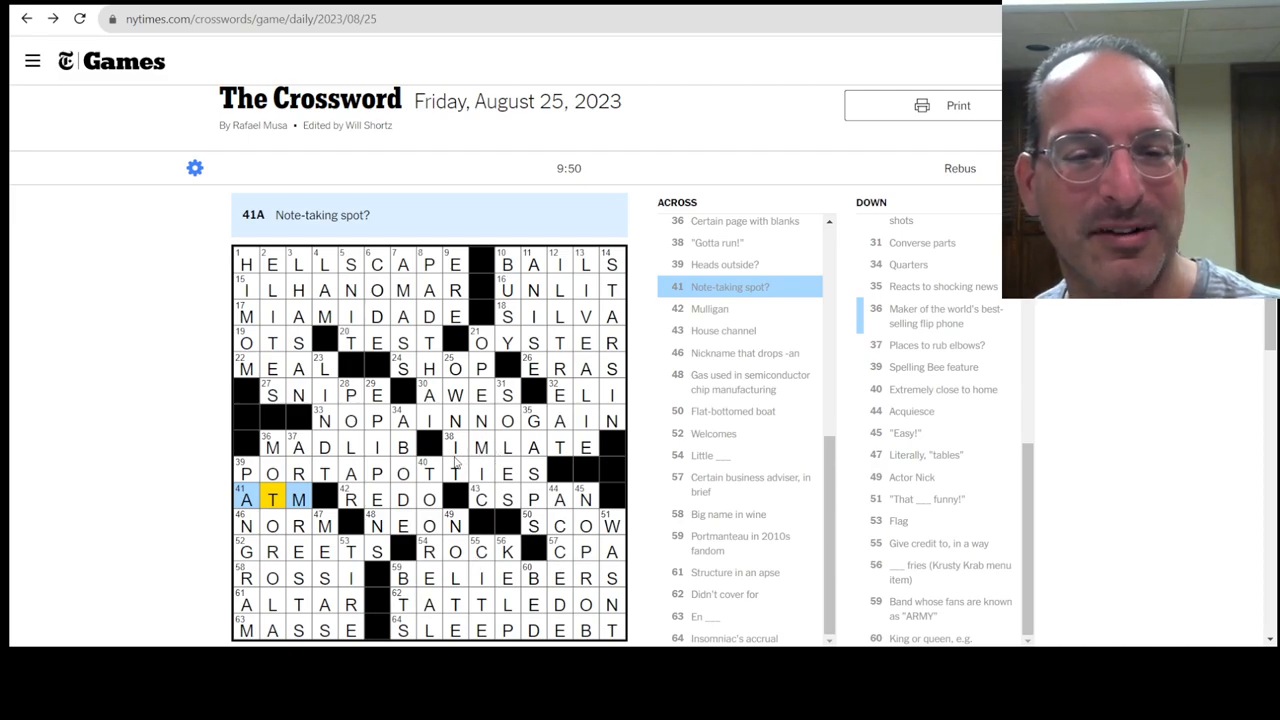
left_click(398, 368)
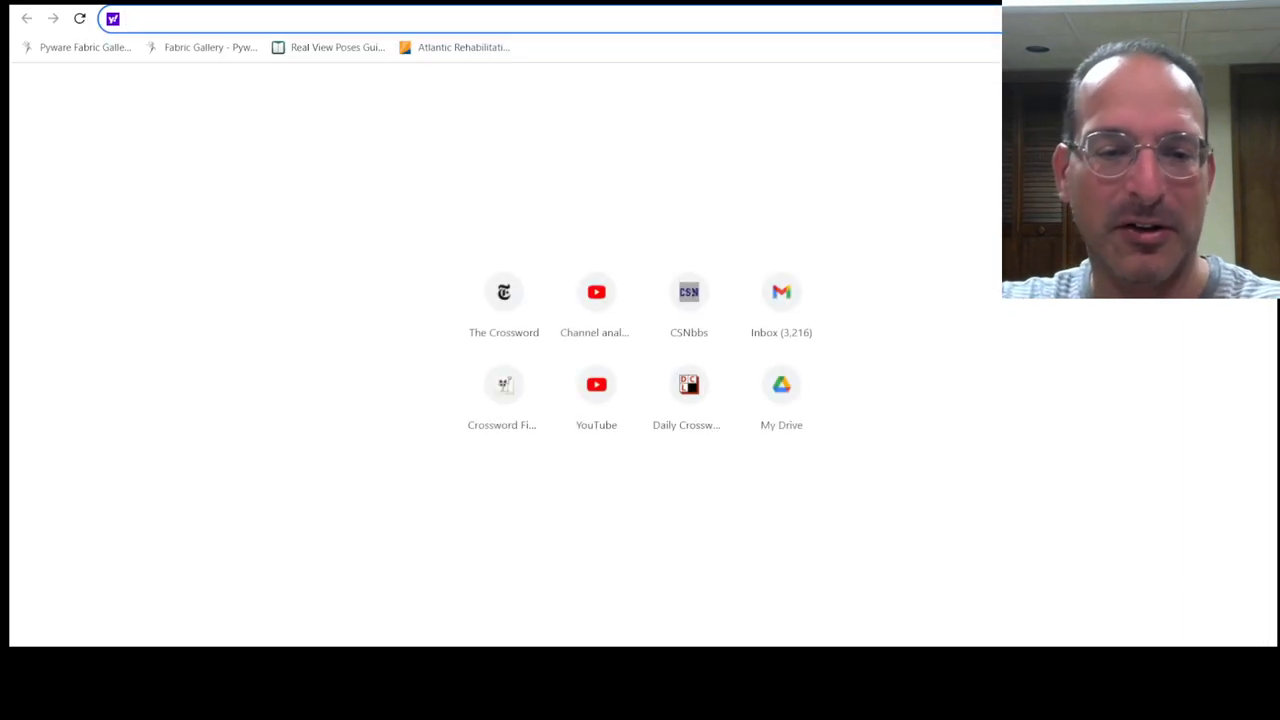
Step: Search the web for Eli Apple from the 'eli' address-bar suggestion
type("eli a")
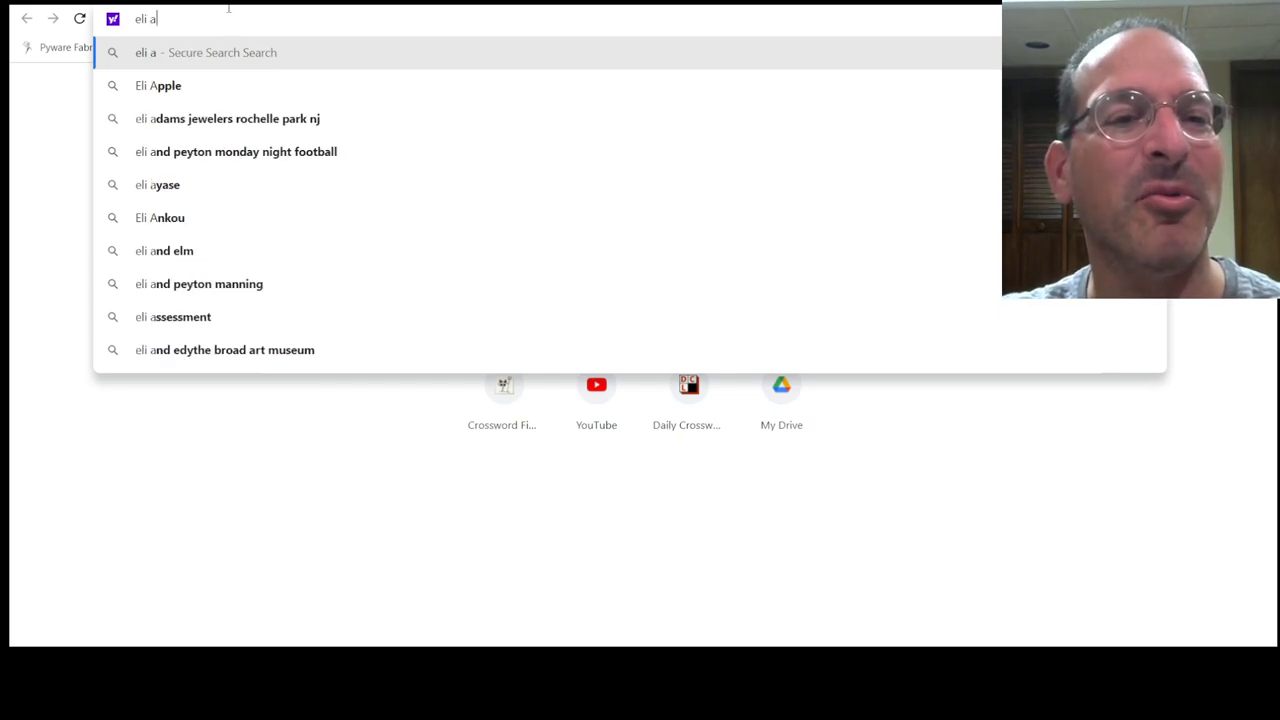
left_click(158, 84)
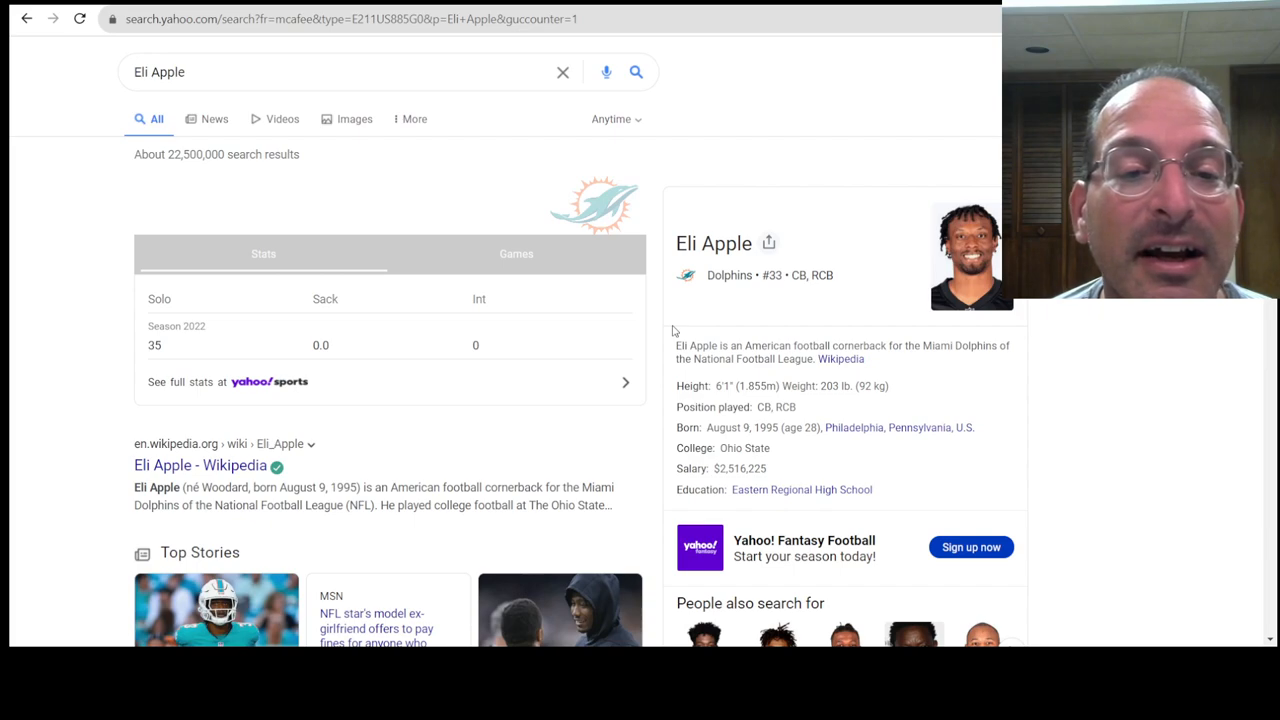
mouse_move(616, 464)
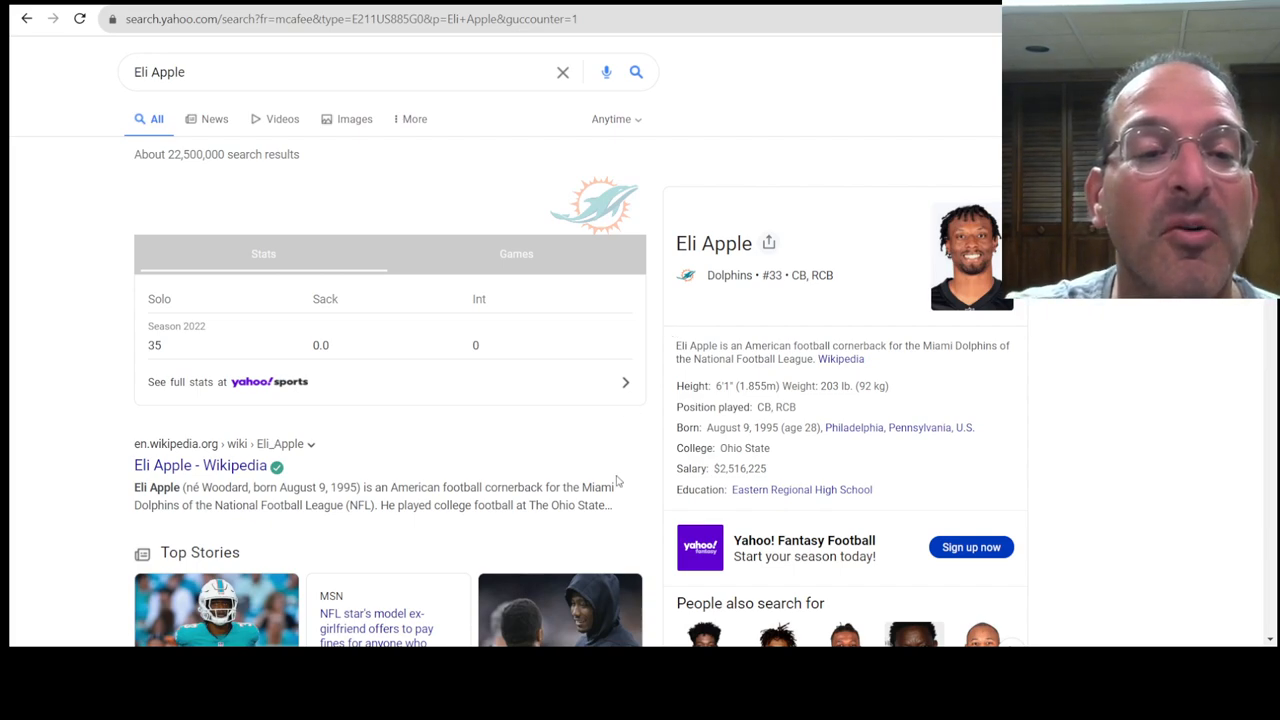
mouse_move(532, 478)
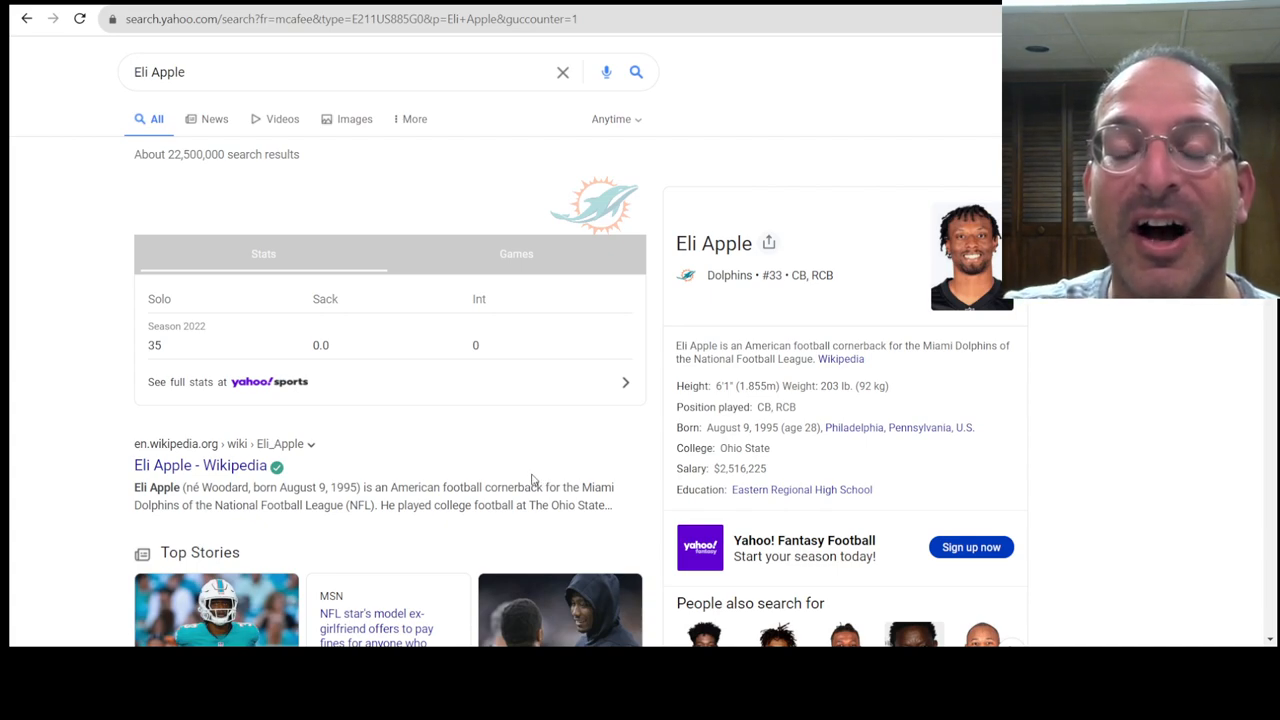
mouse_move(784, 480)
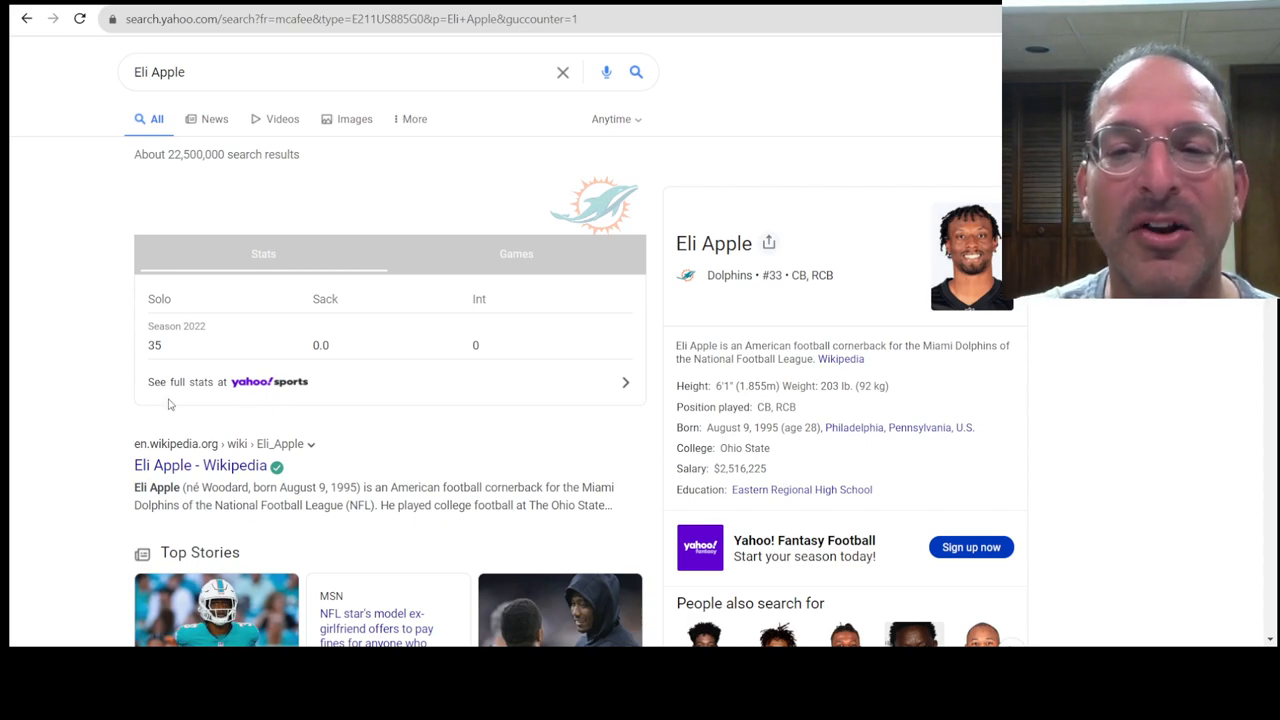
mouse_move(326, 520)
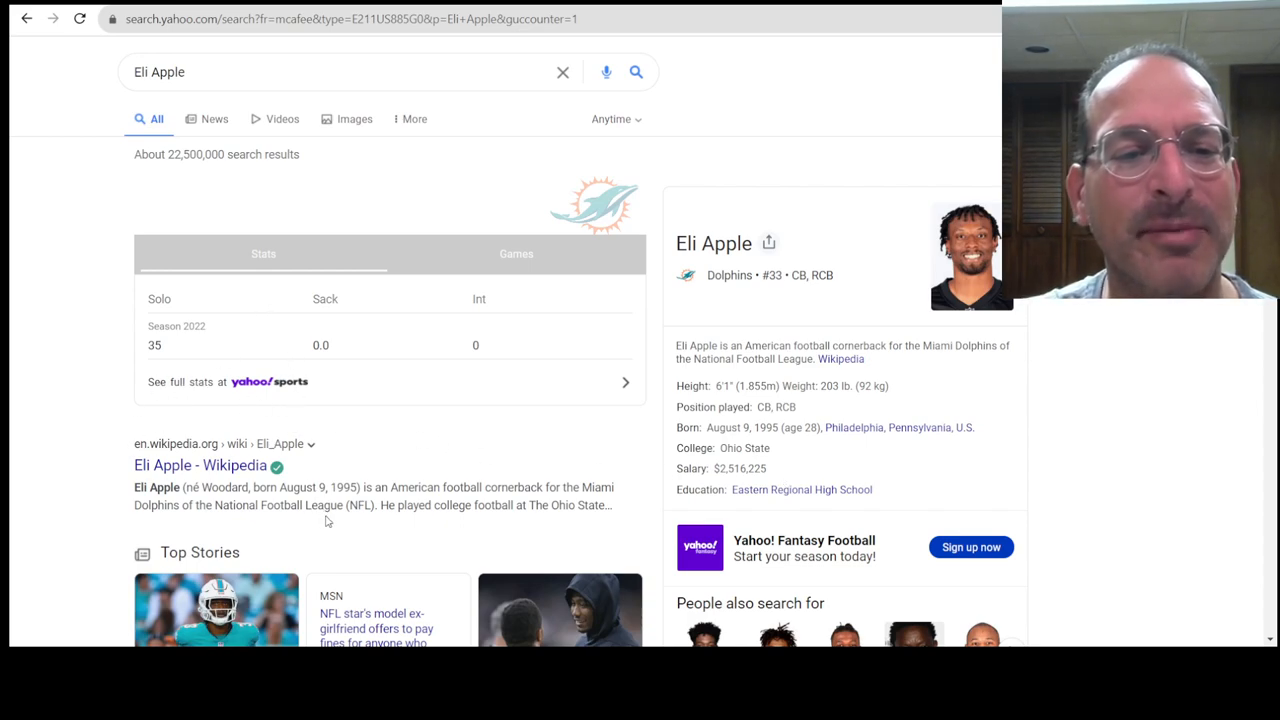
mouse_move(300, 504)
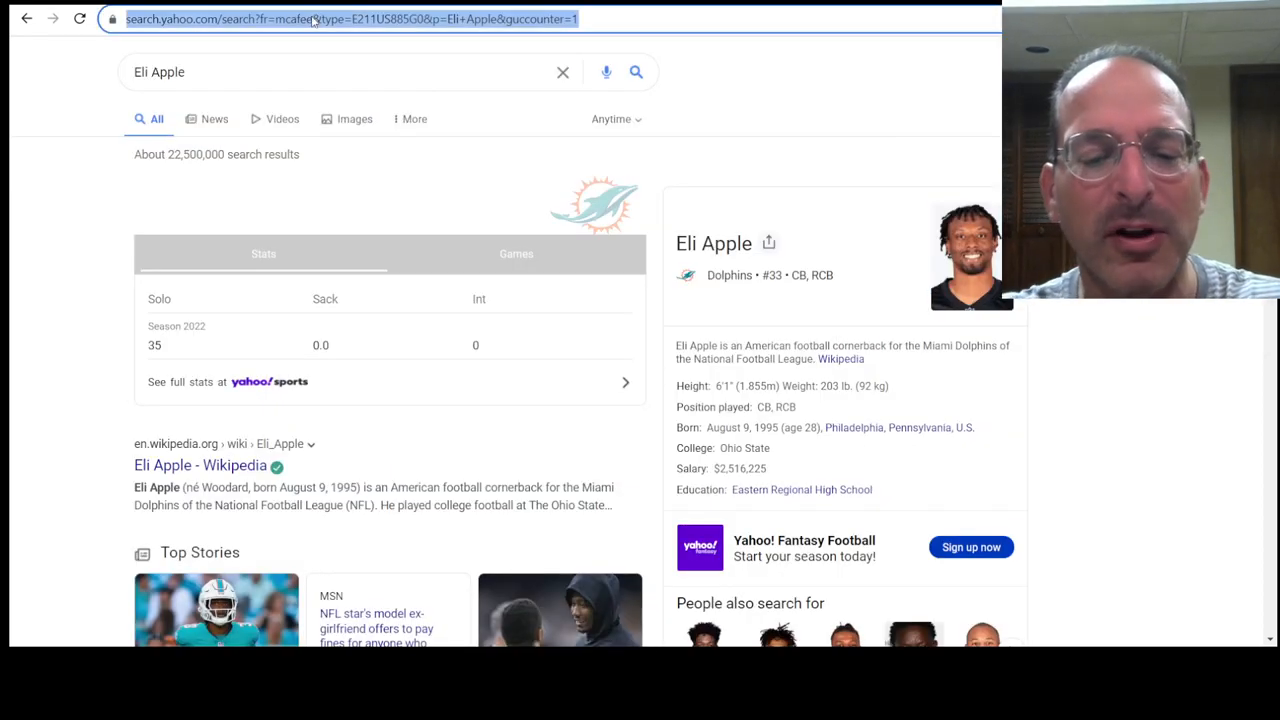
Step: Search Yahoo for the exact quoted phrase "no pain no gain"
type("\"no pai")
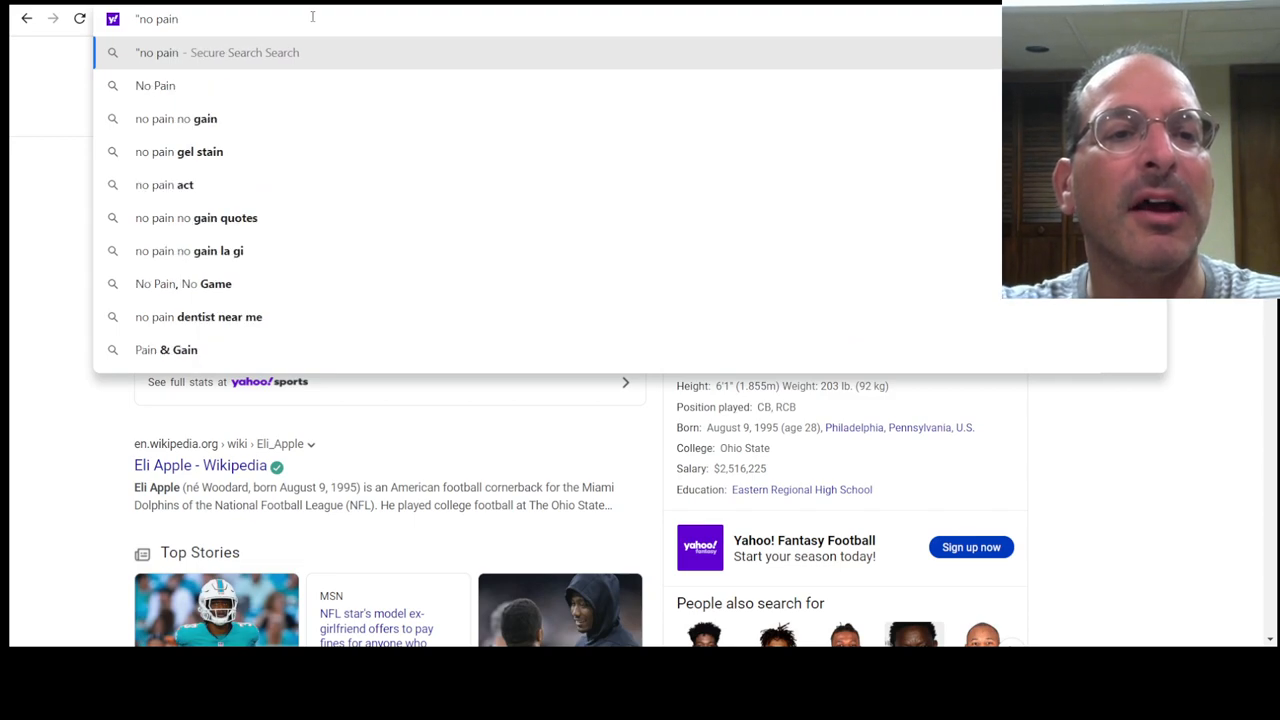
type("no gain")
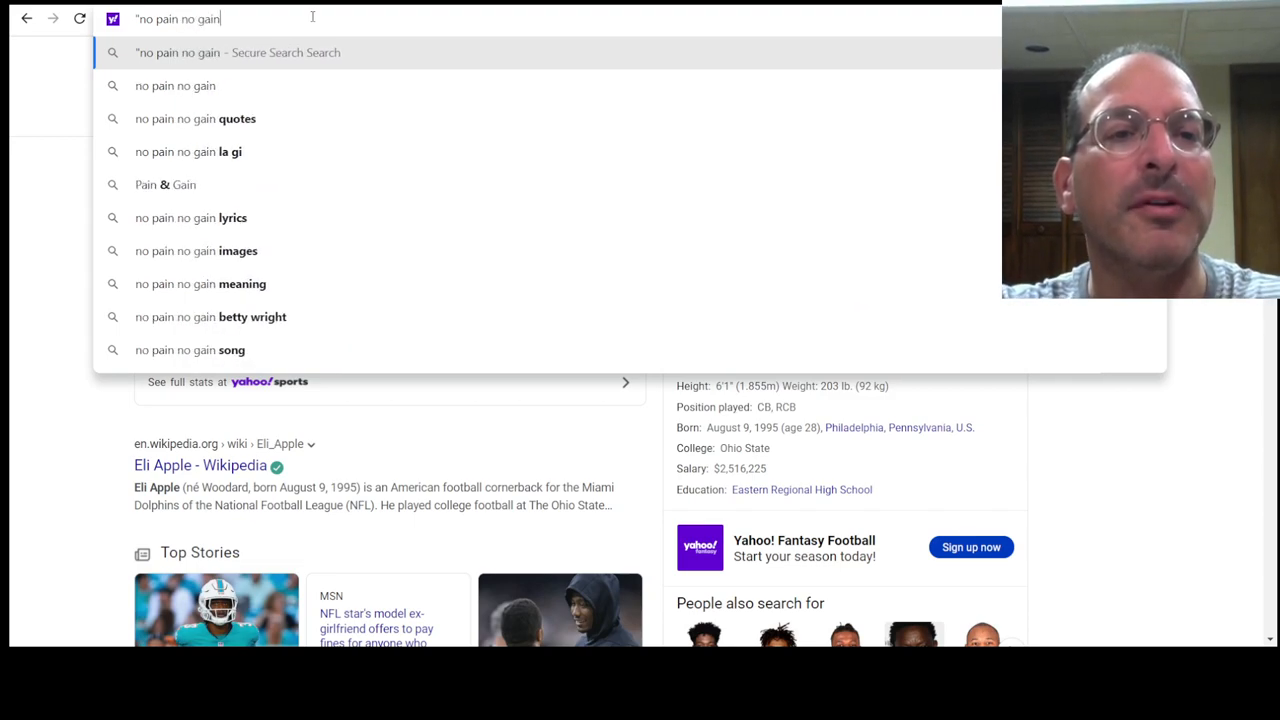
type("\"")
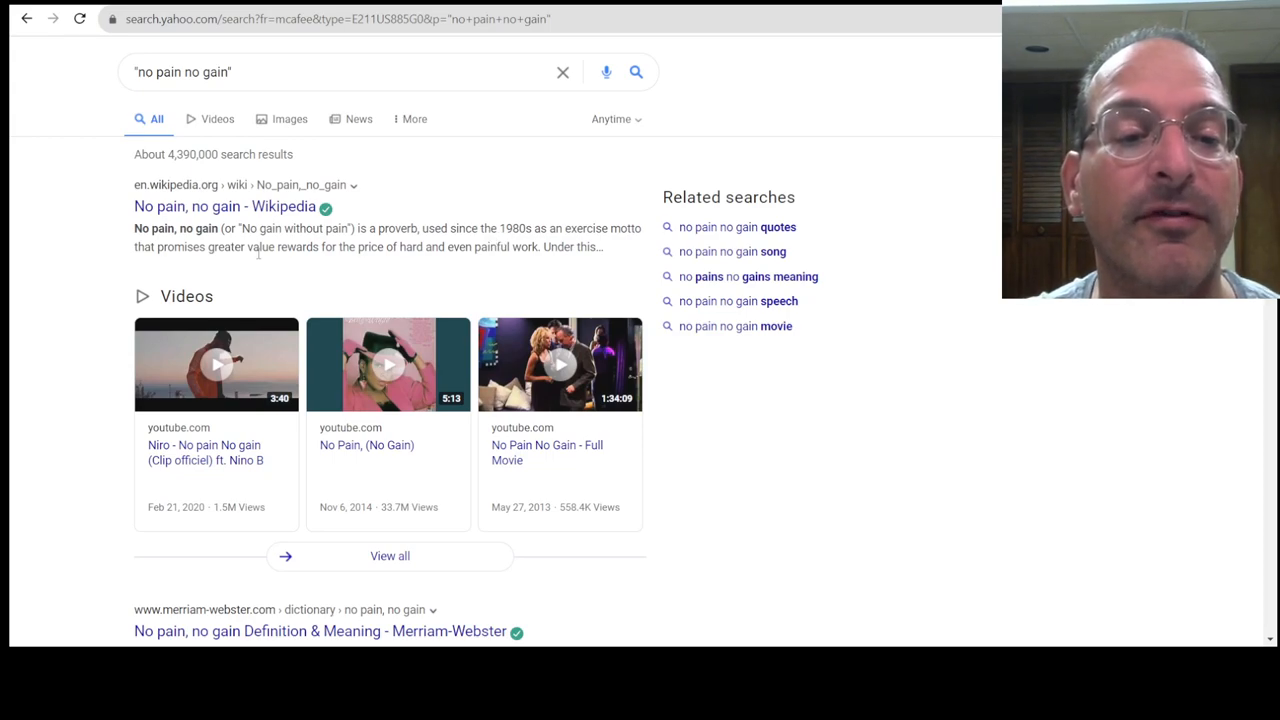
mouse_move(256, 216)
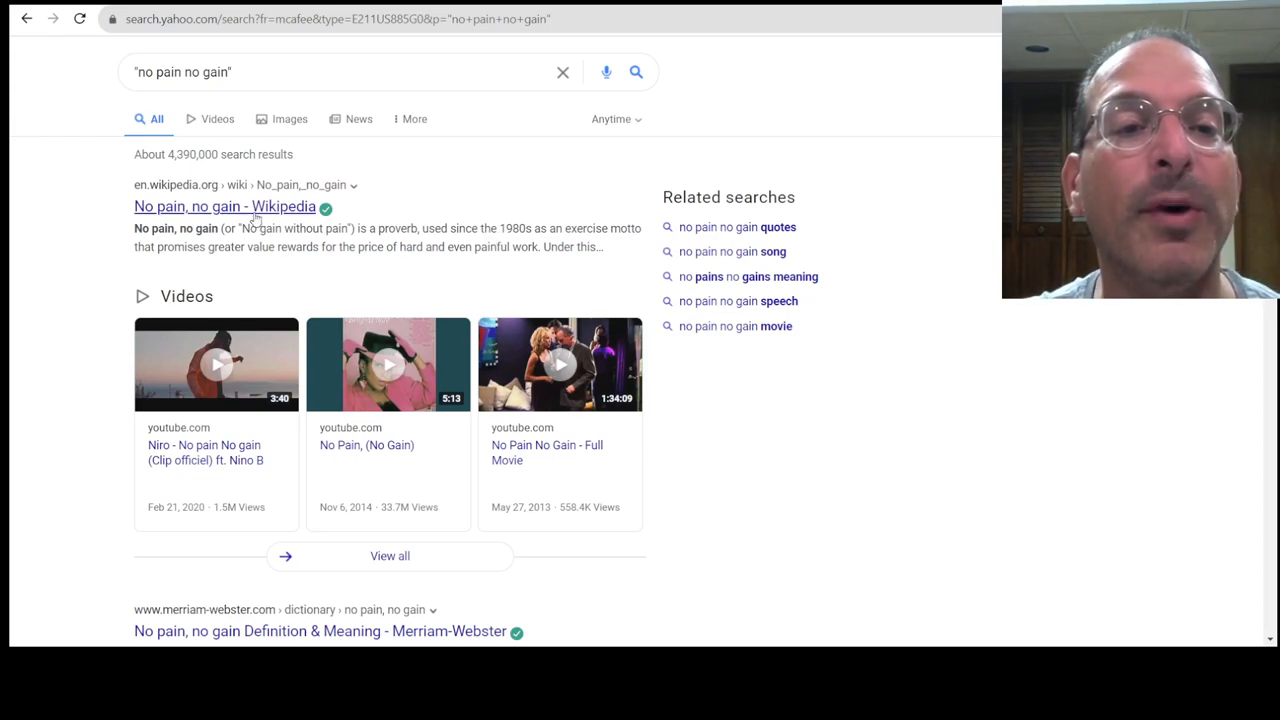
Step: Open the 'No pain, no gain' Wikipedia article and highlight the medical experts sentence while reading
left_click(224, 206)
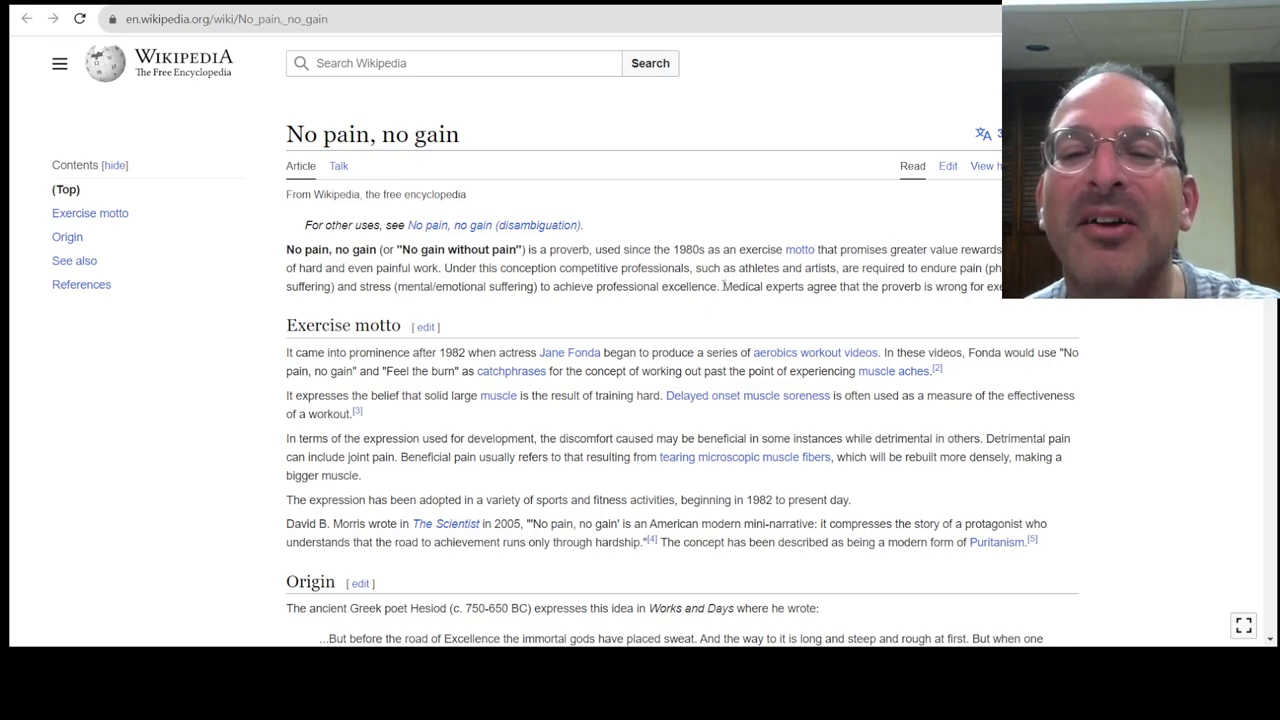
left_click_drag(722, 288, 1000, 288)
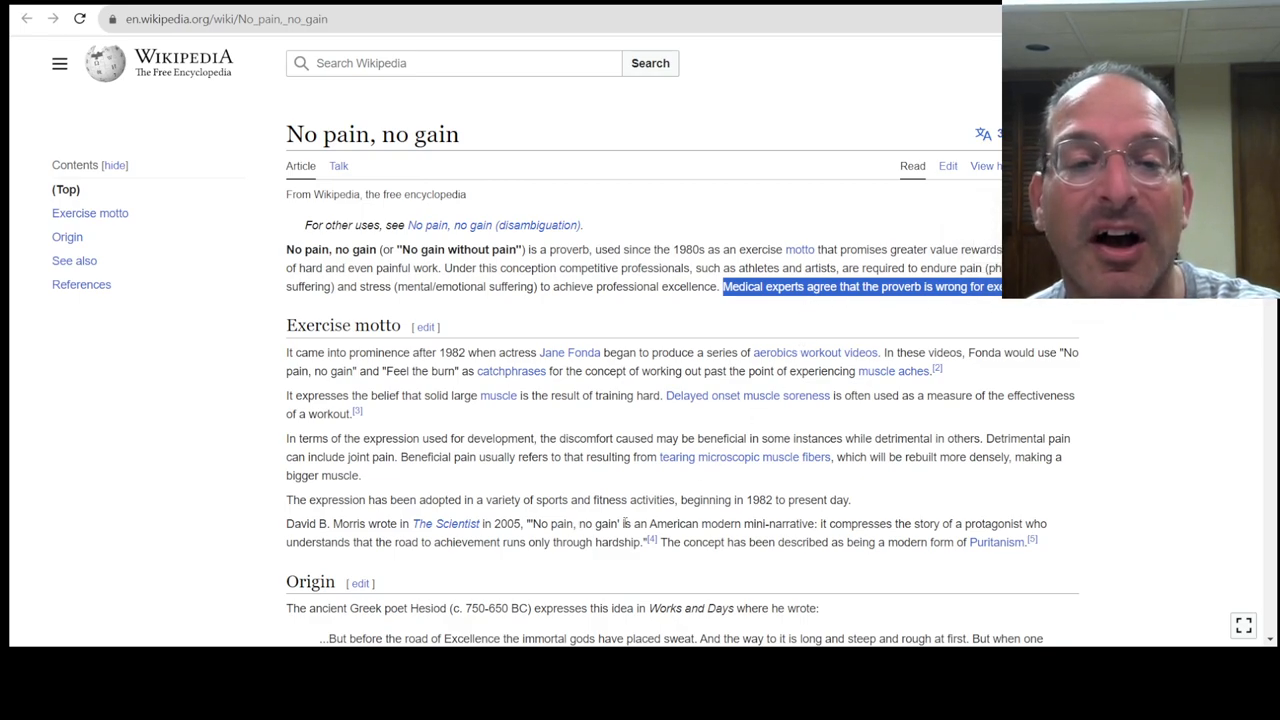
left_click(536, 560)
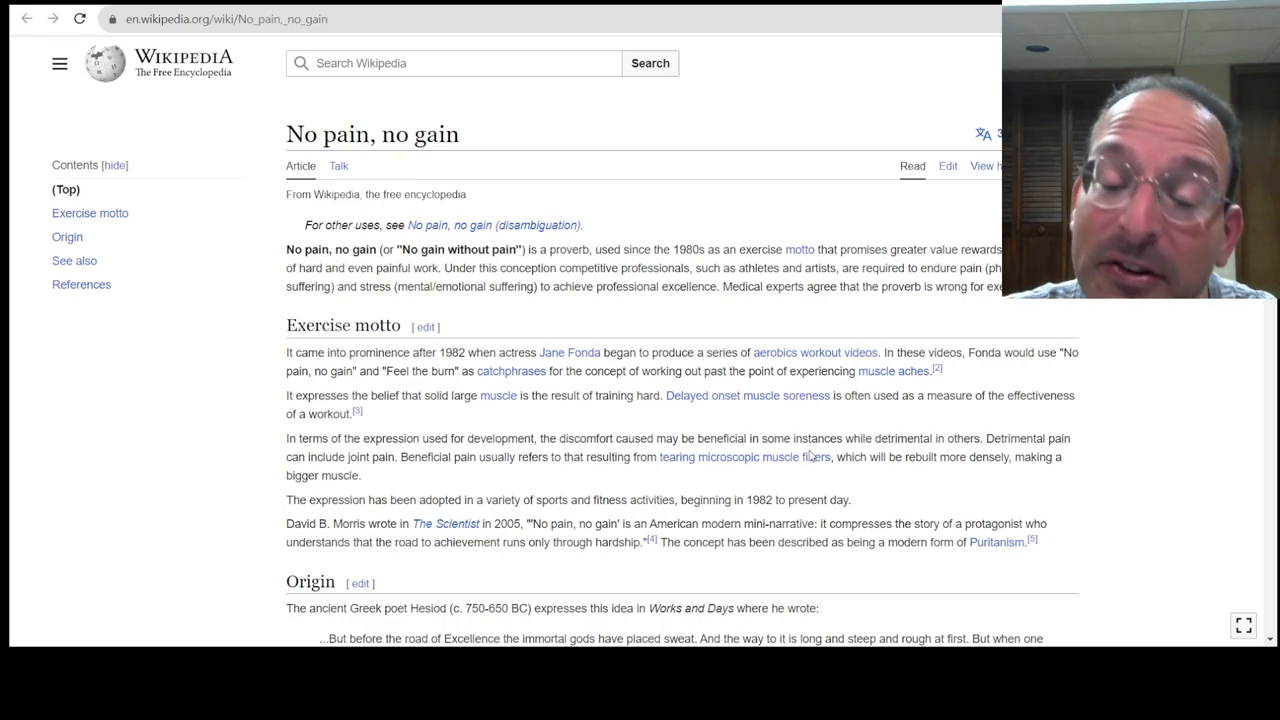
mouse_move(912, 438)
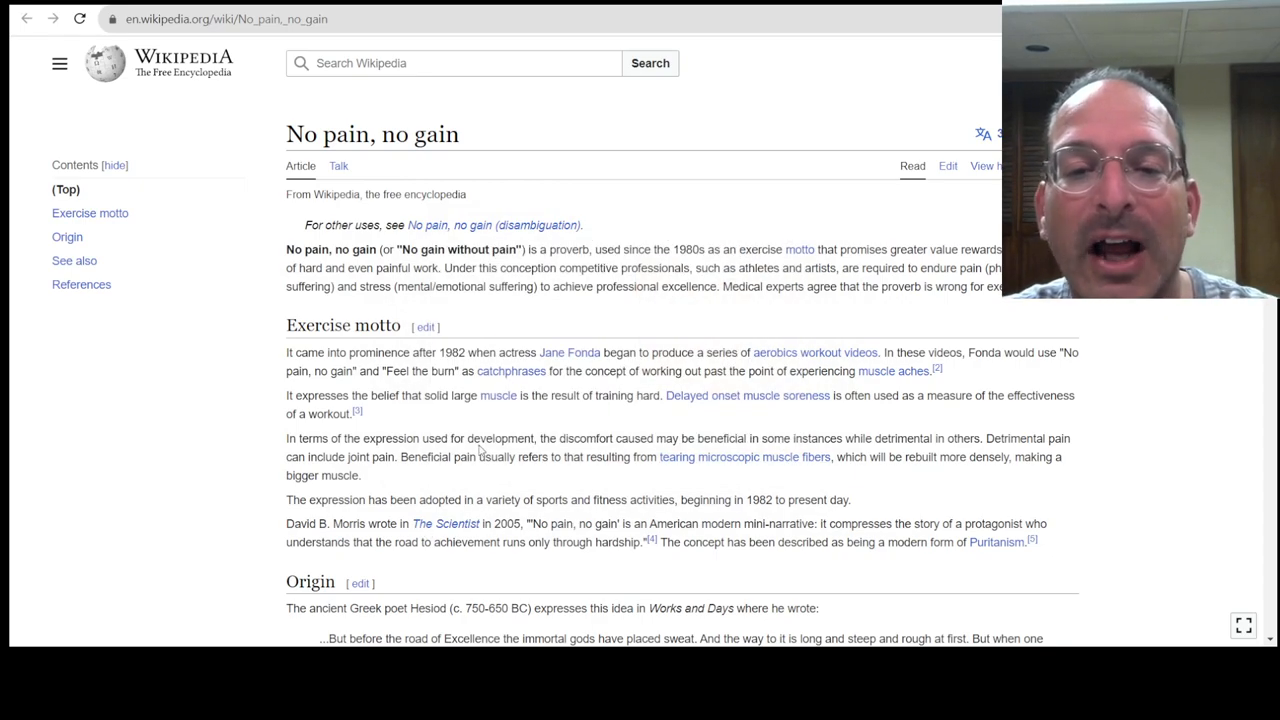
mouse_move(560, 478)
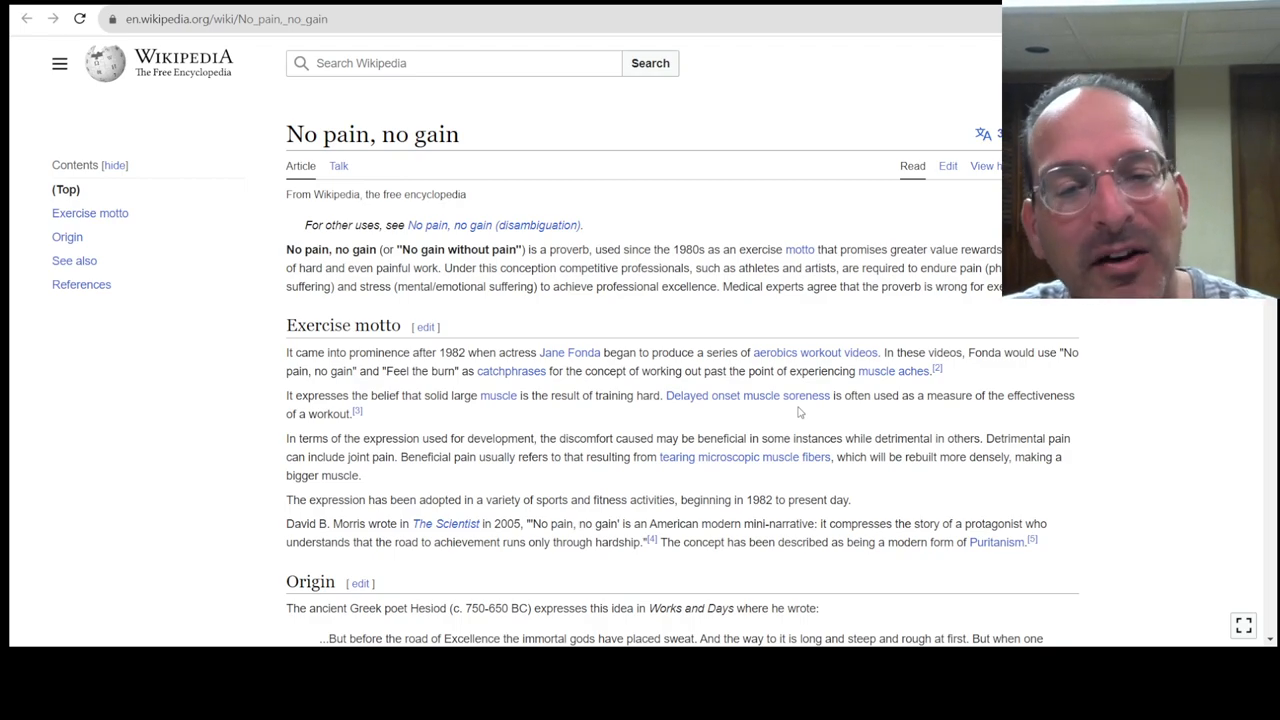
scroll("down", 3)
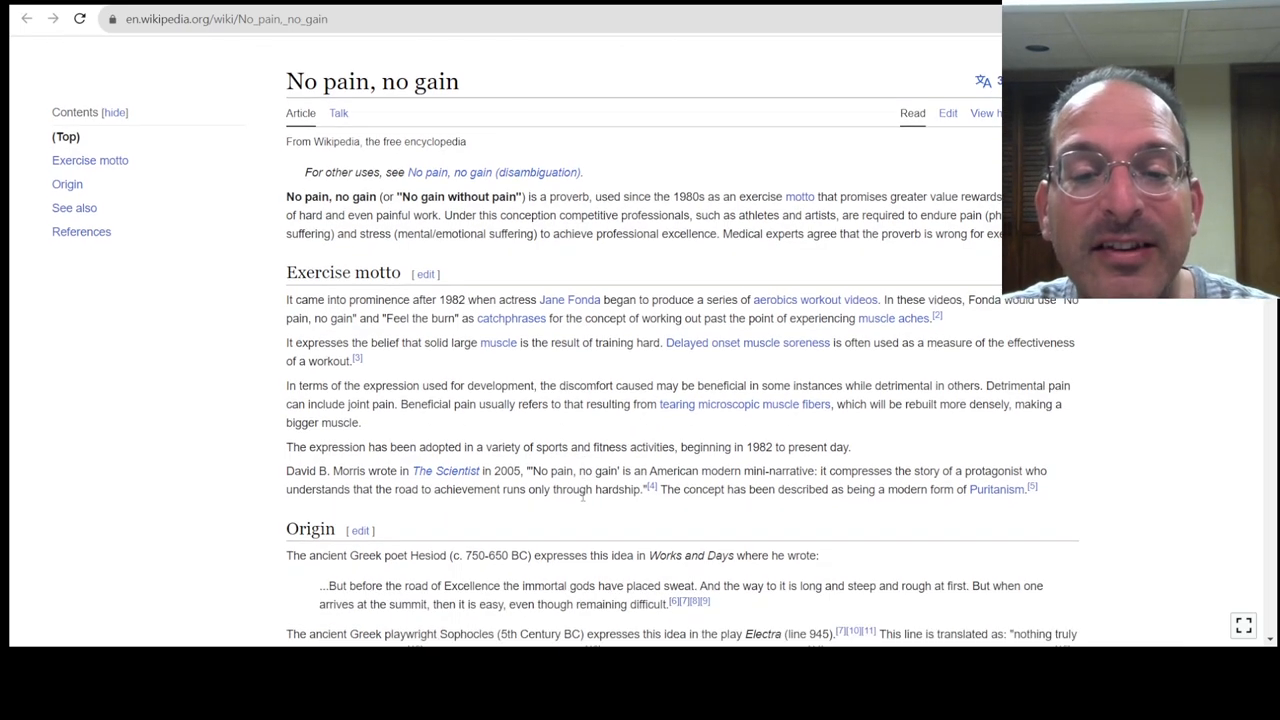
Step: Read down through the Origin section and follow the See also link 'What does not kill me, makes me stronger'
scroll("down", 3)
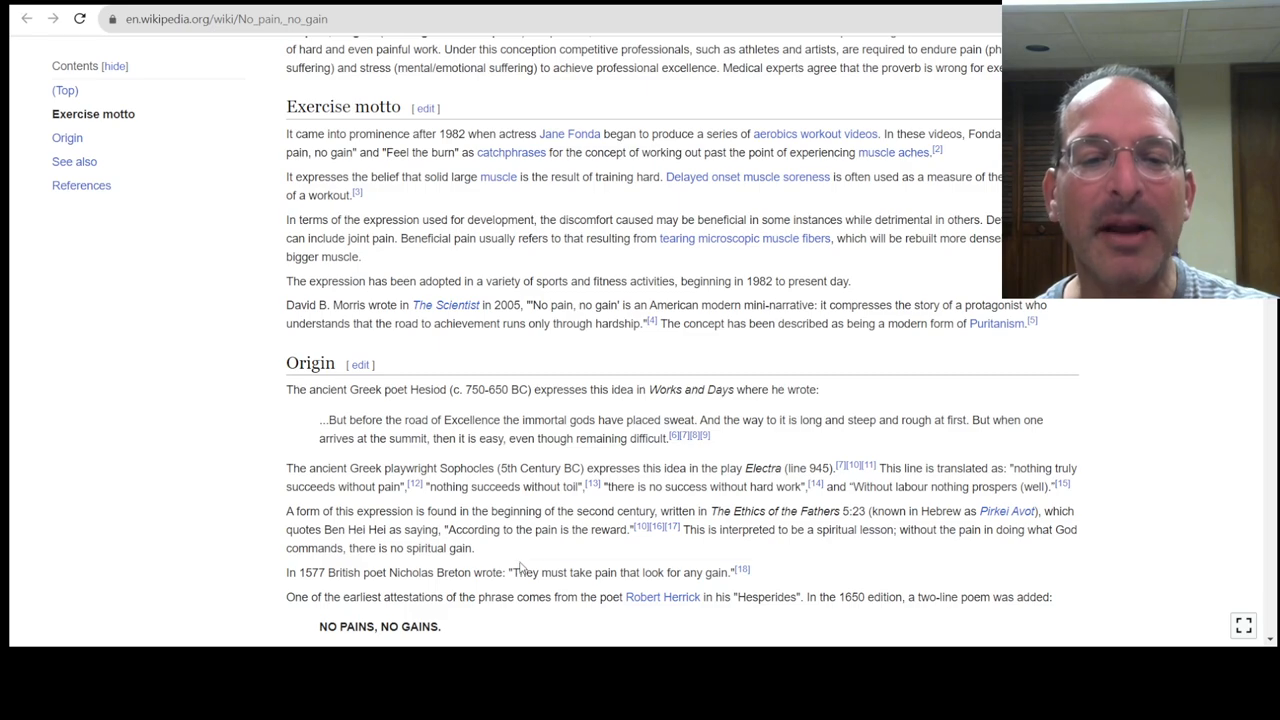
mouse_move(508, 532)
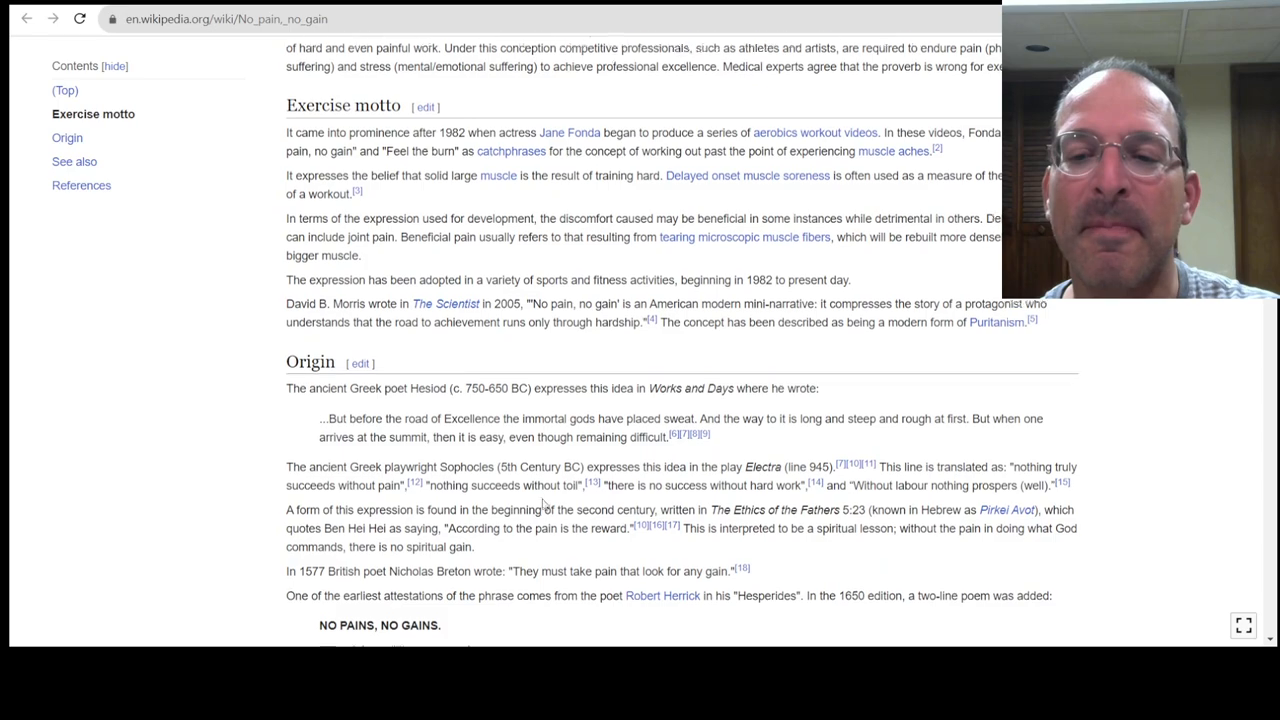
scroll("down", 3)
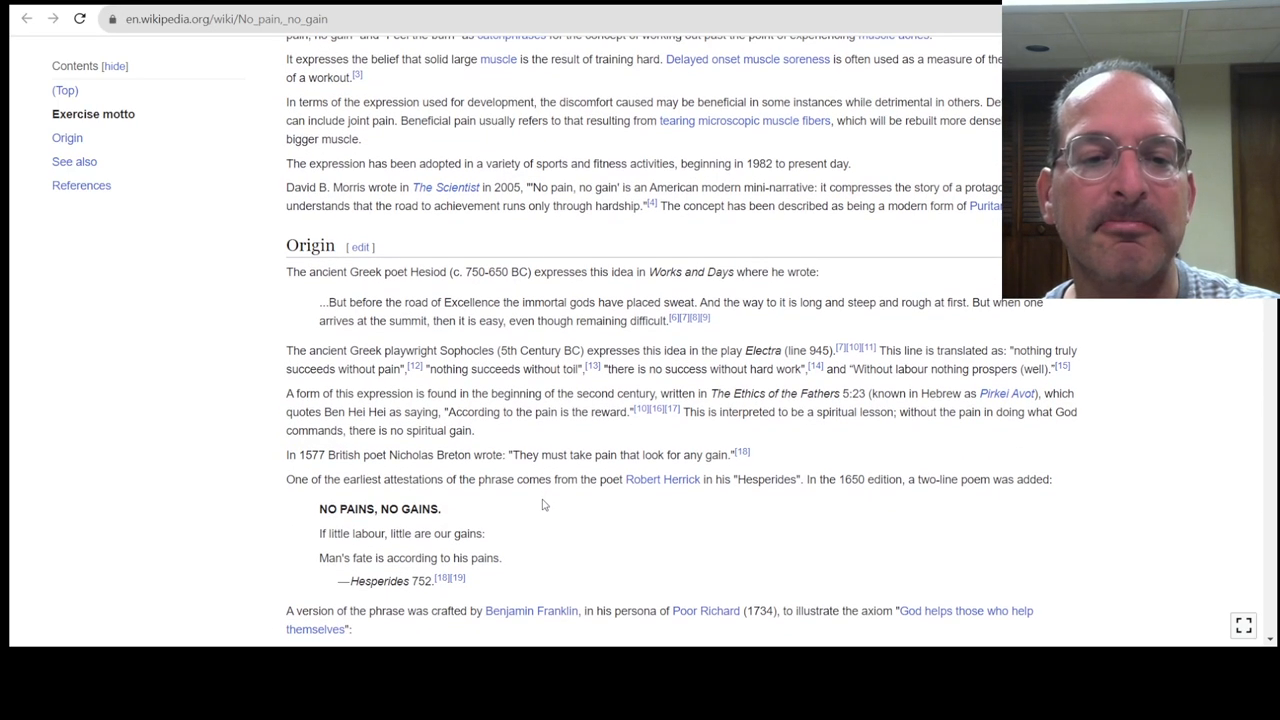
scroll("down", 3)
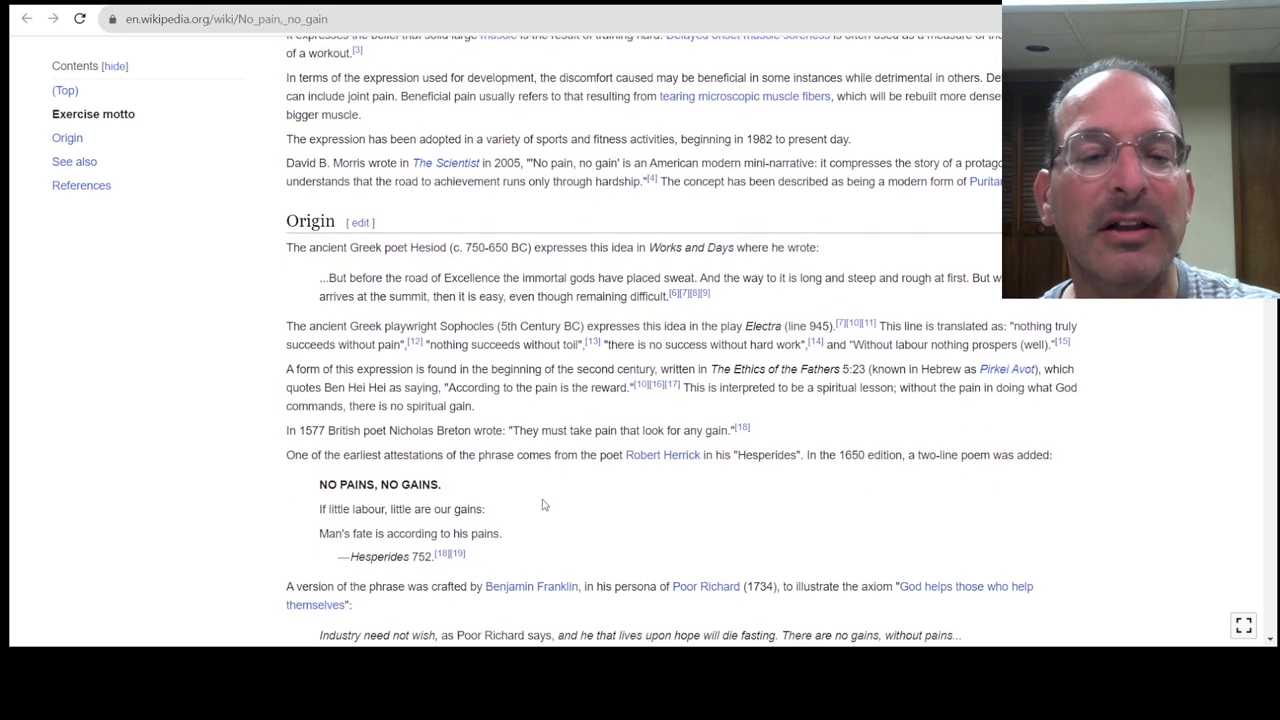
mouse_move(534, 518)
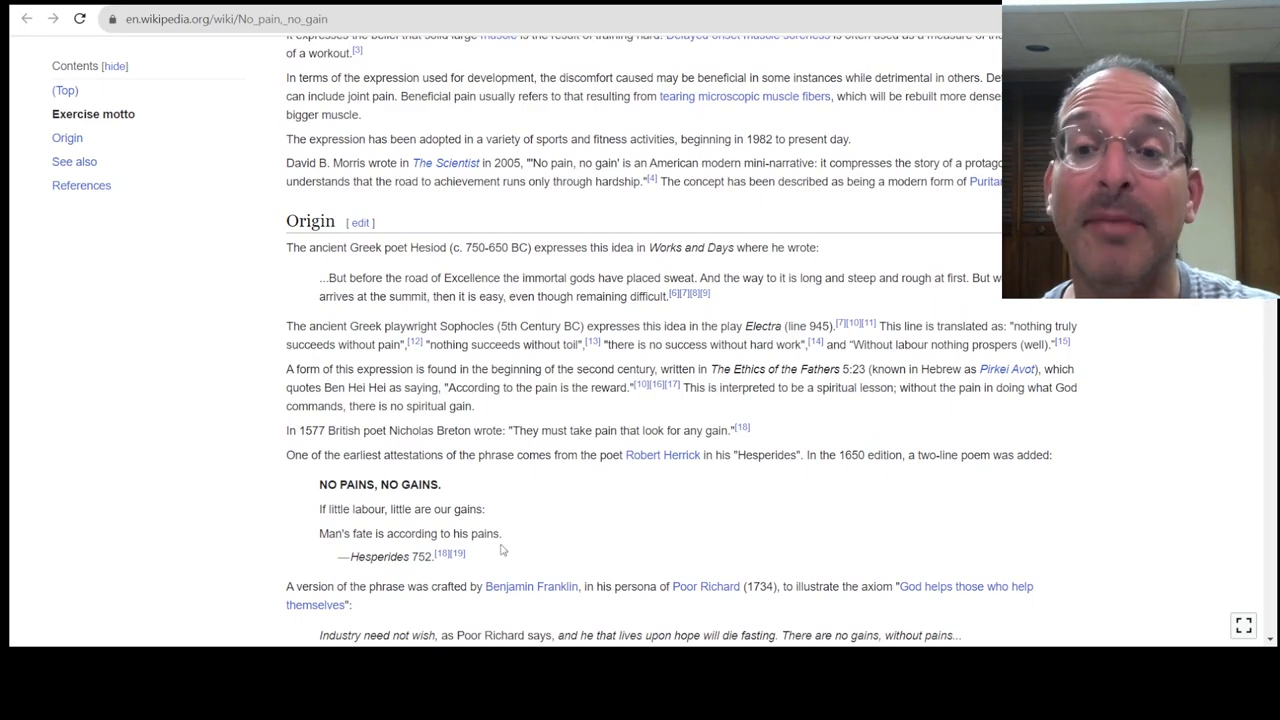
scroll("down", 3)
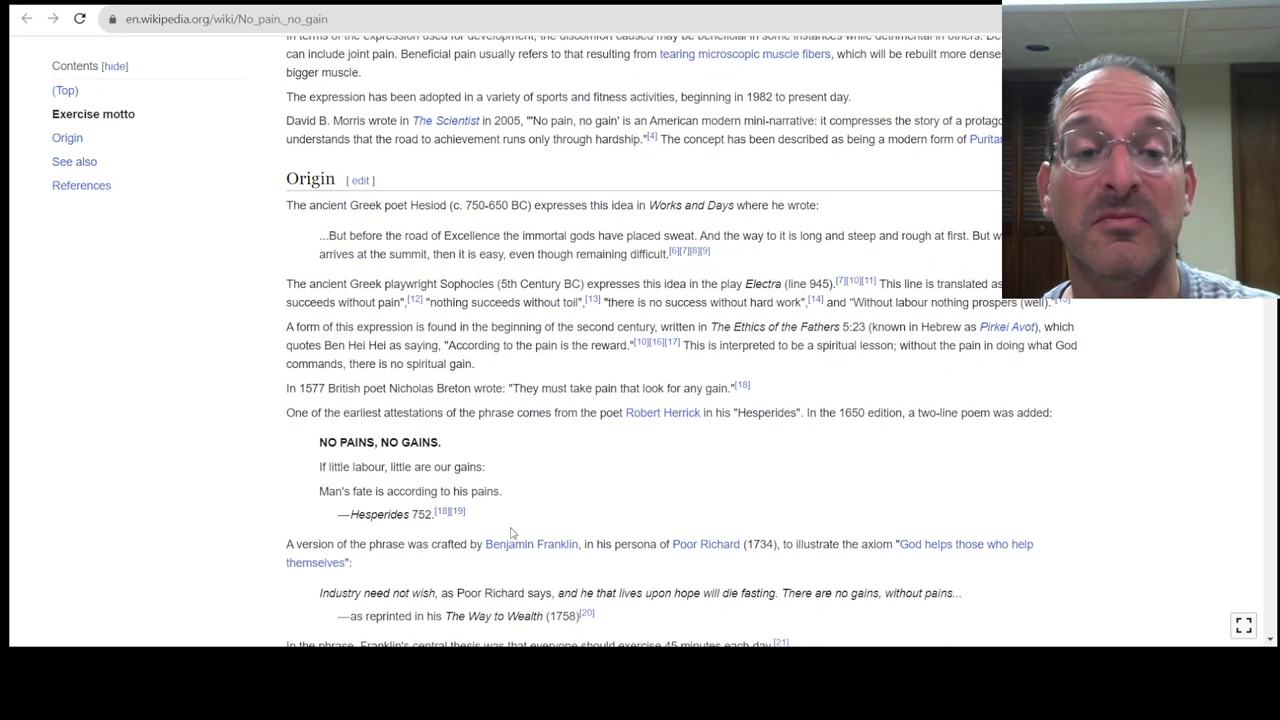
scroll("down", 3)
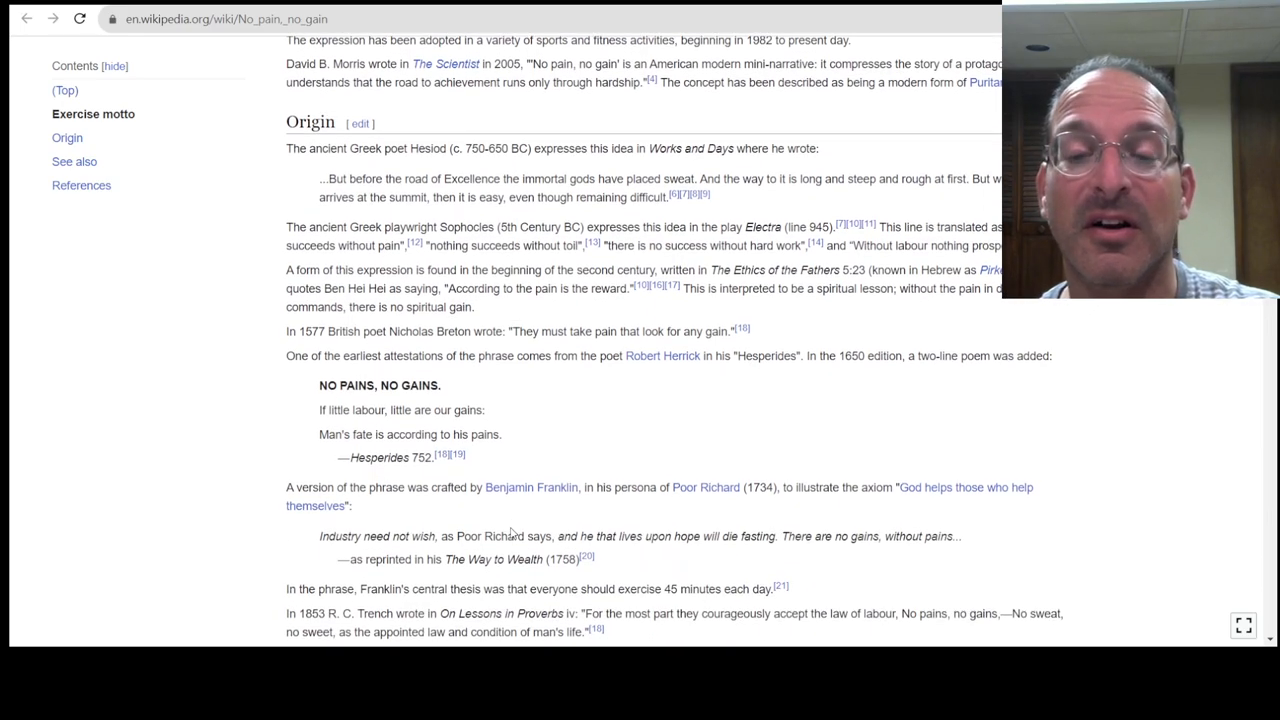
mouse_move(756, 520)
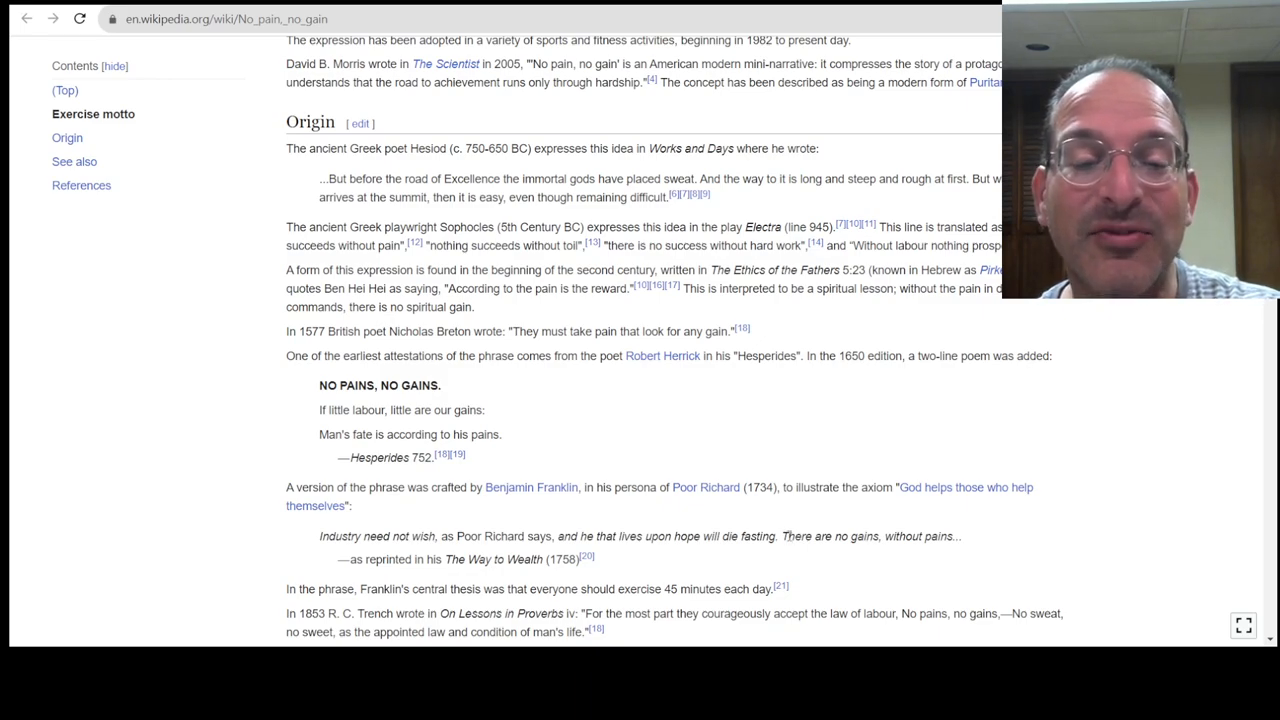
mouse_move(716, 570)
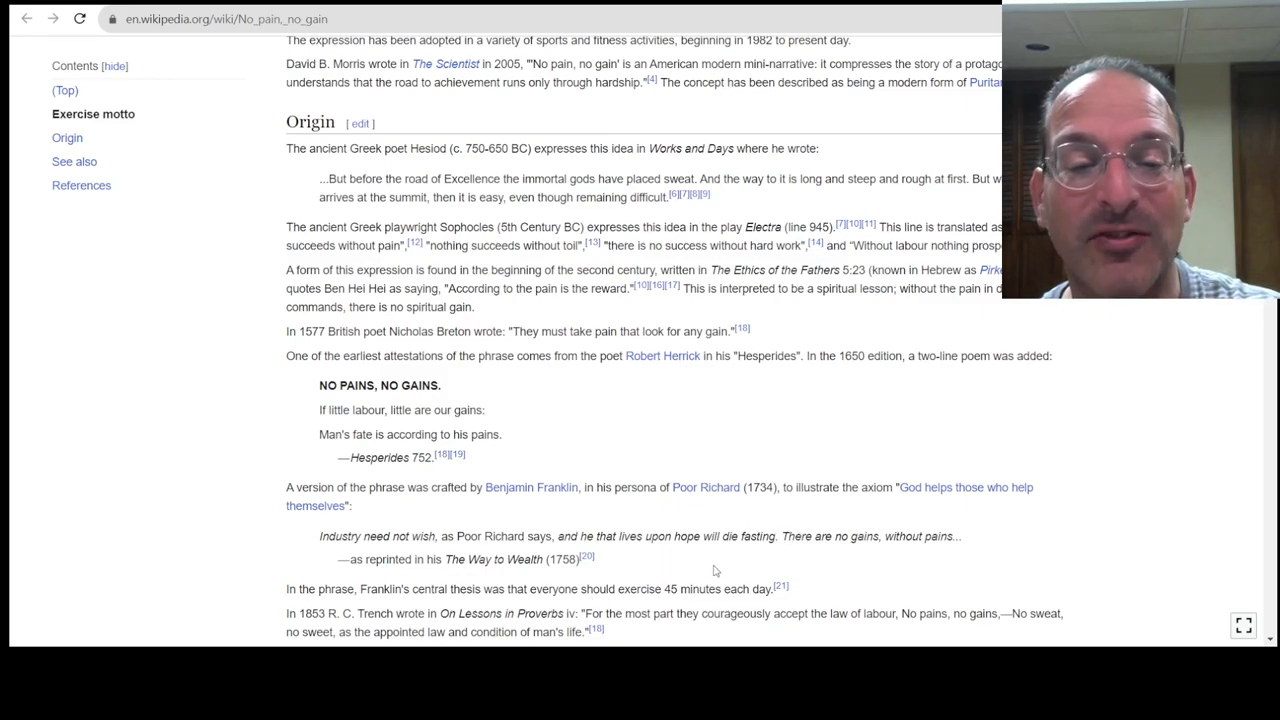
scroll("down", 3)
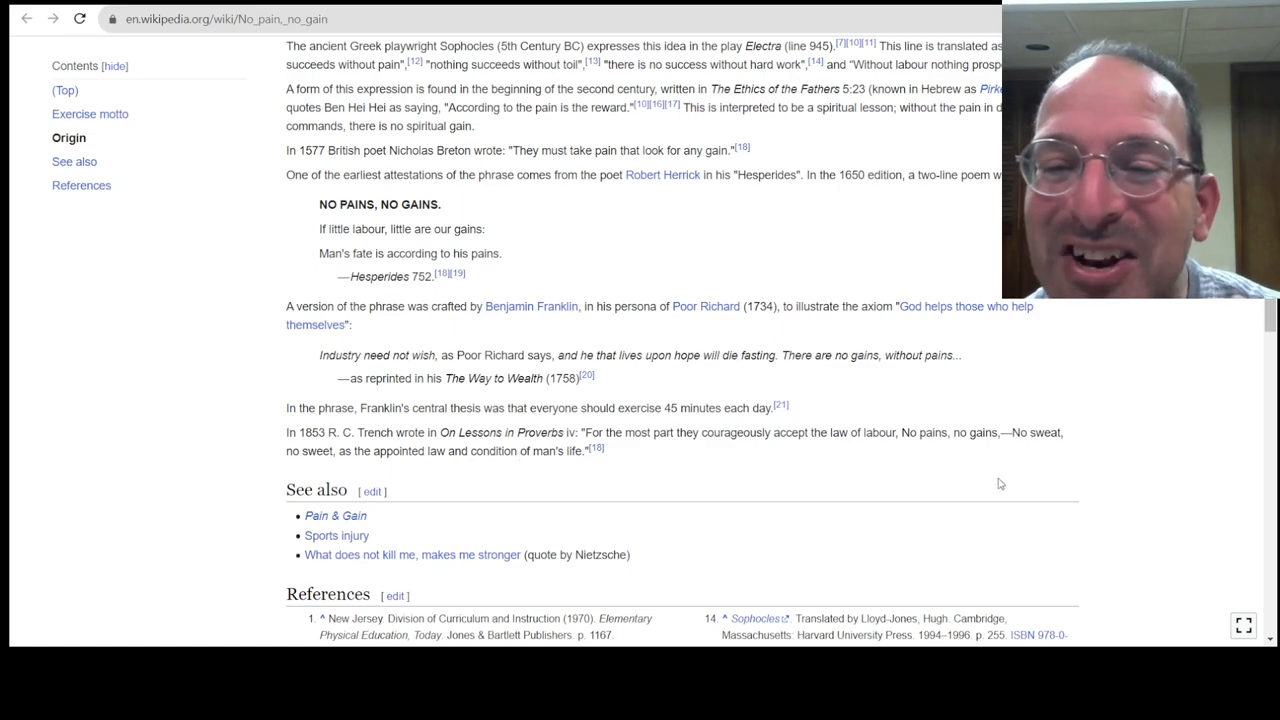
mouse_move(1036, 462)
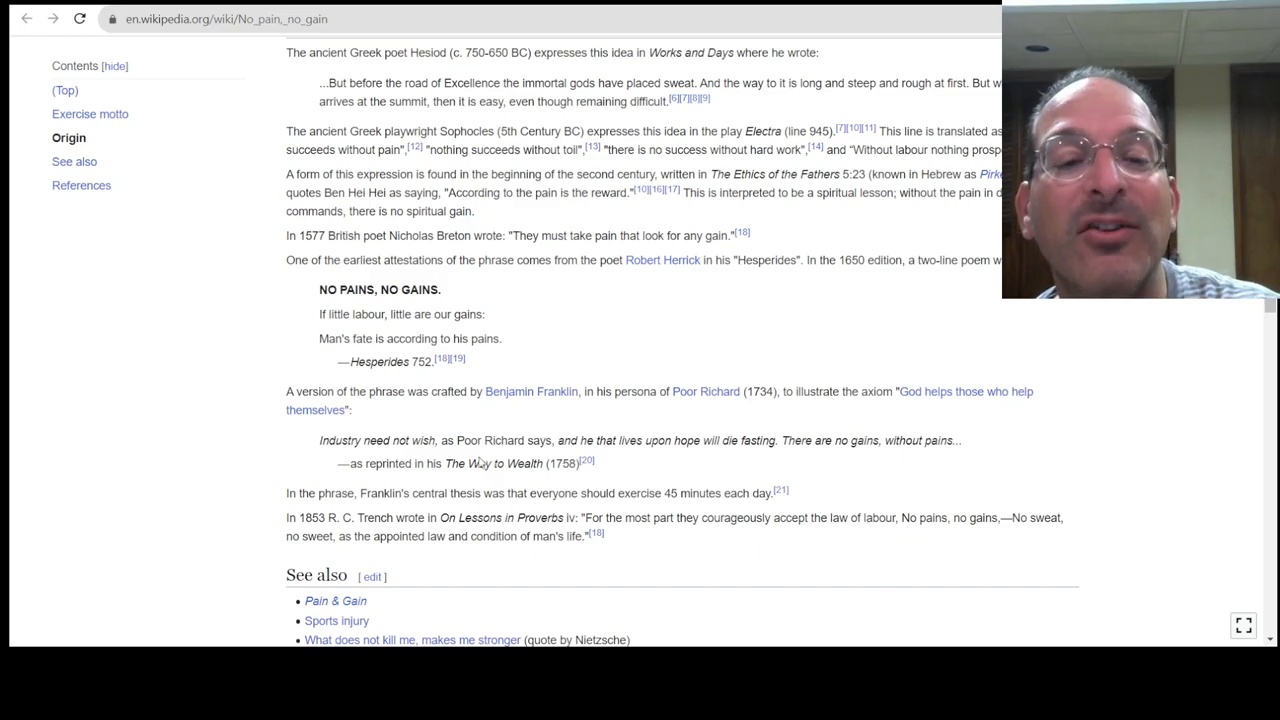
scroll("down", 3)
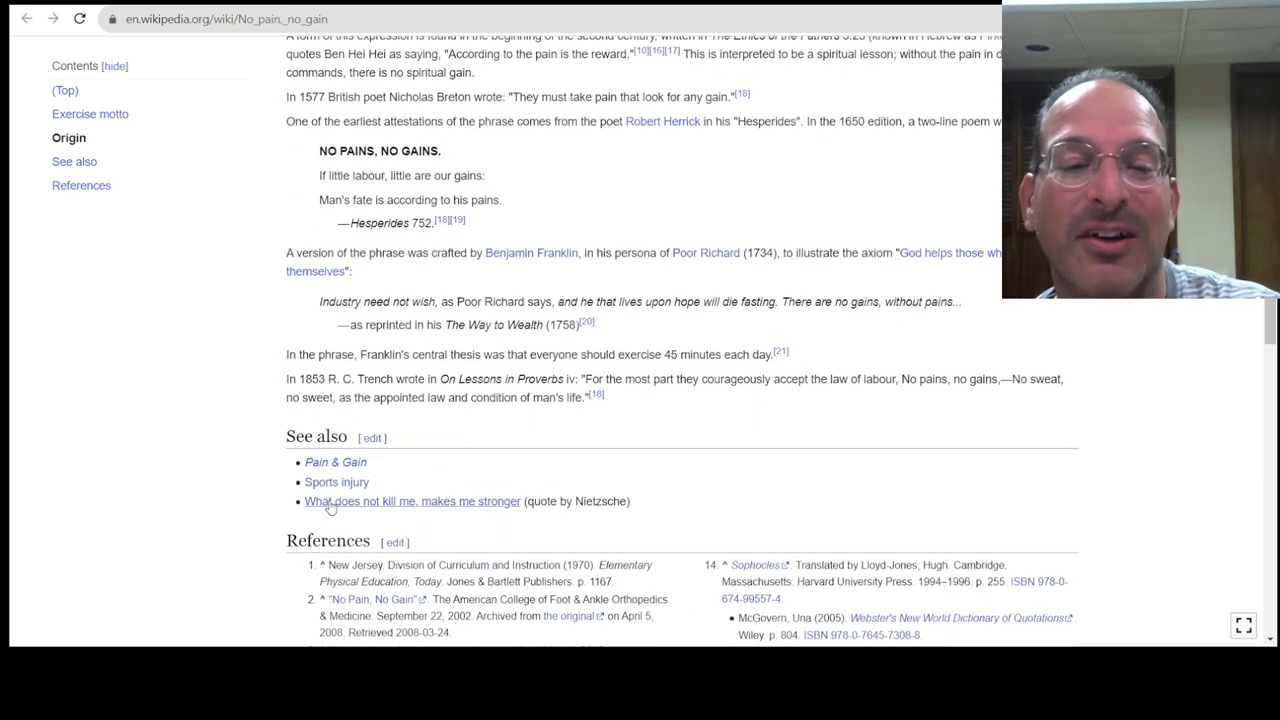
mouse_move(476, 536)
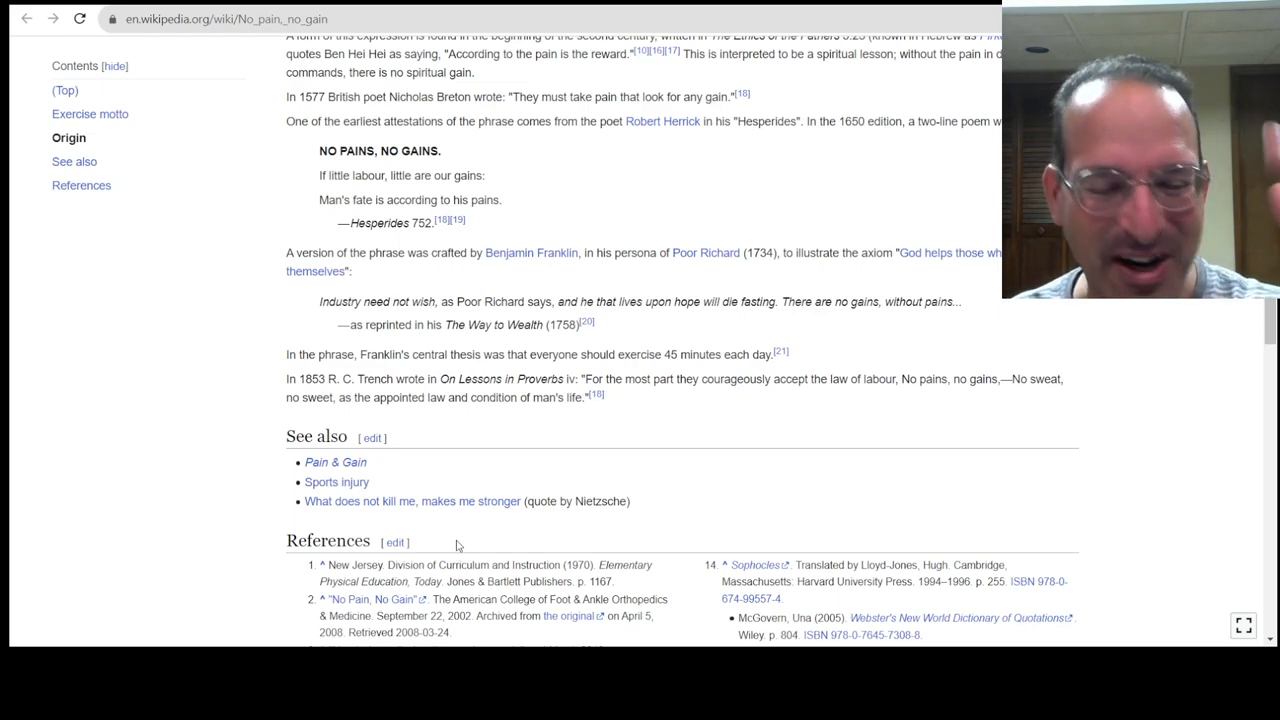
left_click(412, 500)
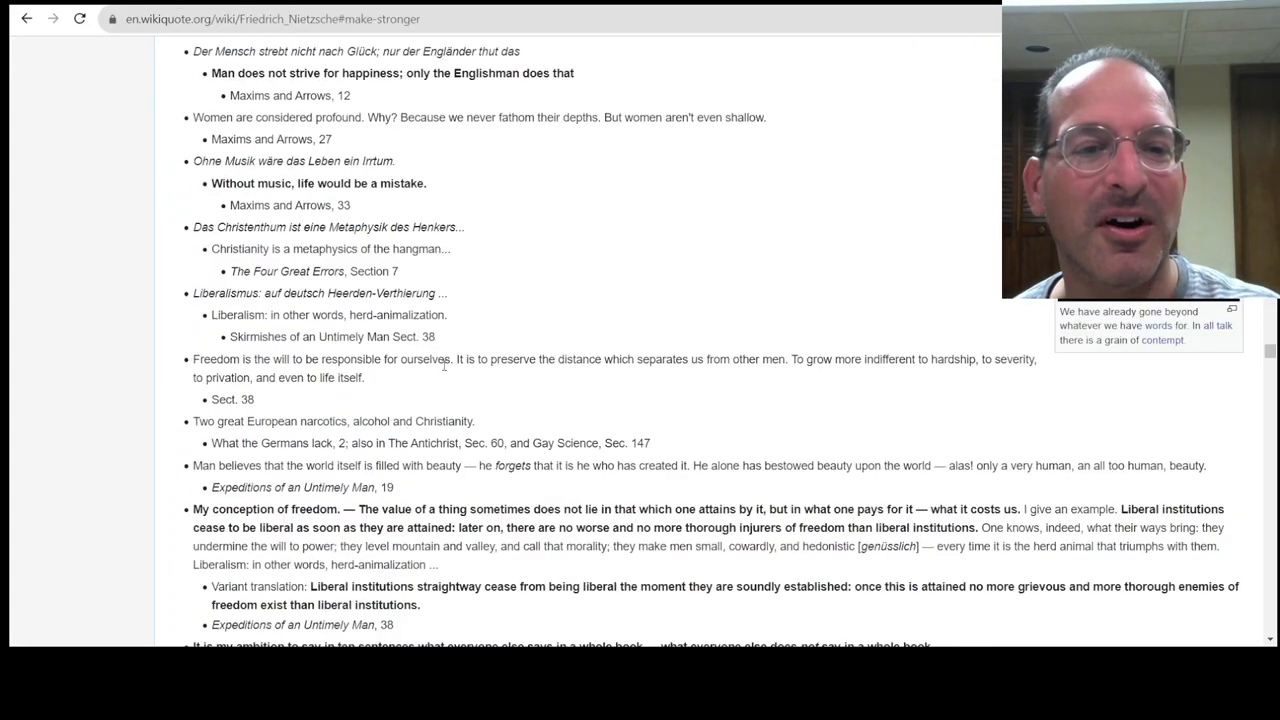
Step: Scroll through Friedrich Nietzsche's Wikiquote quotations
scroll("down", 3)
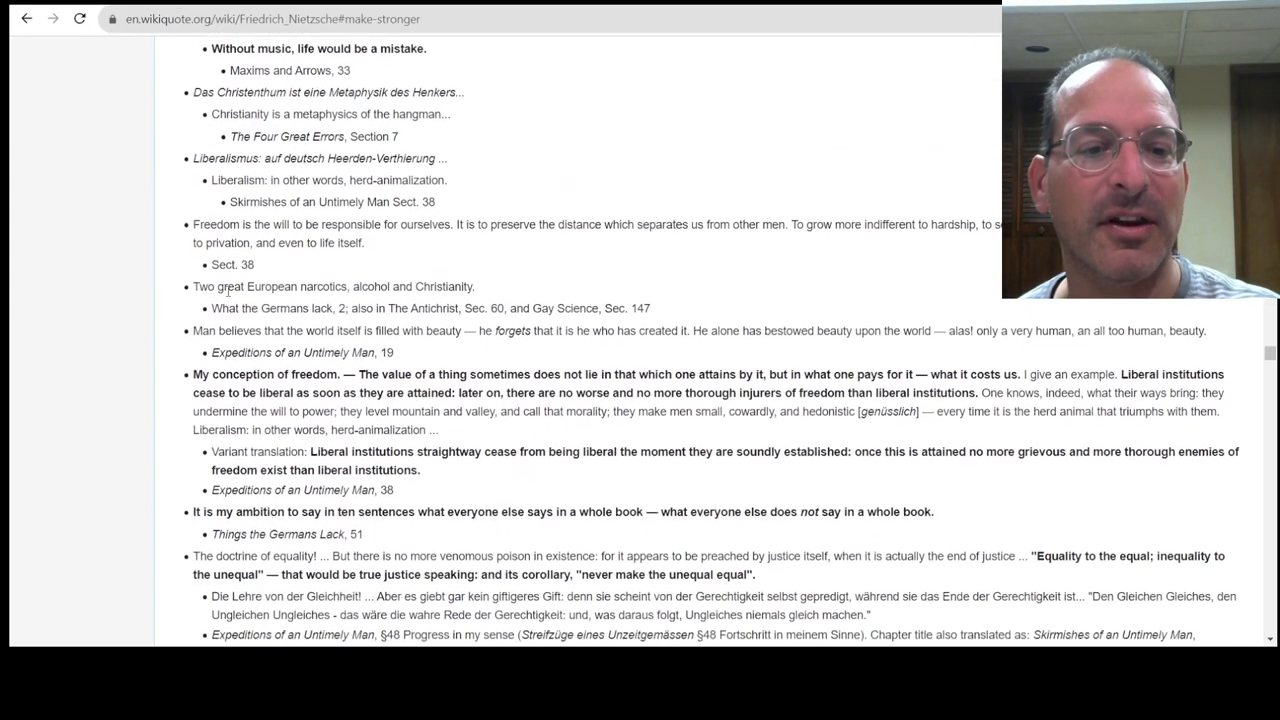
scroll("down", 3)
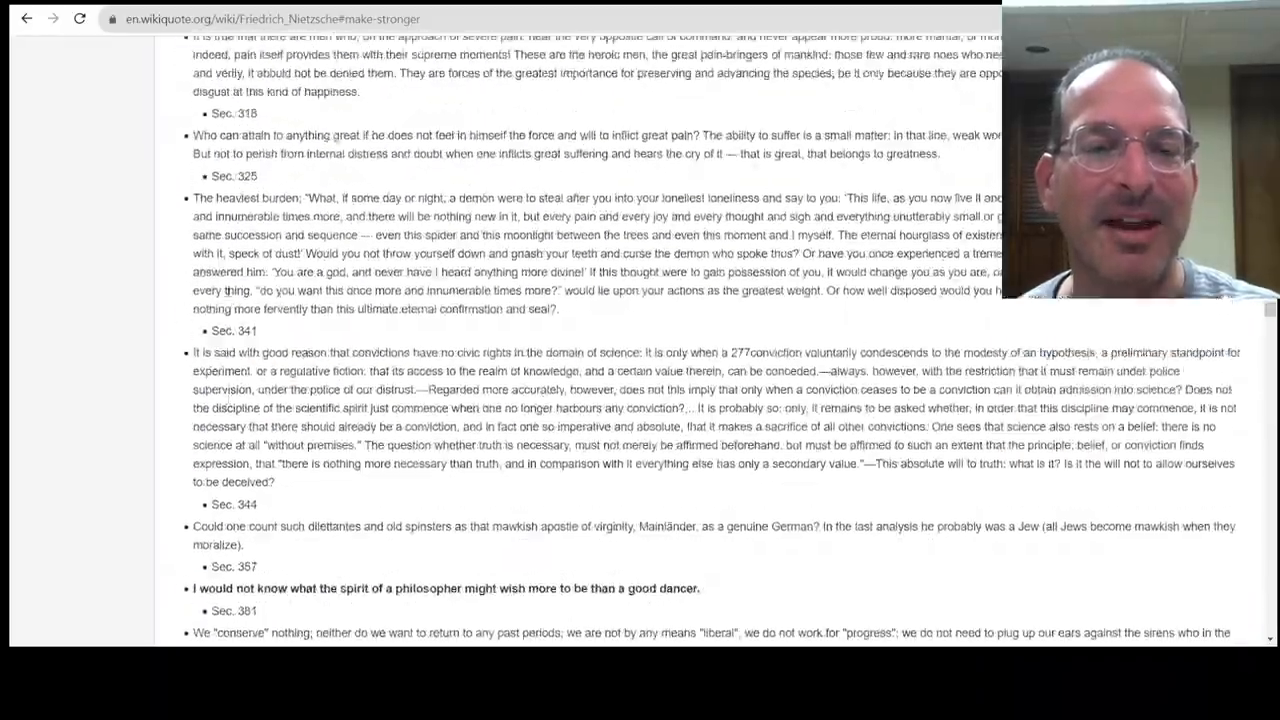
scroll("down", 3)
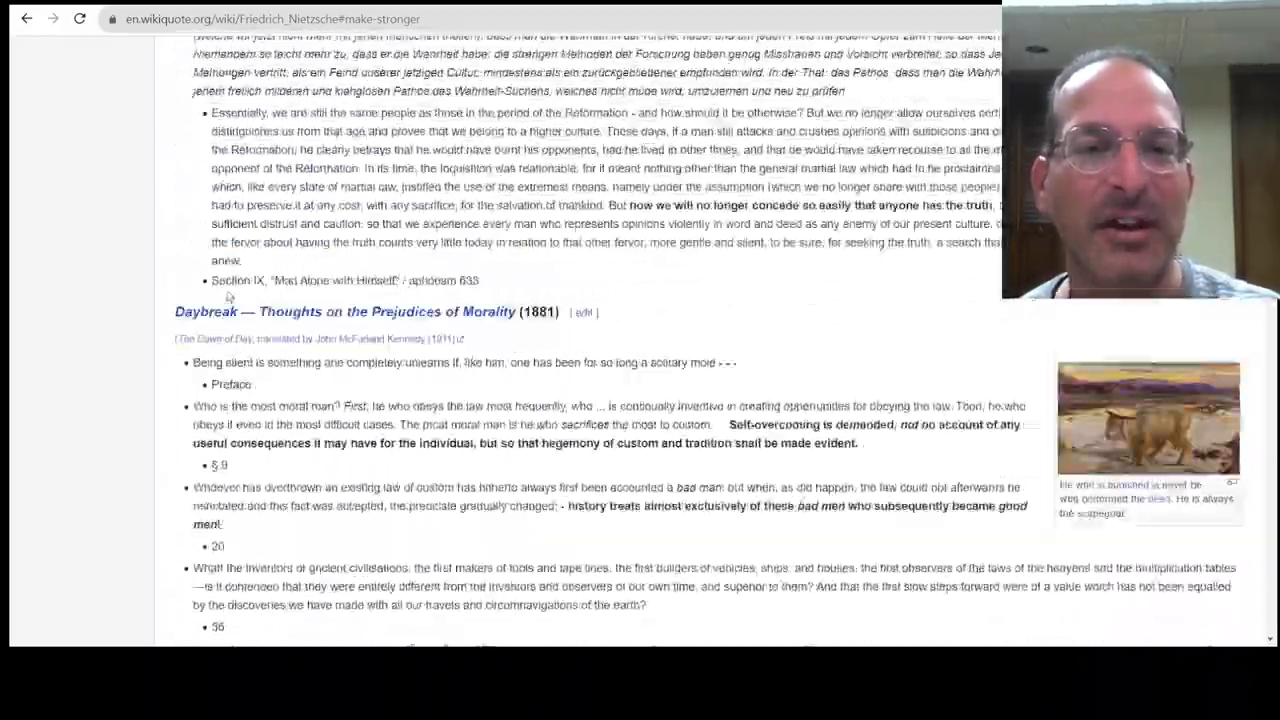
scroll("down", 3)
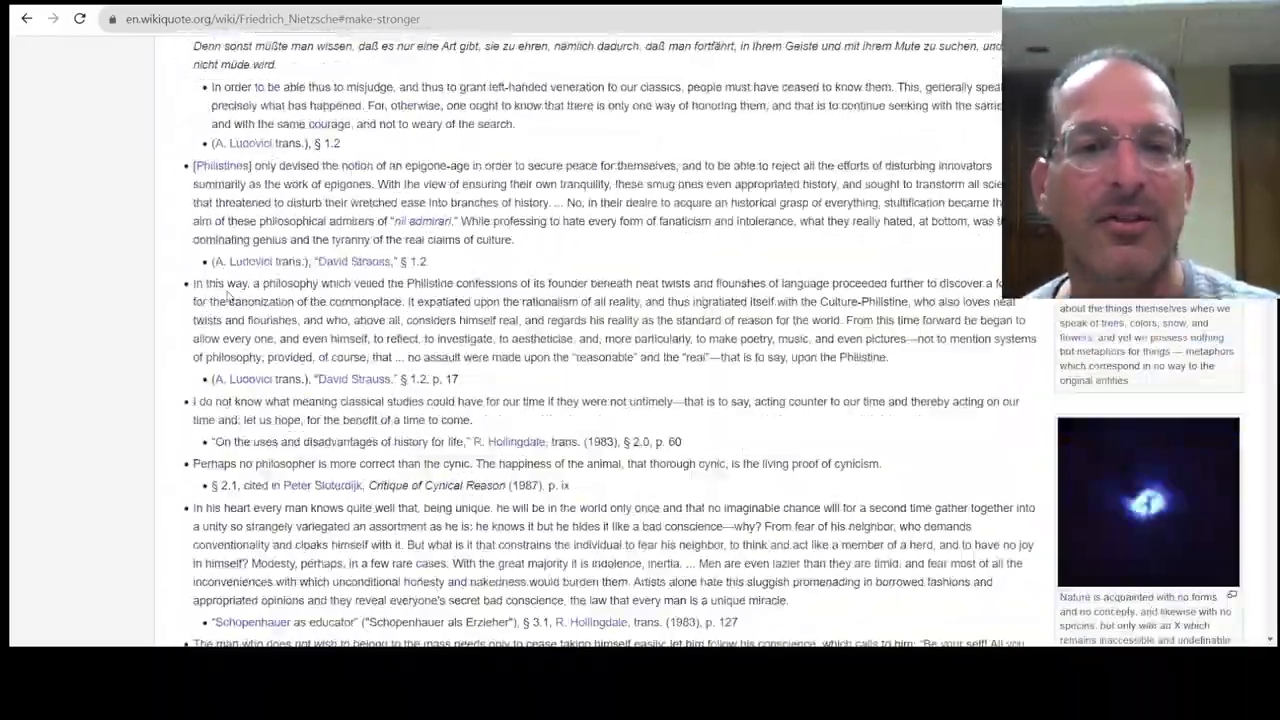
scroll("down", 3)
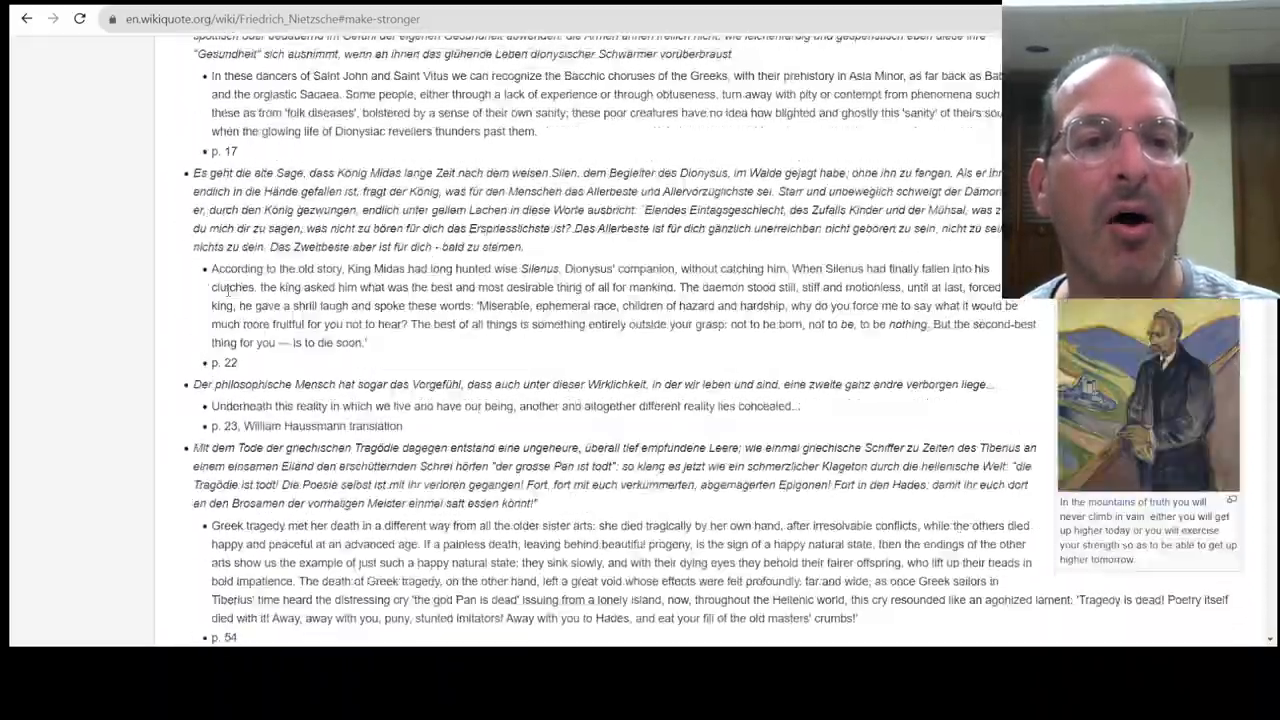
scroll("down", 3)
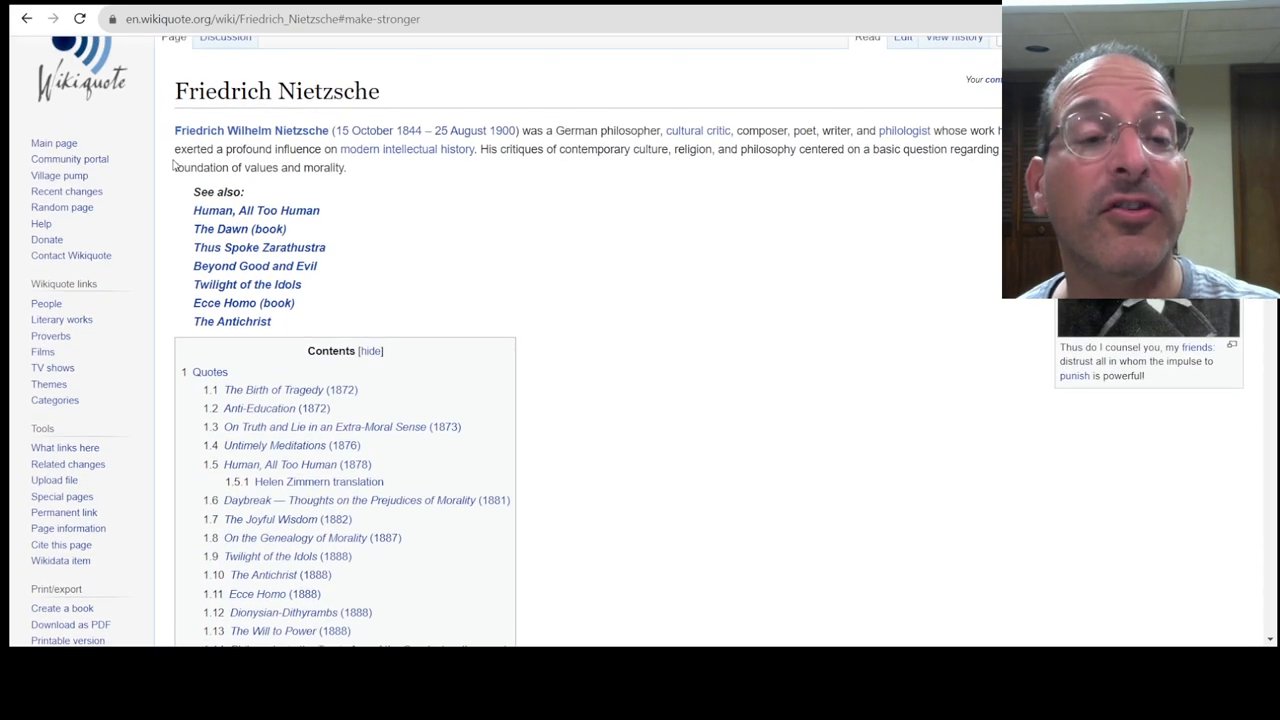
scroll("down", 3)
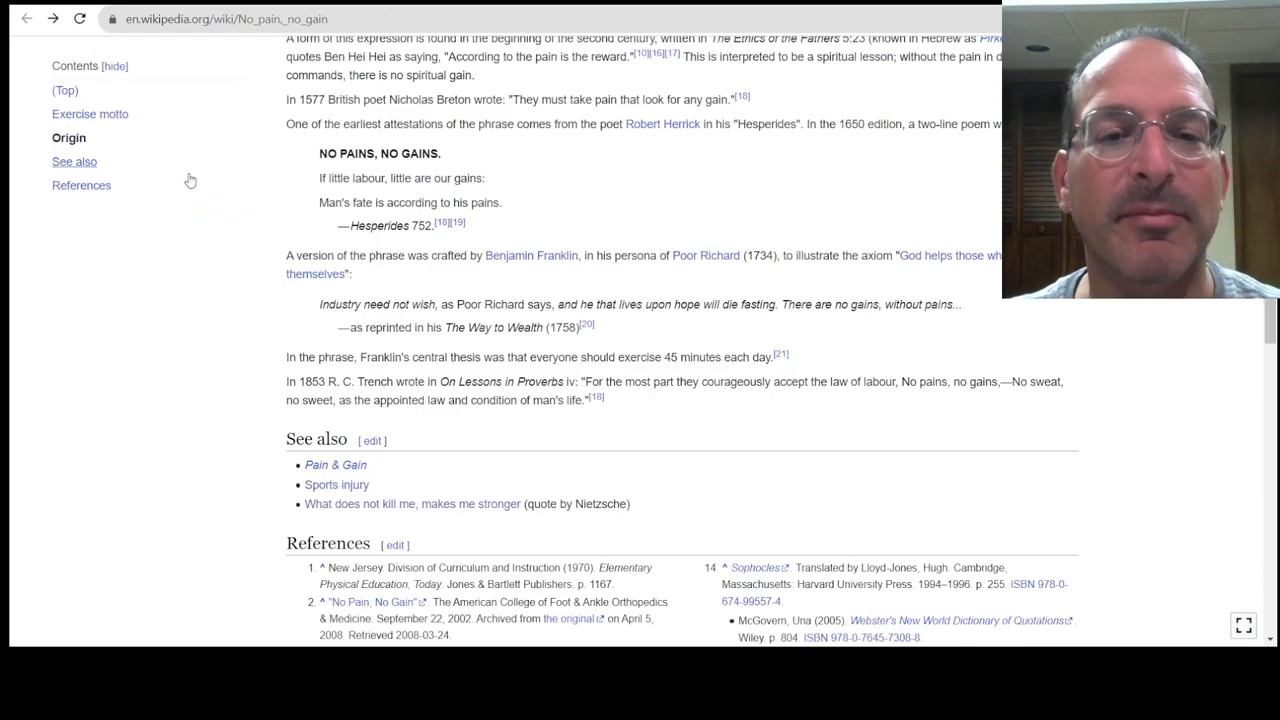
mouse_move(364, 512)
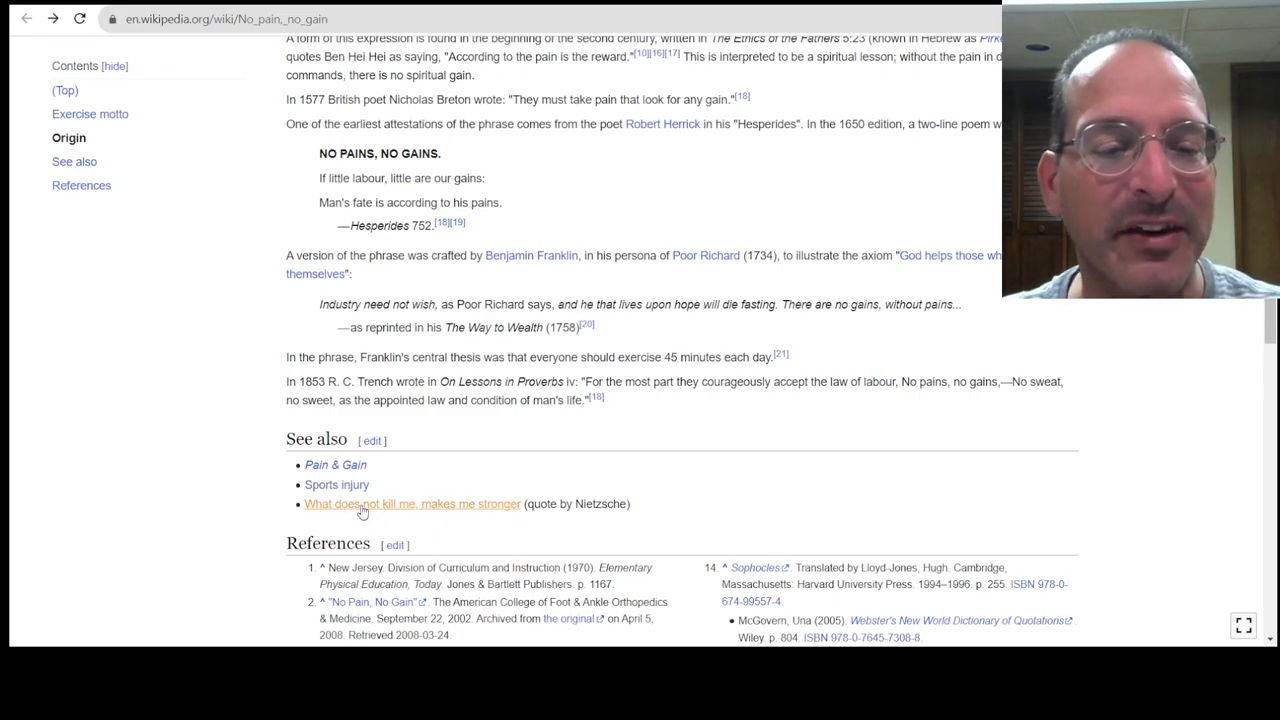
Step: Revisit Nietzsche's Wikiquote page, then begin a new search starting with 'first a'
left_click(412, 504)
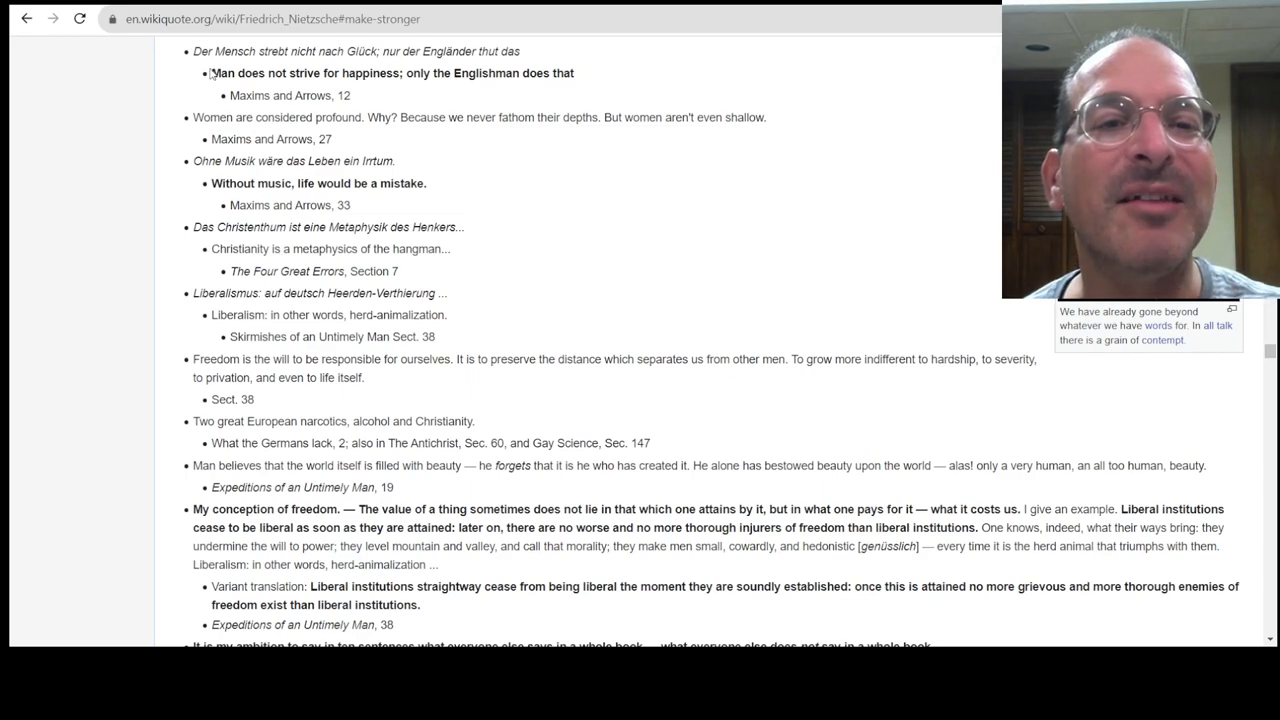
mouse_move(322, 94)
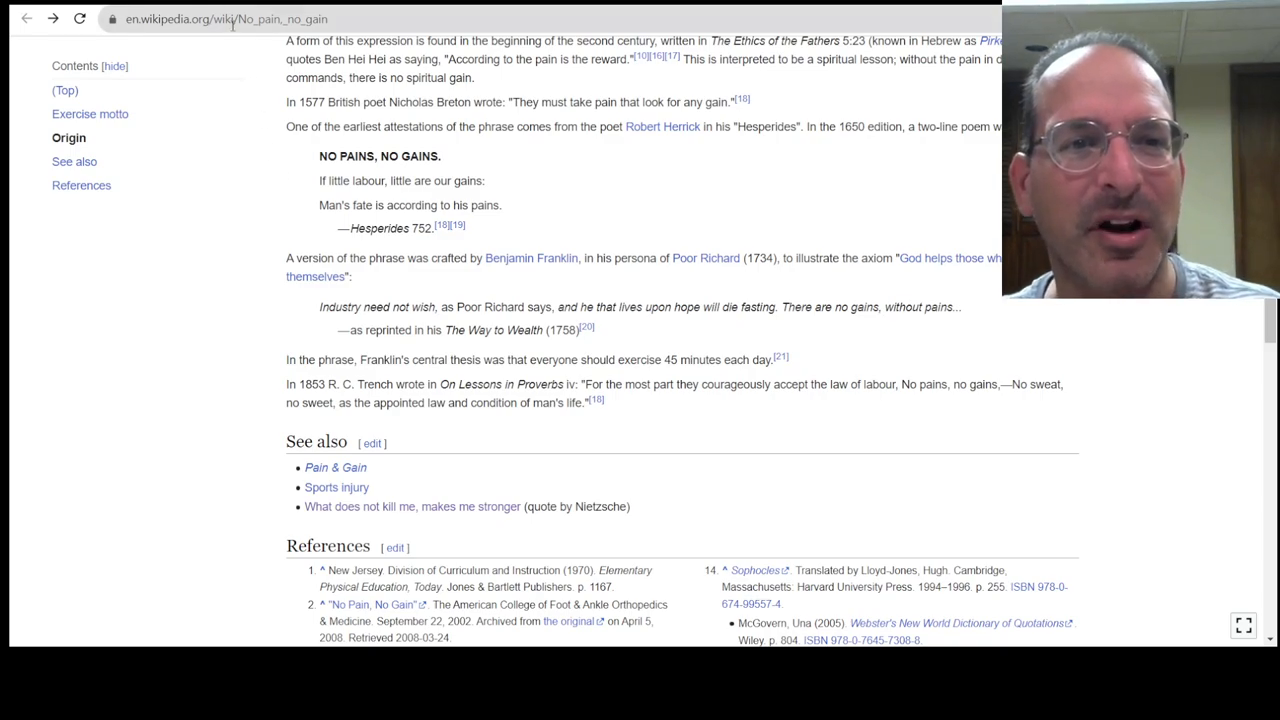
type("first a")
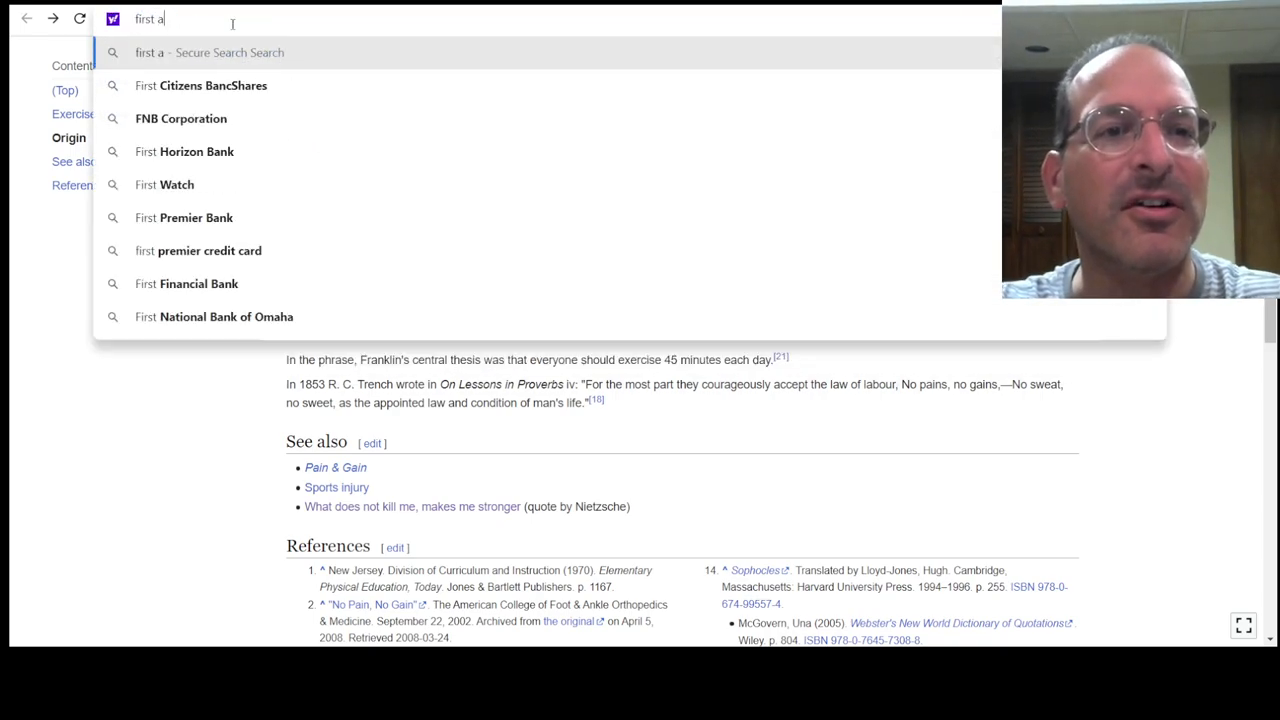